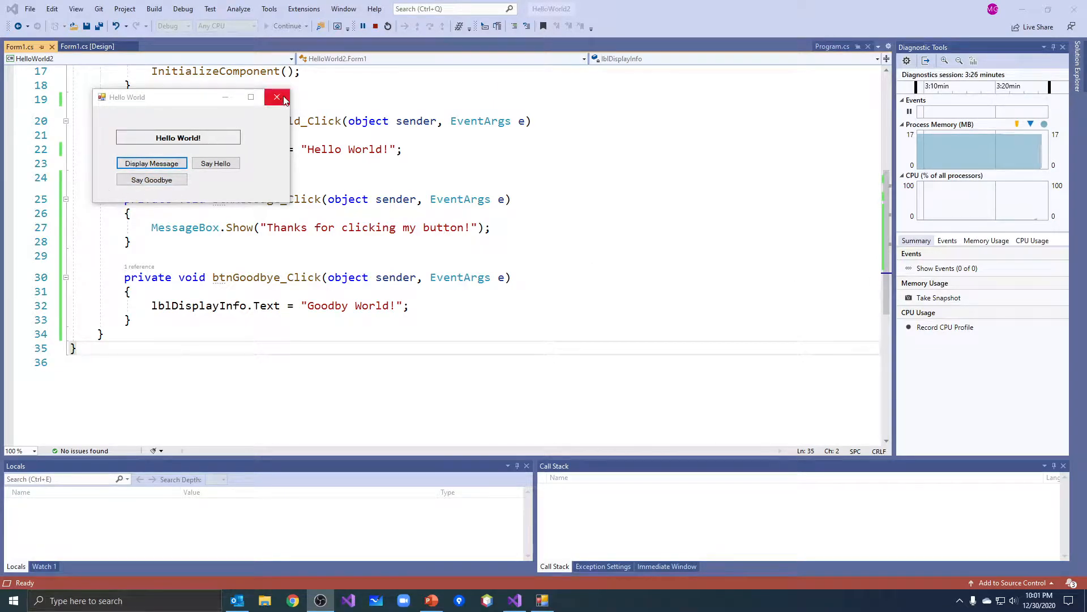
Close the running Hello World app and enlarge the form in the designer.
{"action": "left_click", "coordinate": [277, 96]}
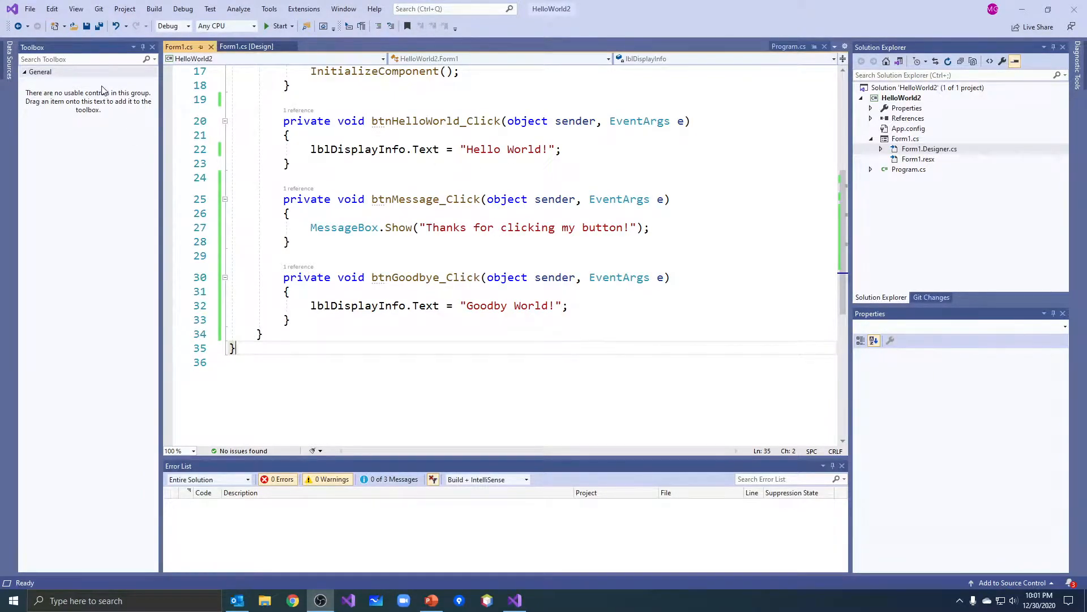
{"action": "left_click", "coordinate": [245, 46]}
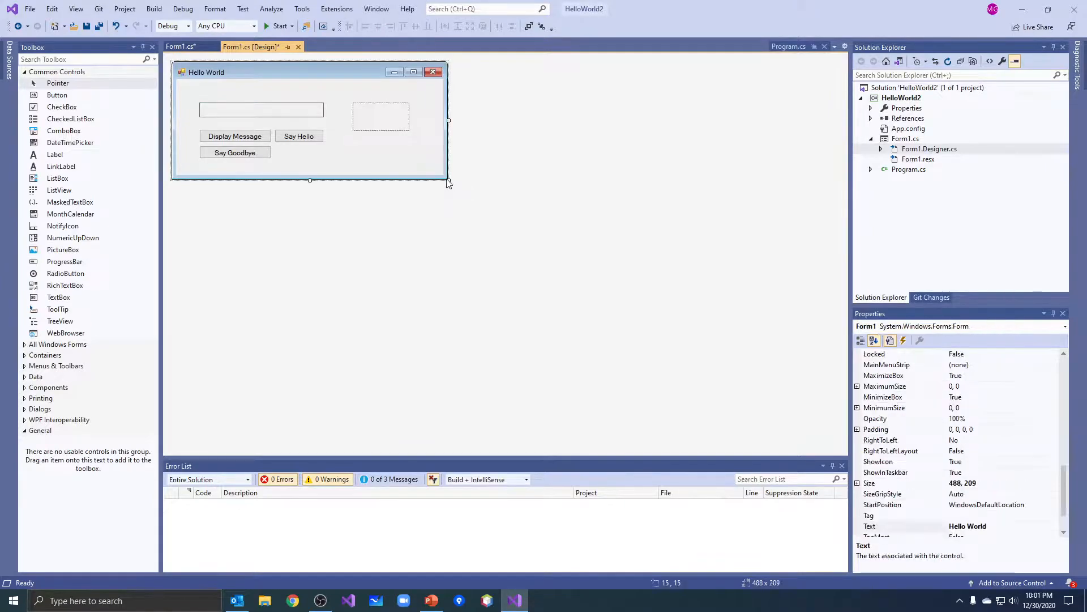
{"action": "left_click_drag", "start_coordinate": [449, 182], "coordinate": [496, 220]}
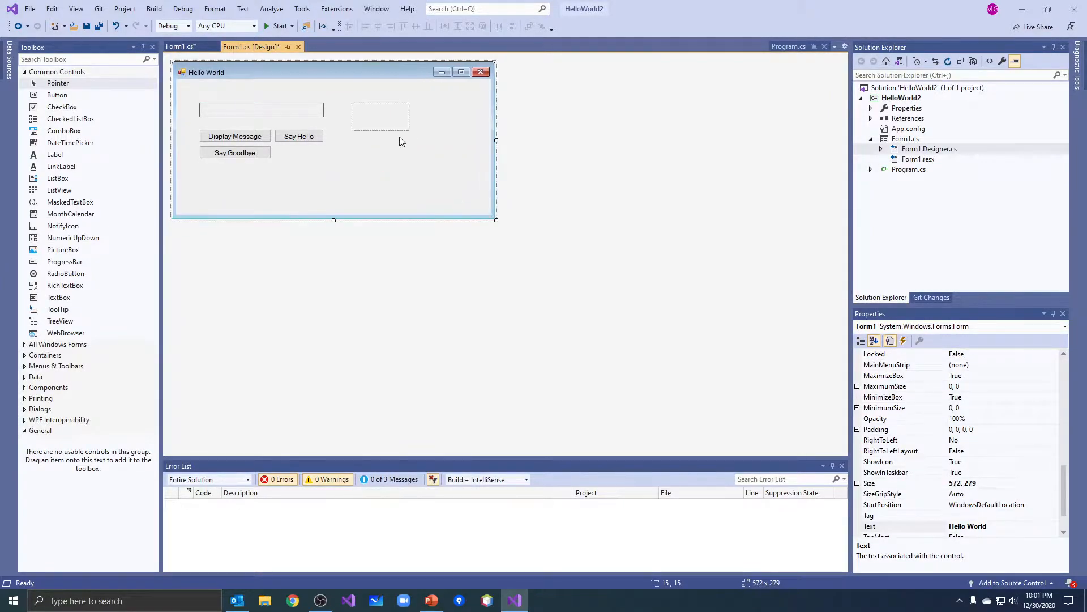
Add a picture box to the right of the buttons and size it slightly larger.
{"action": "left_click_drag", "start_coordinate": [409, 133], "coordinate": [456, 189]}
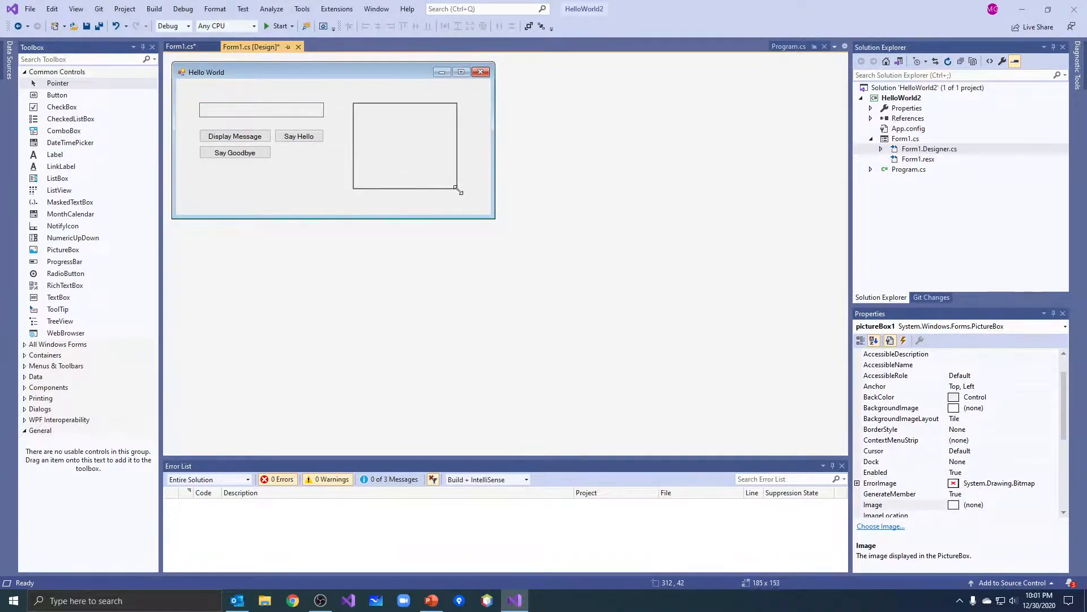
{"action": "left_click_drag", "start_coordinate": [457, 189], "coordinate": [460, 191]}
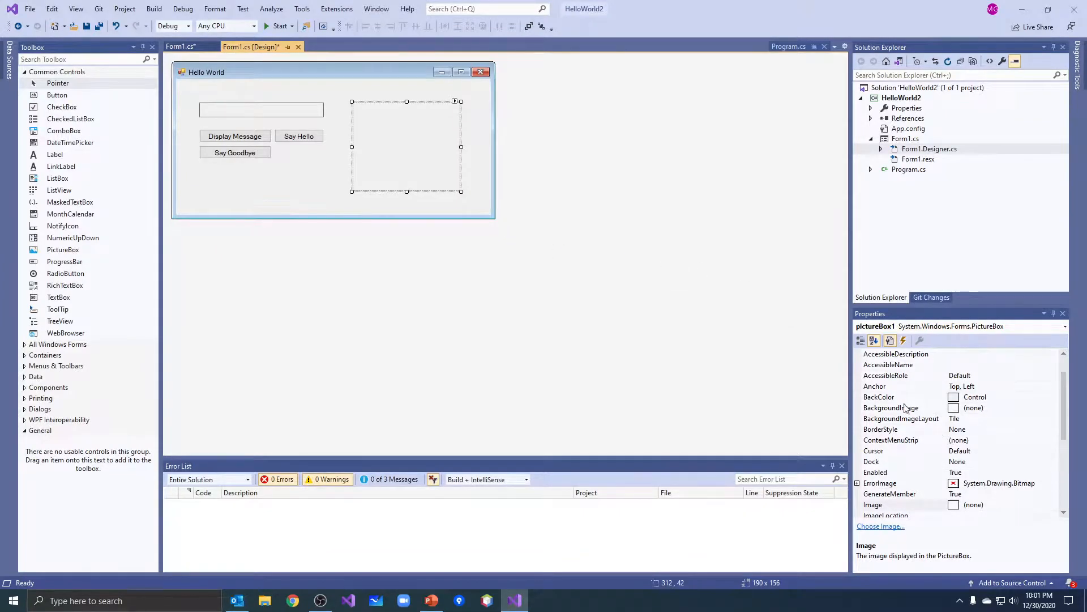
{"action": "mouse_move", "coordinate": [933, 376]}
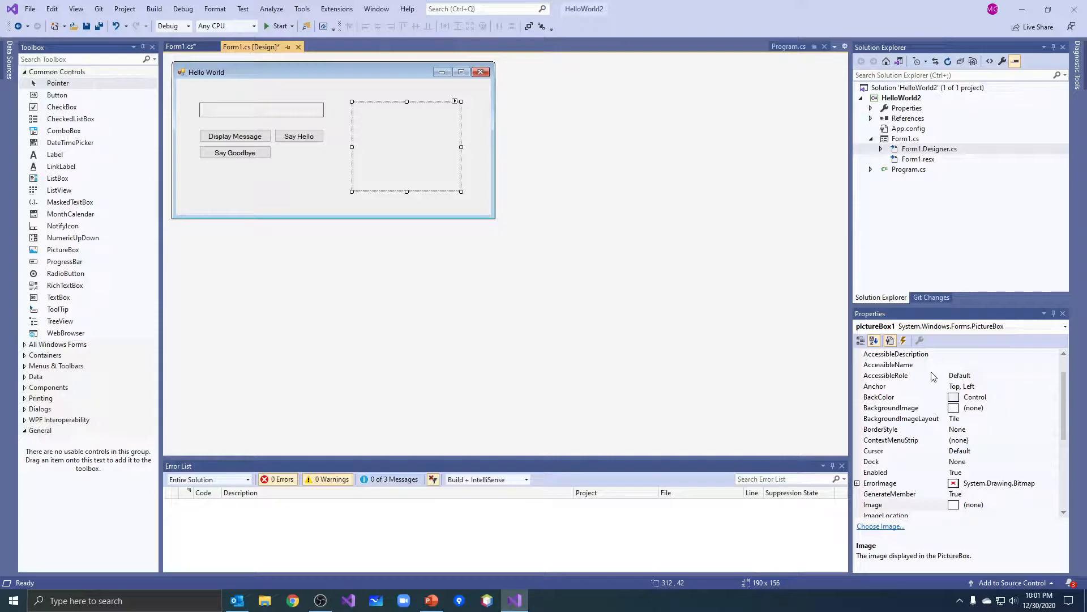
{"action": "scroll", "scroll_direction": "down", "scroll_amount": 3}
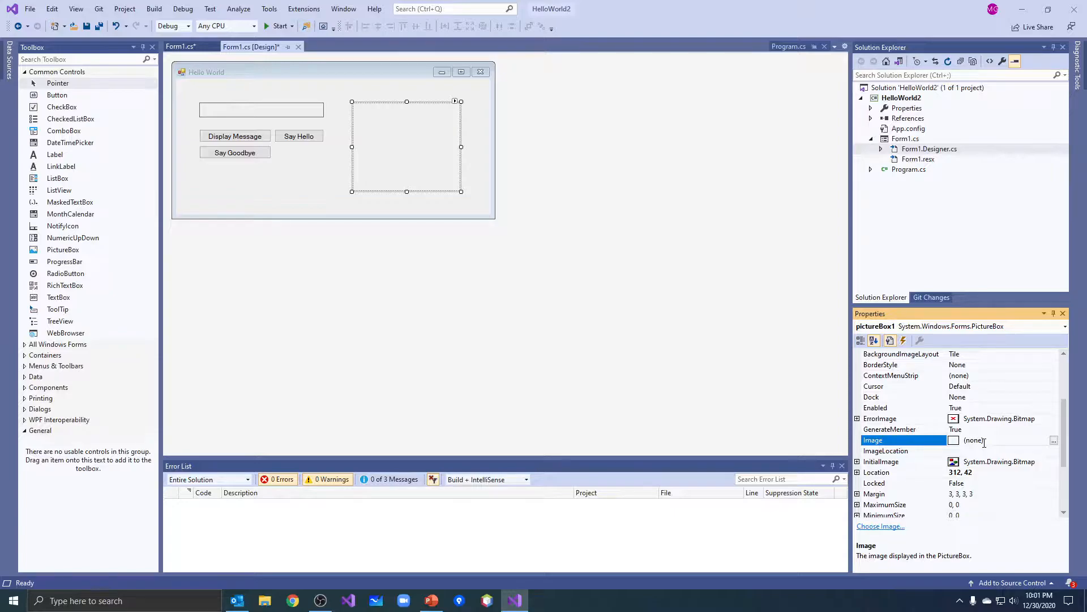
{"action": "scroll", "scroll_direction": "down", "scroll_amount": 3}
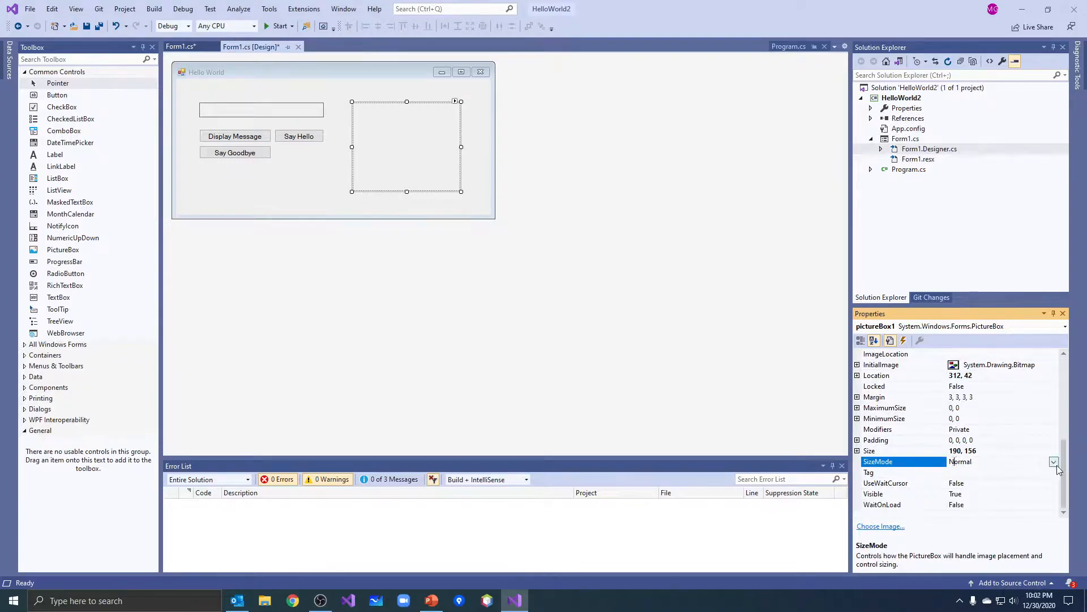
{"action": "left_click", "coordinate": [1053, 461]}
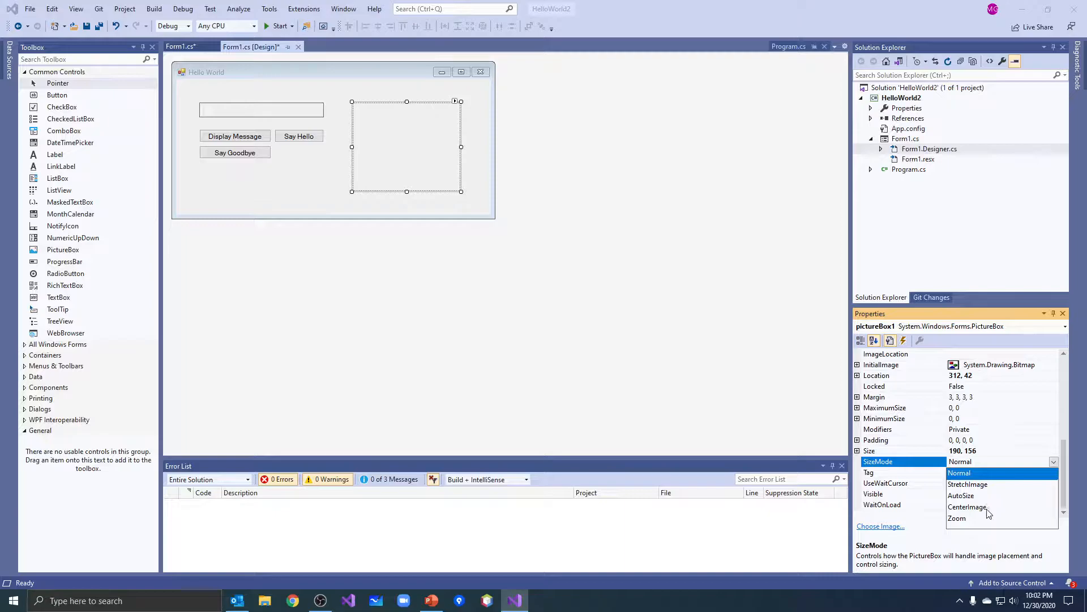
{"action": "left_click", "coordinate": [960, 472]}
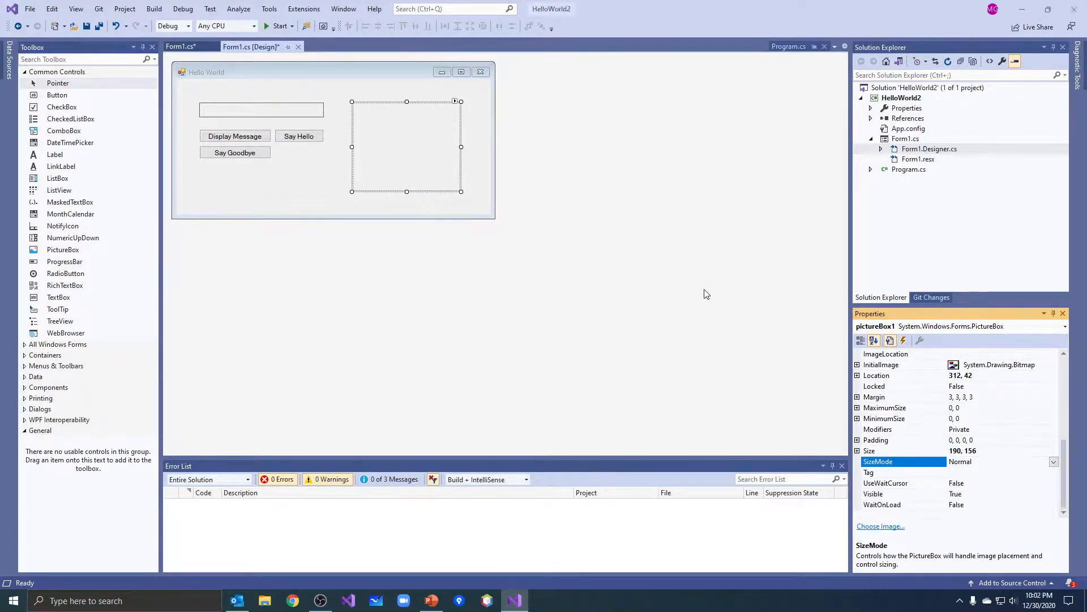
{"action": "mouse_move", "coordinate": [1004, 426]}
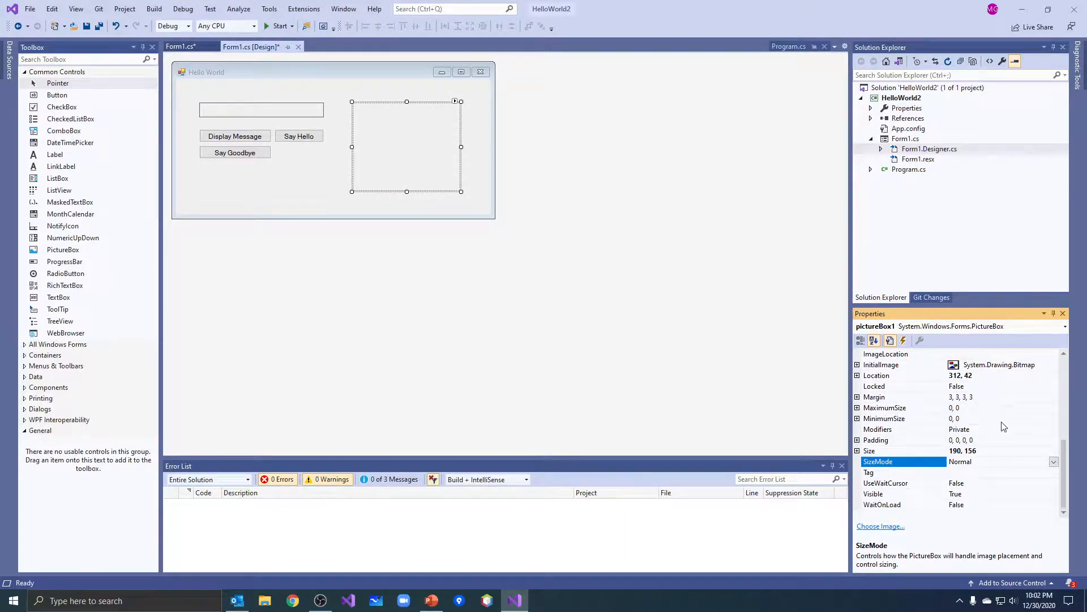
{"action": "mouse_move", "coordinate": [942, 476]}
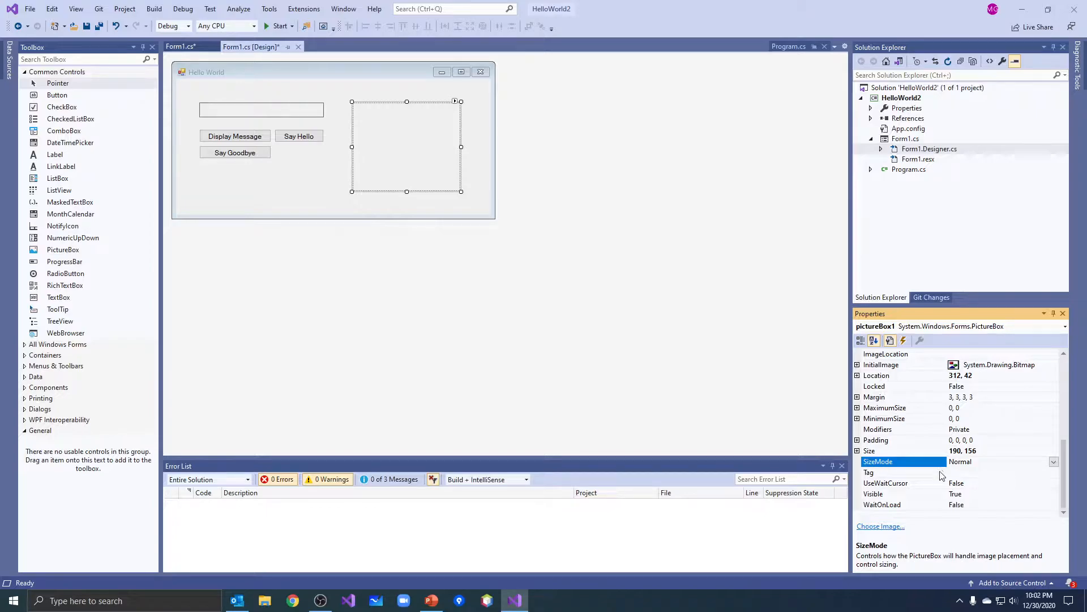
{"action": "left_click", "coordinate": [902, 494]}
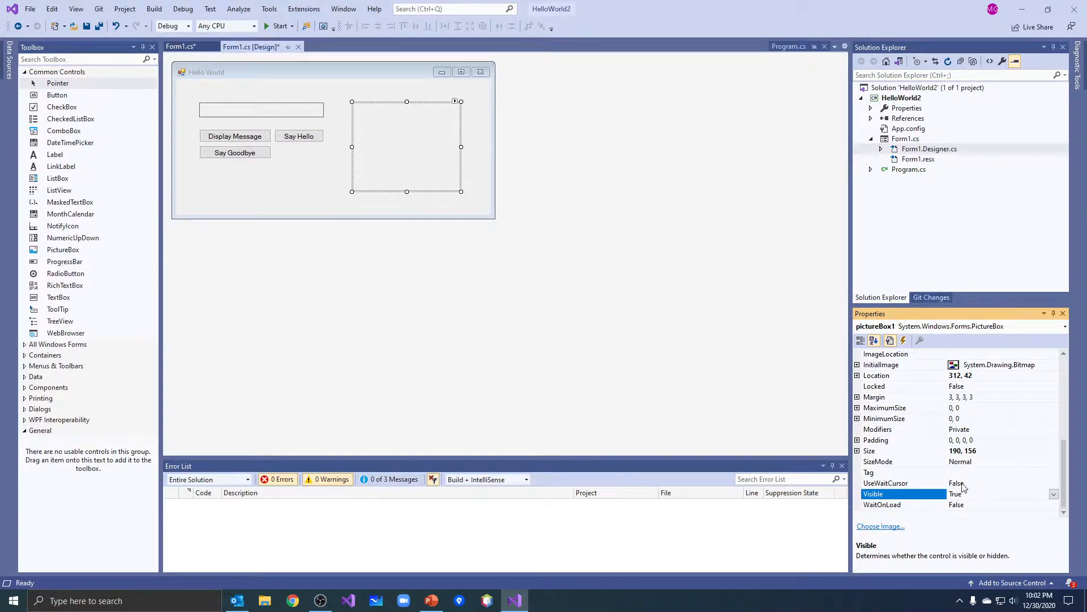
{"action": "left_click", "coordinate": [996, 494]}
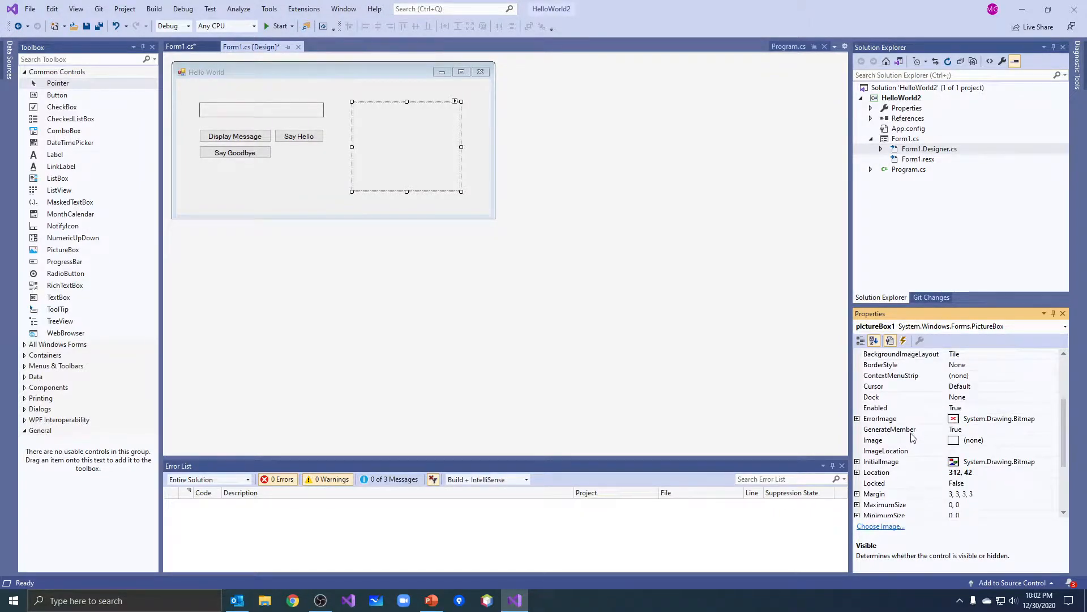
{"action": "left_click", "coordinate": [872, 440]}
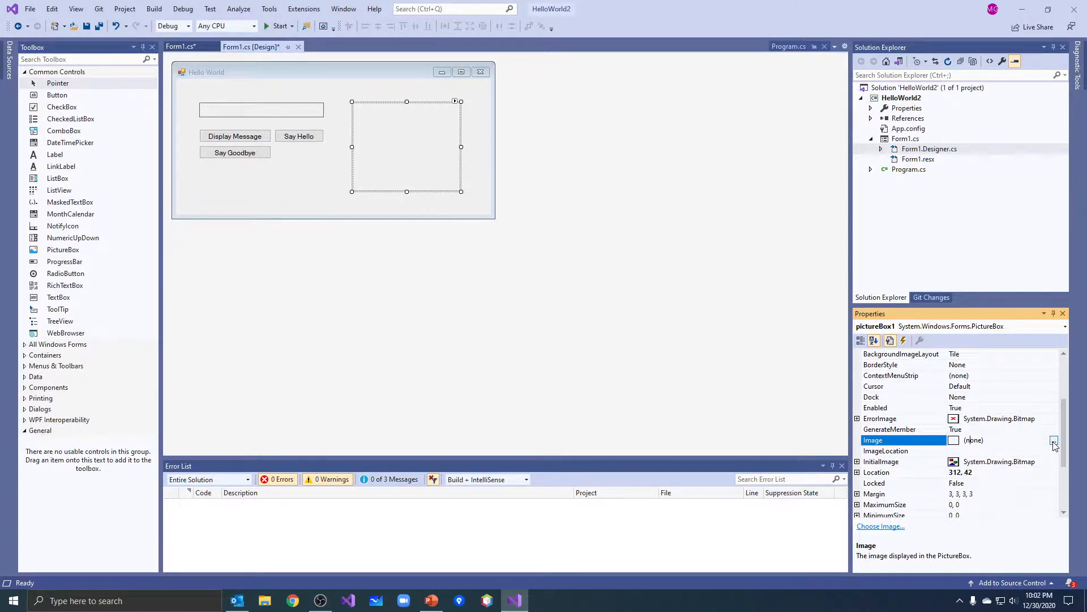
Bring up the picture box's Choose Image dialog from its quick tasks and review the resource options.
{"action": "left_click", "coordinate": [1053, 440]}
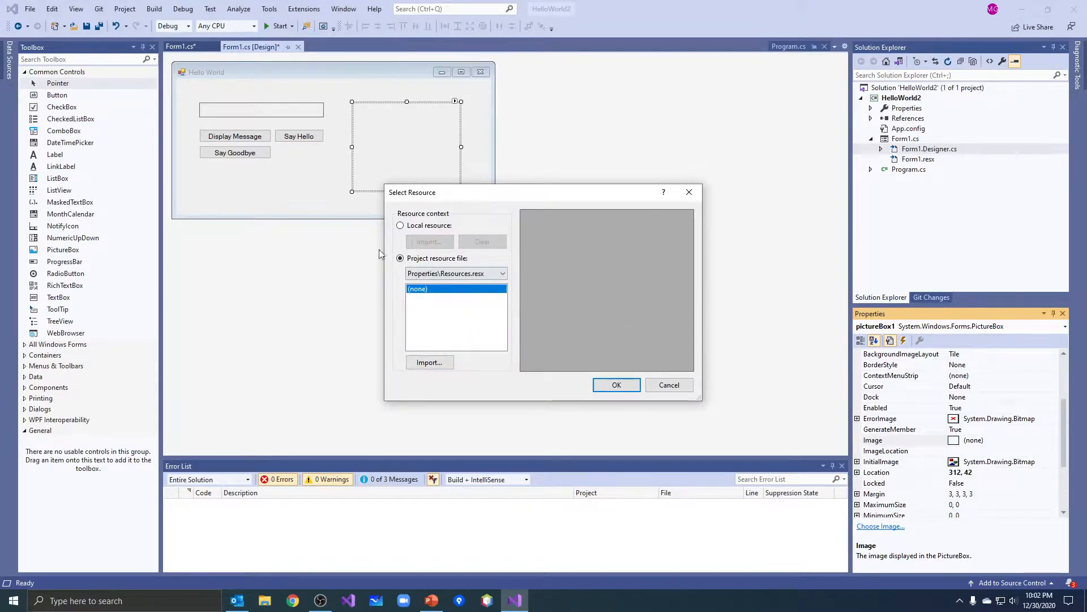
{"action": "mouse_move", "coordinate": [391, 241]}
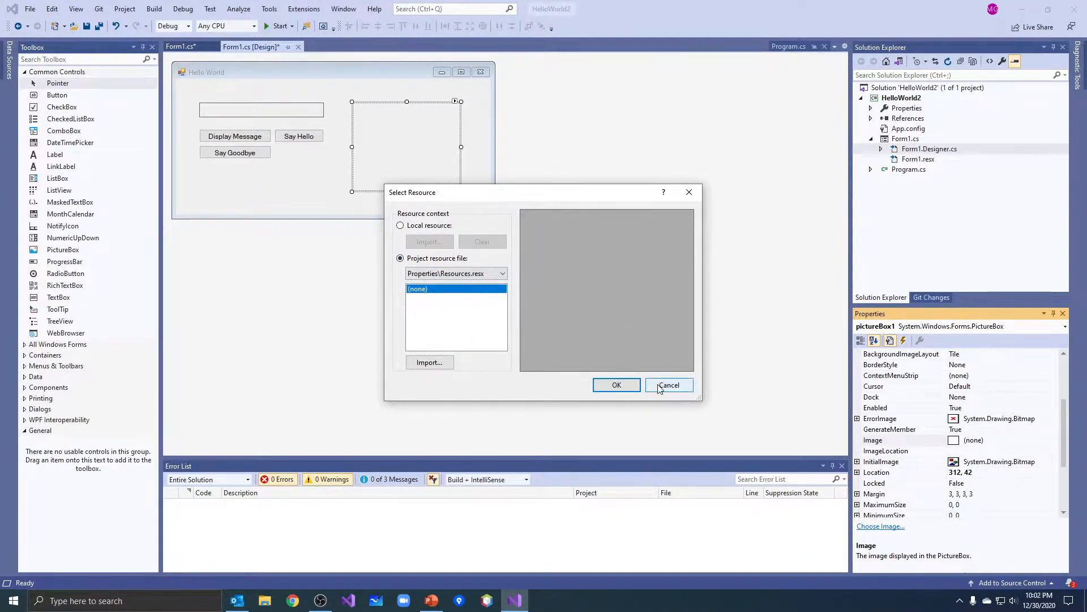
{"action": "left_click", "coordinate": [668, 385]}
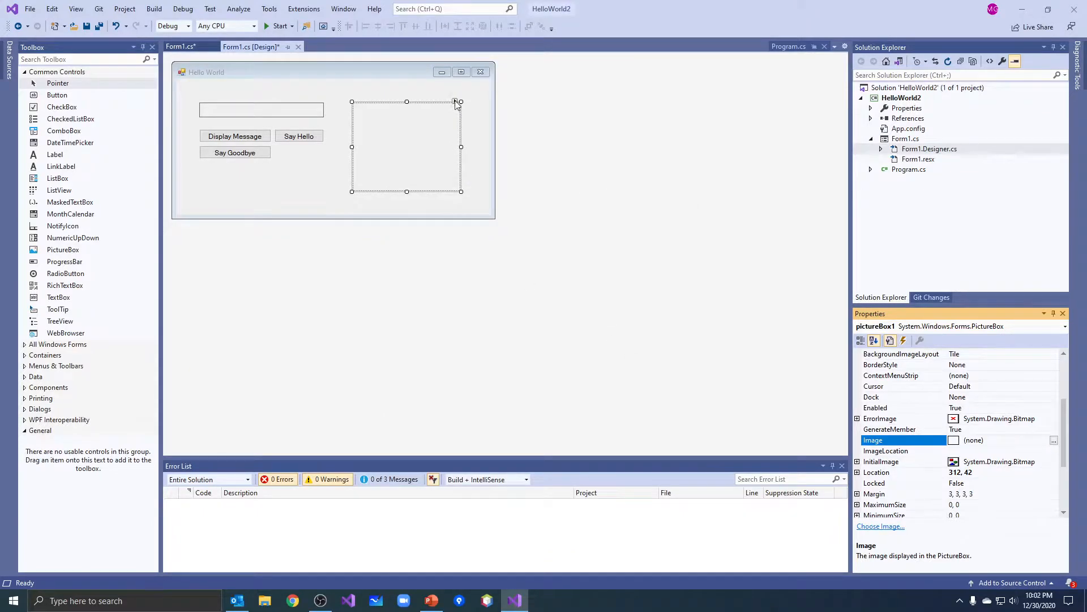
{"action": "left_click", "coordinate": [456, 101]}
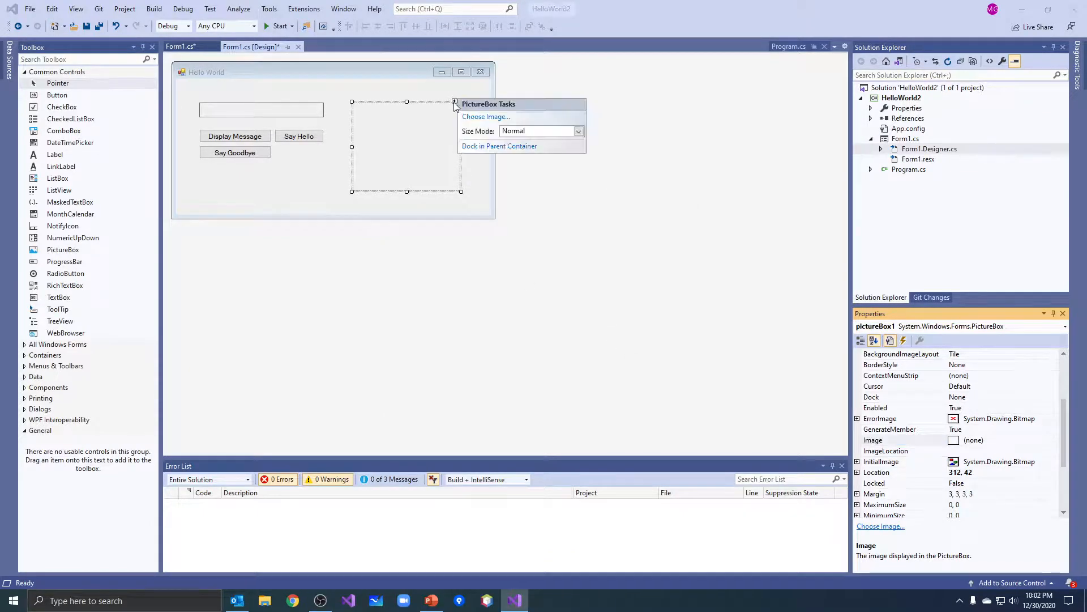
{"action": "mouse_move", "coordinate": [484, 117]}
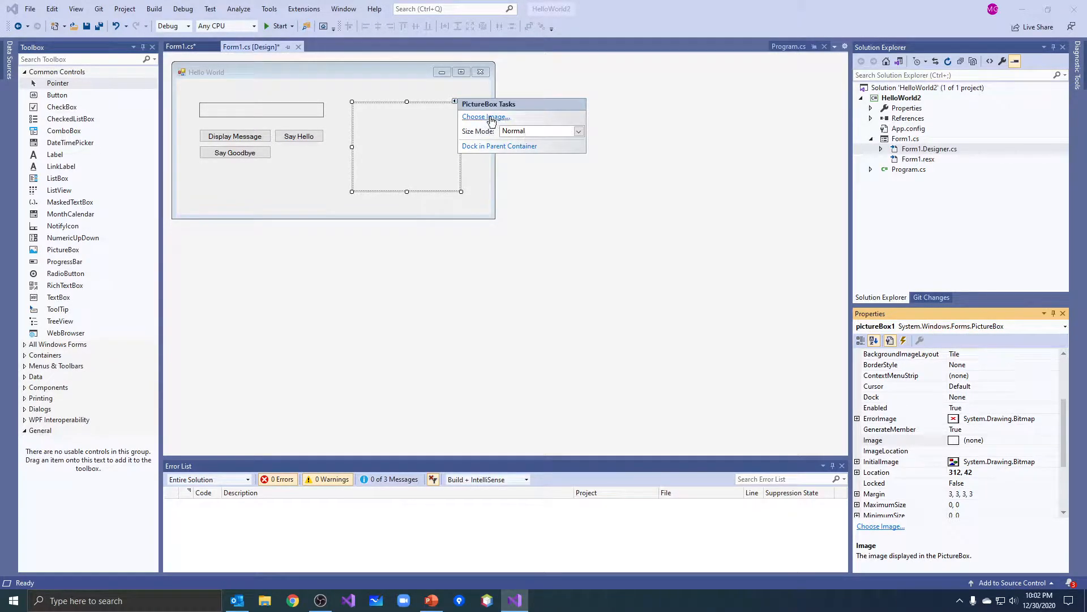
{"action": "left_click", "coordinate": [485, 117]}
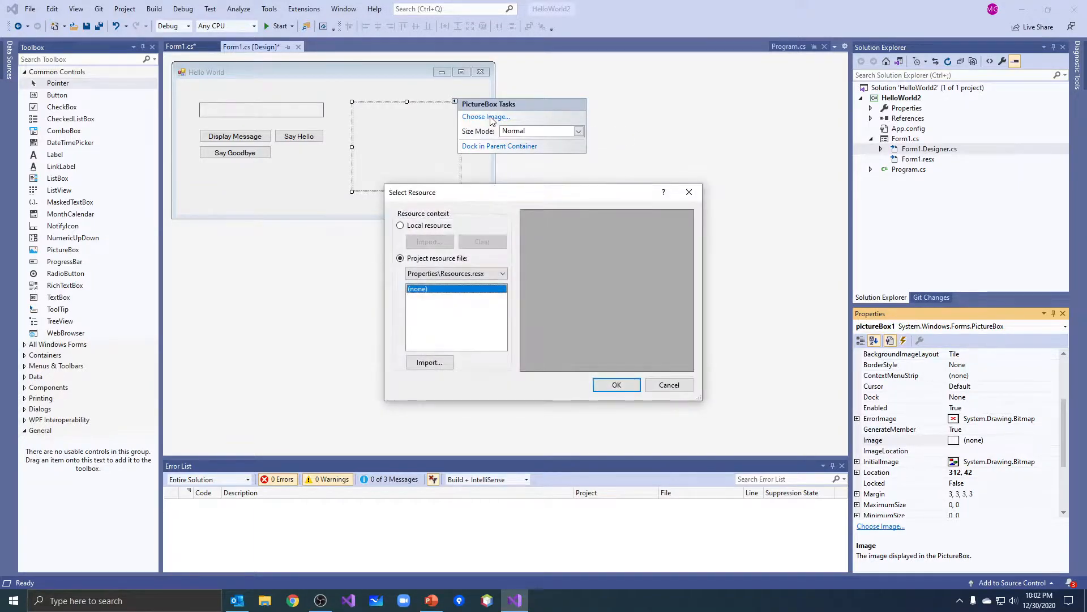
{"action": "mouse_move", "coordinate": [468, 315]}
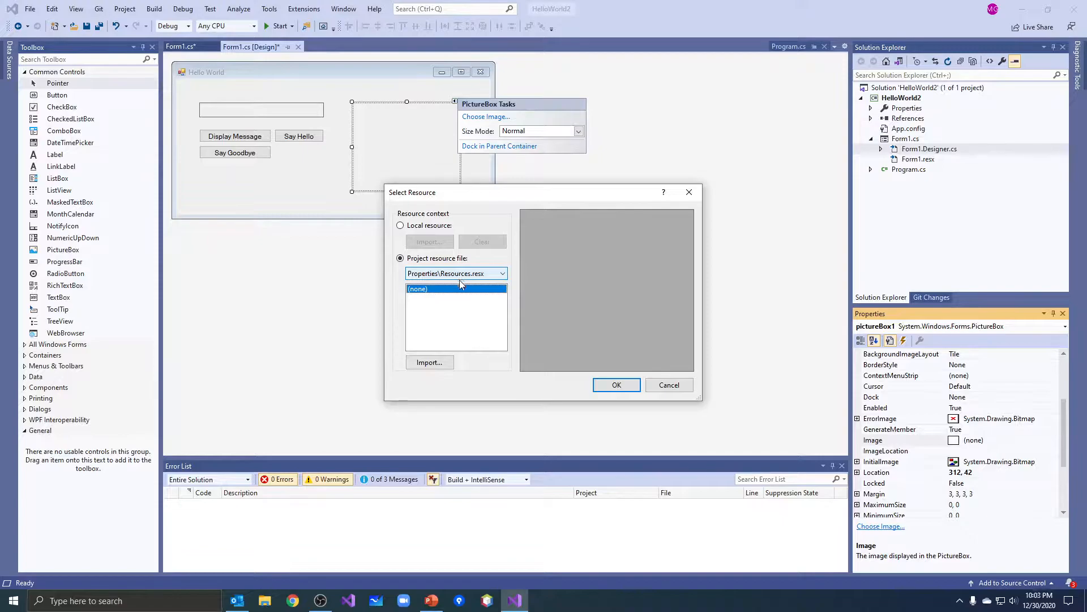
{"action": "left_click", "coordinate": [456, 288]}
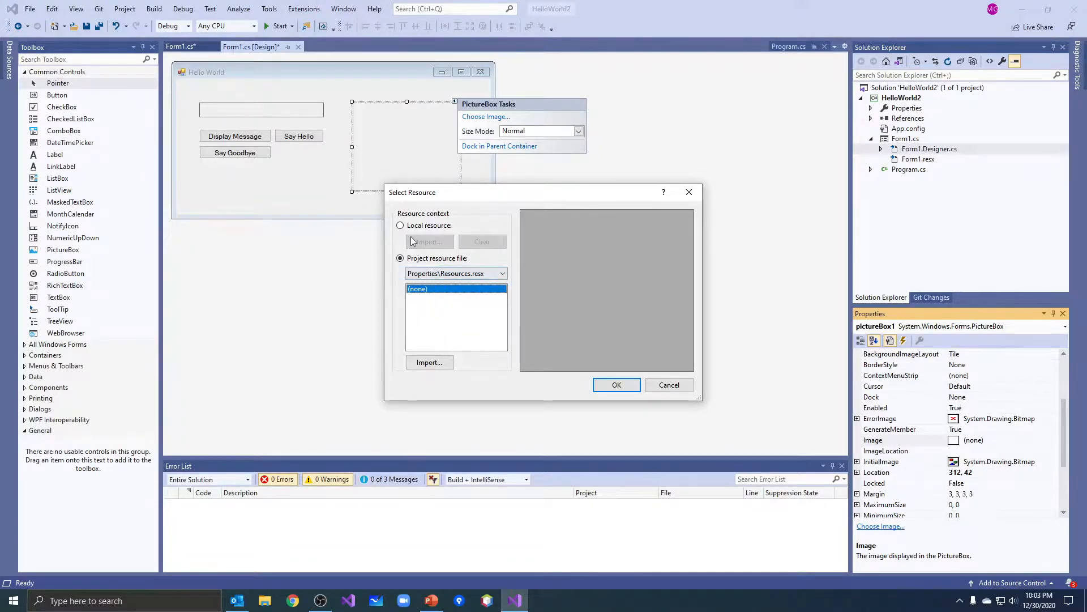
Import the computer image from the Desktop as a local resource and confirm it for the picture box.
{"action": "left_click", "coordinate": [400, 225]}
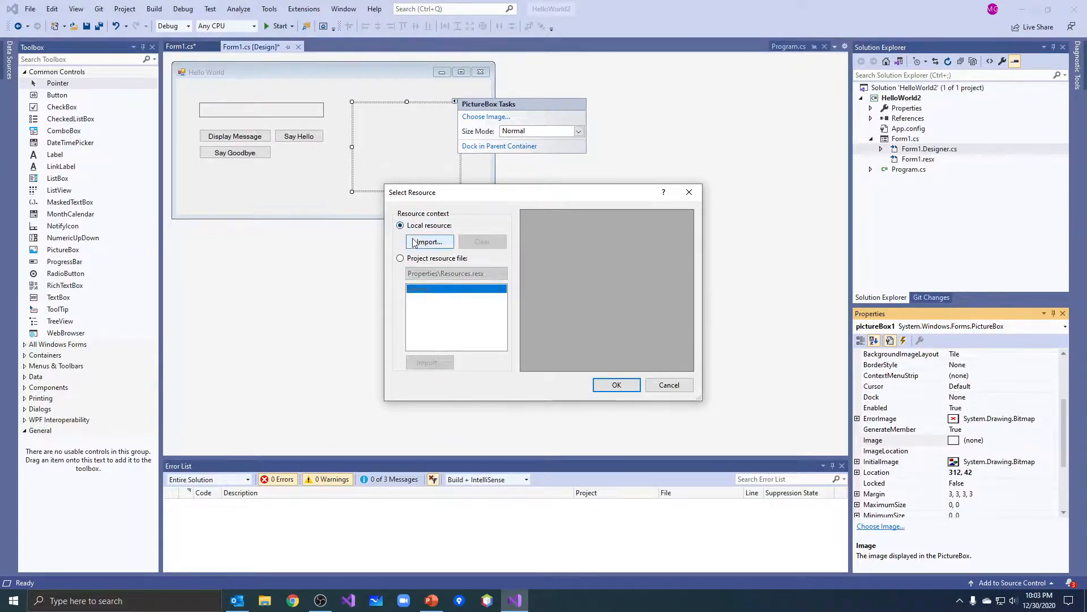
{"action": "left_click", "coordinate": [429, 242]}
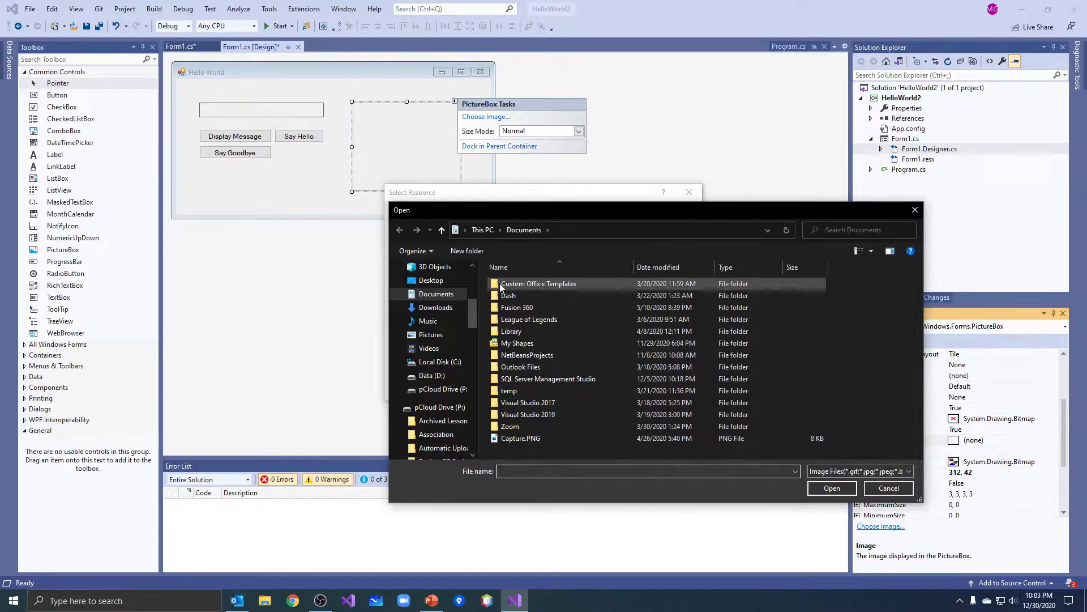
{"action": "left_click", "coordinate": [431, 281]}
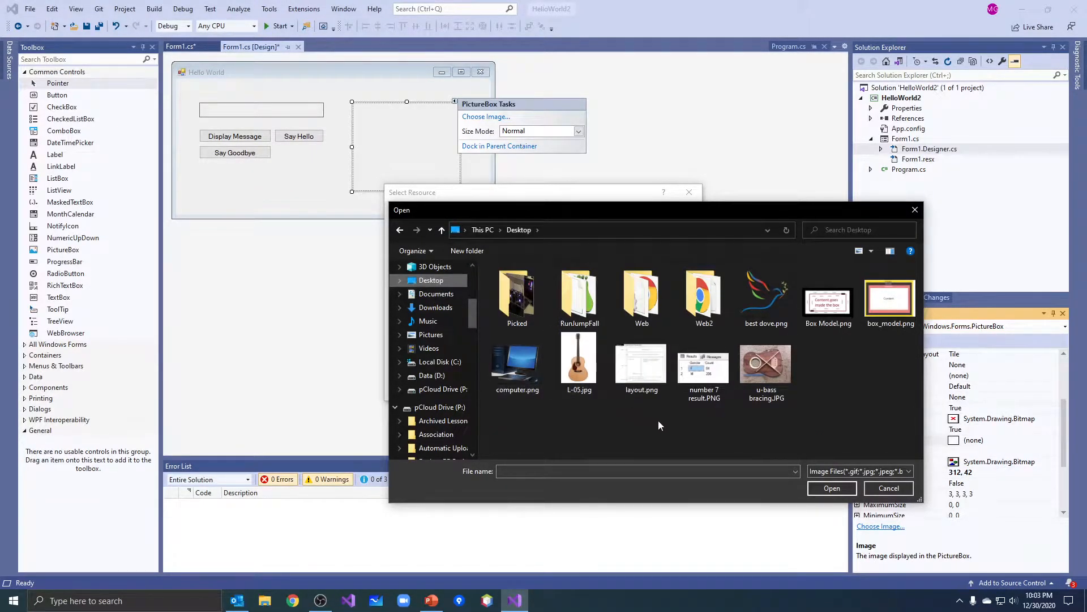
{"action": "left_click", "coordinate": [516, 361]}
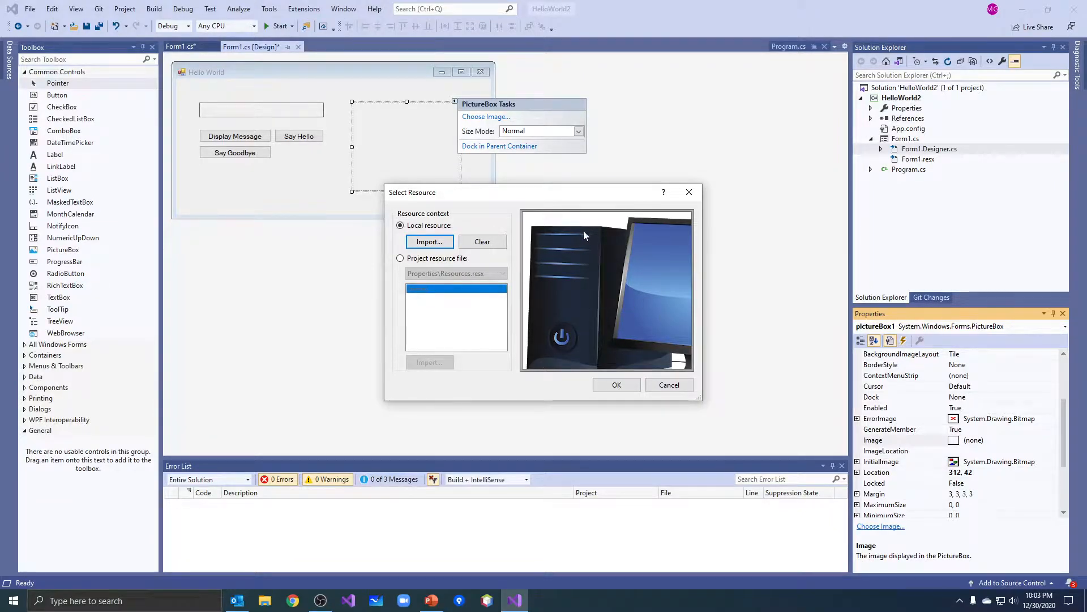
{"action": "mouse_move", "coordinate": [621, 373]}
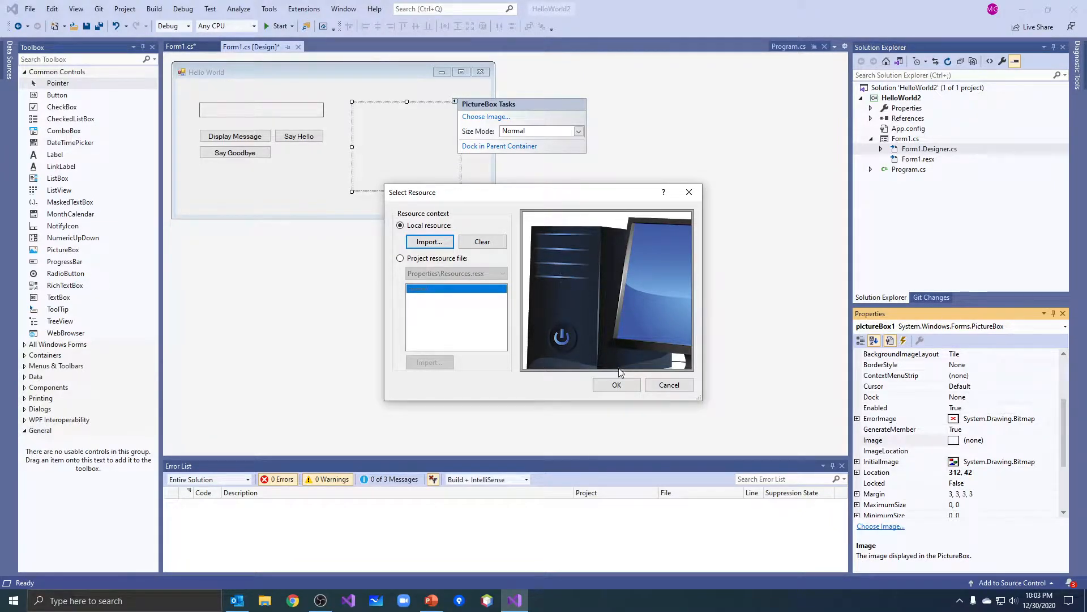
{"action": "left_click", "coordinate": [615, 385]}
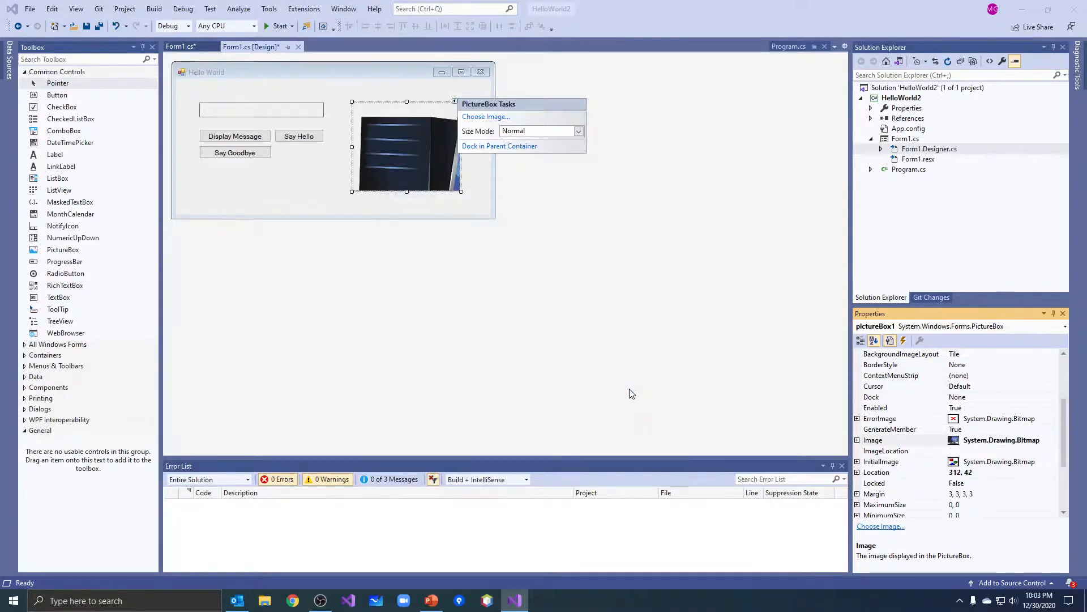
{"action": "mouse_move", "coordinate": [547, 108]}
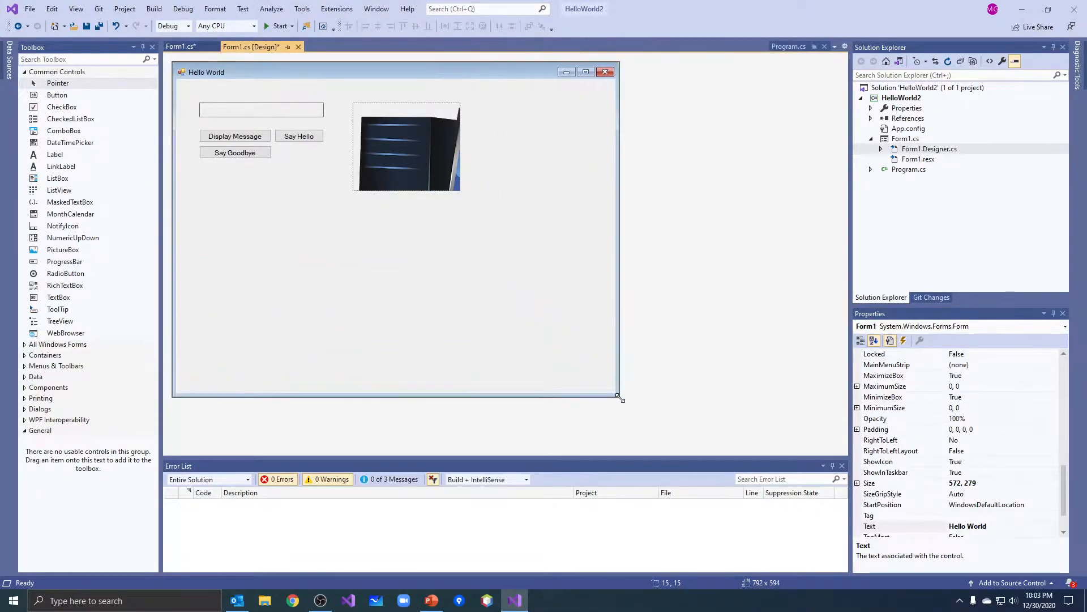
Resize the form and set the picture box's size mode to Stretch Image.
{"action": "left_click", "coordinate": [406, 146]}
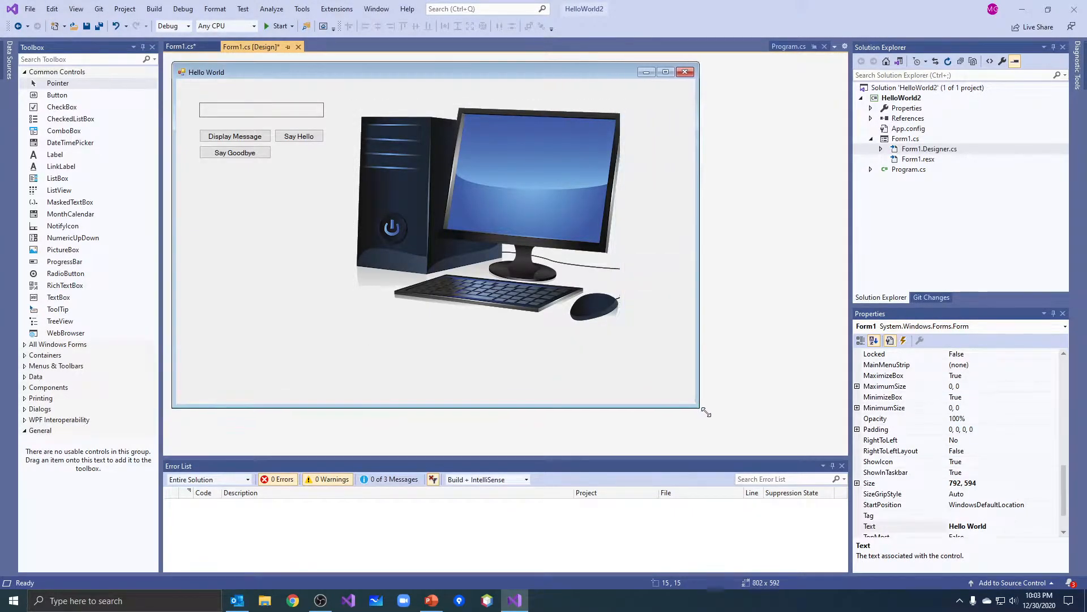
{"action": "left_click", "coordinate": [485, 222]}
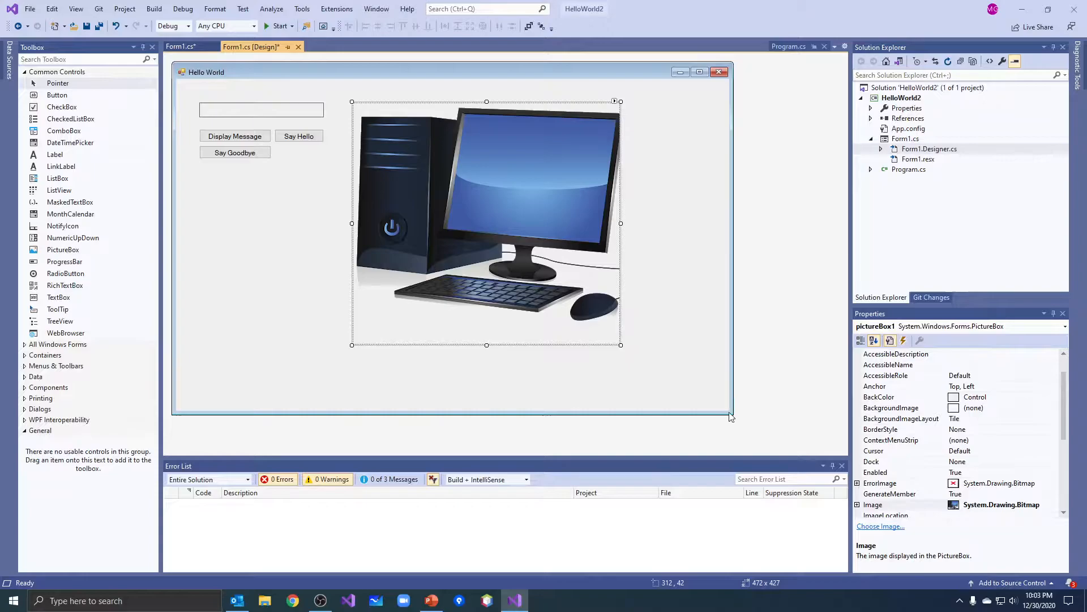
{"action": "left_click_drag", "start_coordinate": [731, 417], "coordinate": [670, 381]}
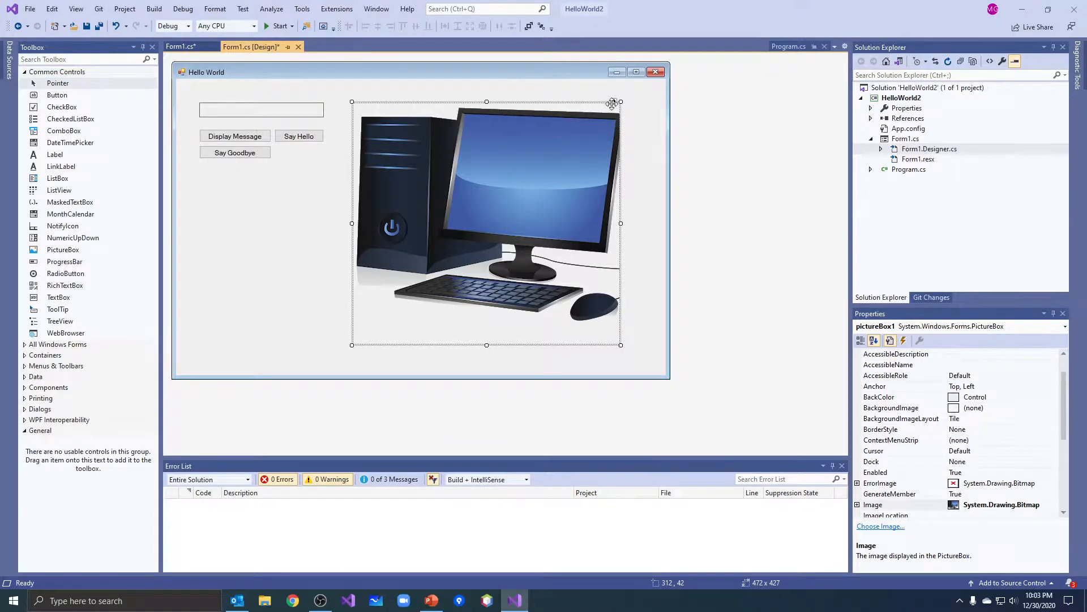
{"action": "left_click", "coordinate": [612, 102]}
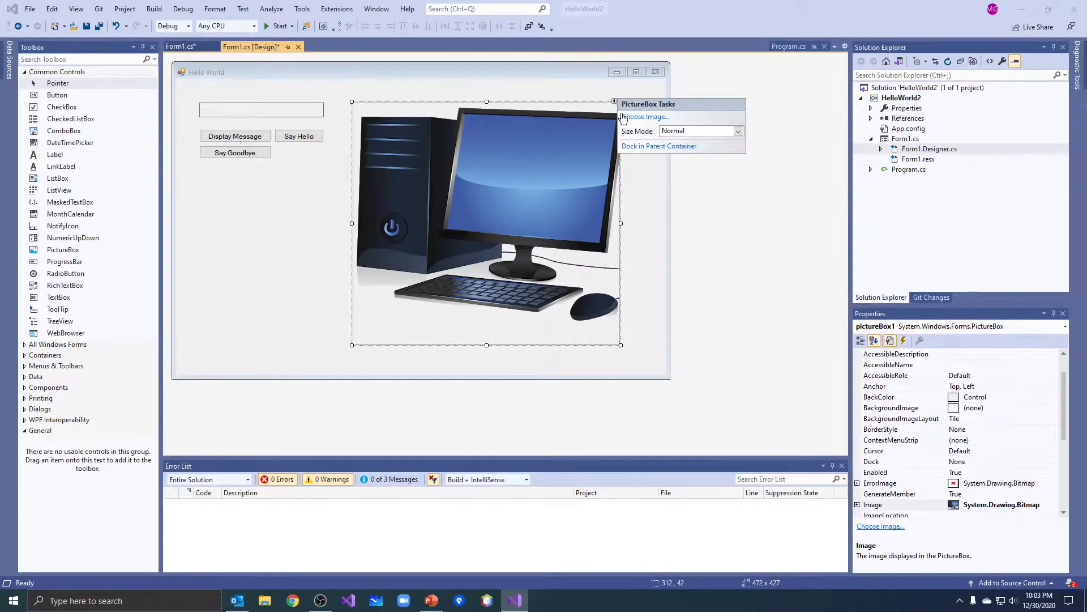
{"action": "left_click", "coordinate": [738, 131]}
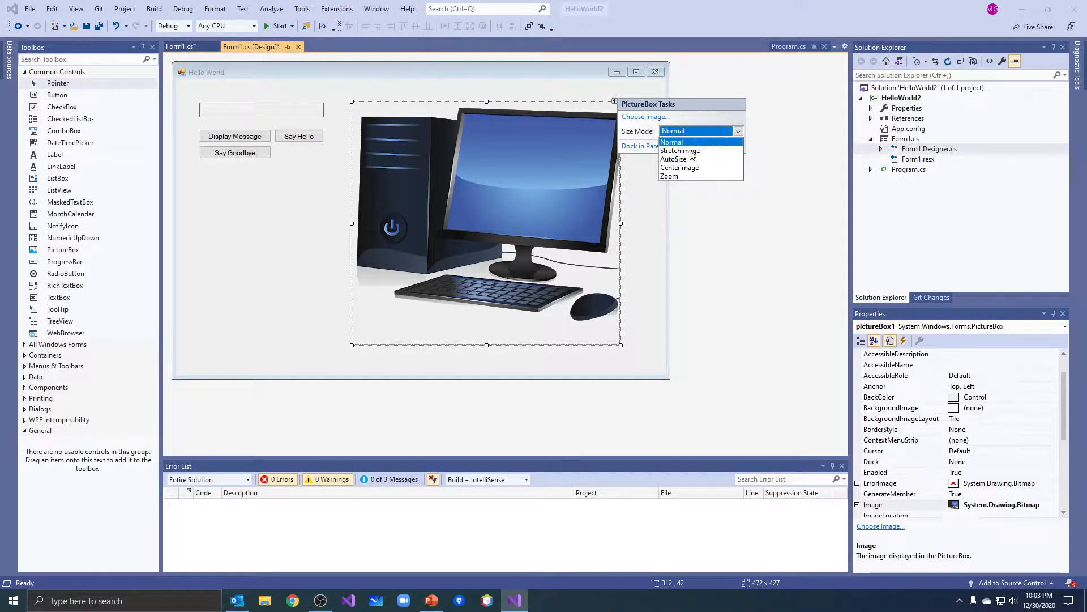
{"action": "left_click", "coordinate": [680, 151]}
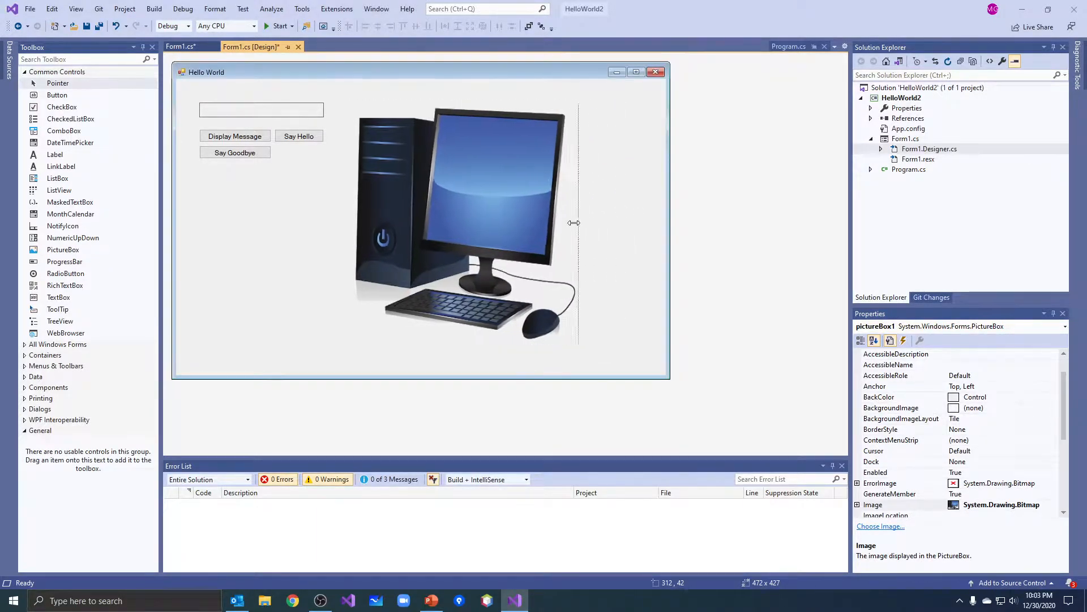
Reshape the picture box narrower, shorter, taller and wider to see the image stretch.
{"action": "left_click_drag", "start_coordinate": [573, 222], "coordinate": [545, 223]}
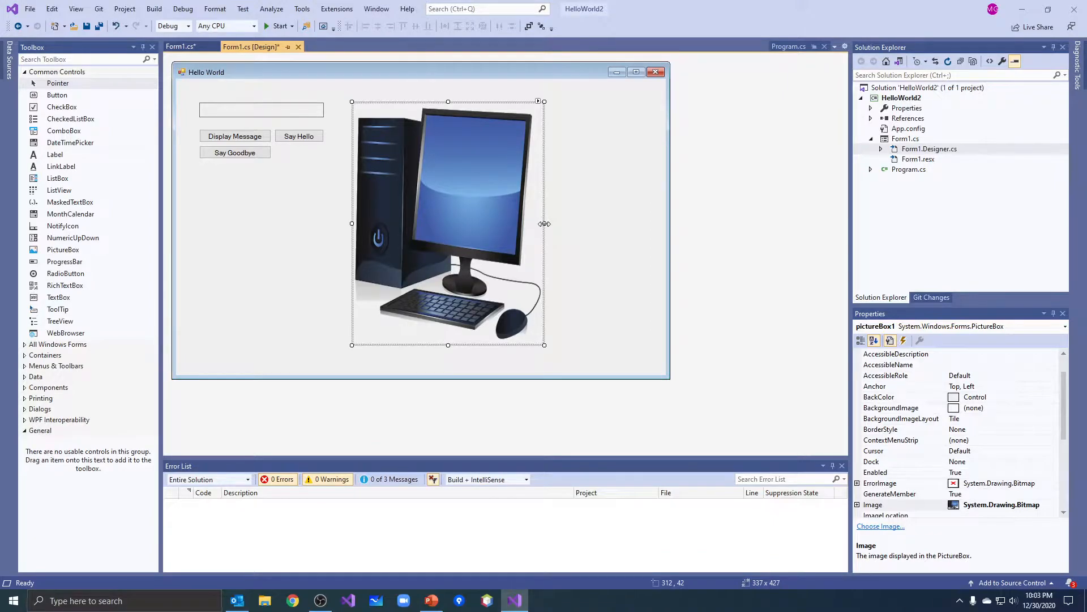
{"action": "left_click_drag", "start_coordinate": [448, 344], "coordinate": [445, 235]}
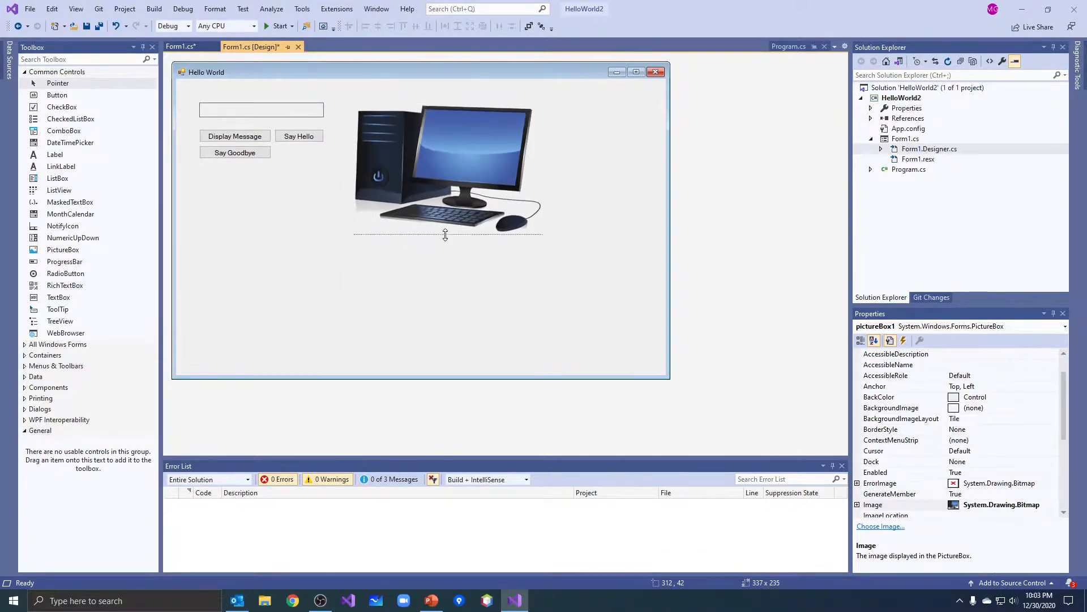
{"action": "left_click_drag", "start_coordinate": [445, 234], "coordinate": [444, 165]}
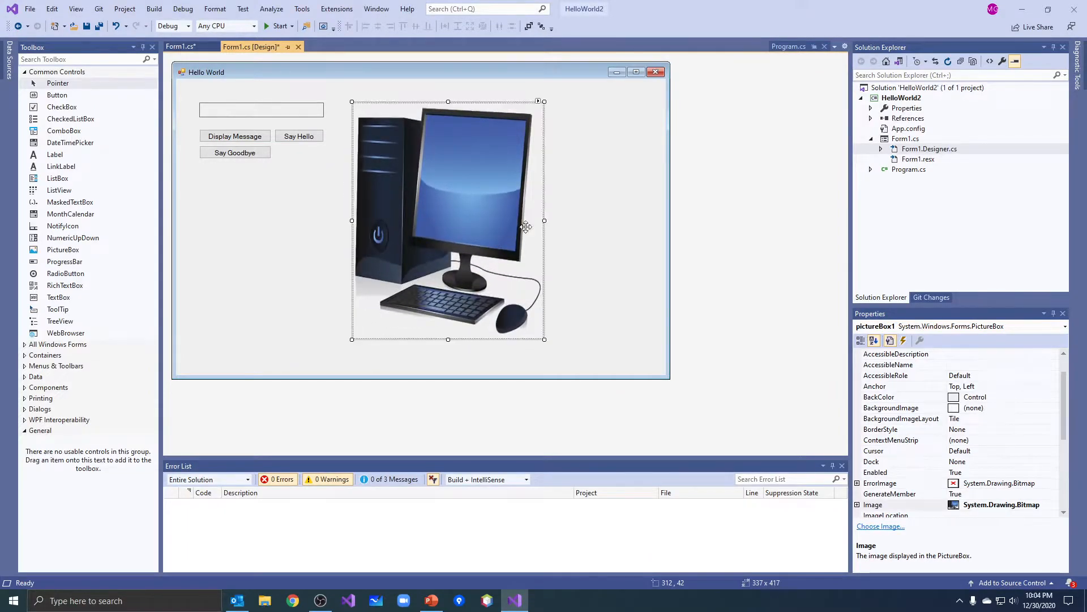
{"action": "left_click_drag", "start_coordinate": [545, 221], "coordinate": [608, 226]}
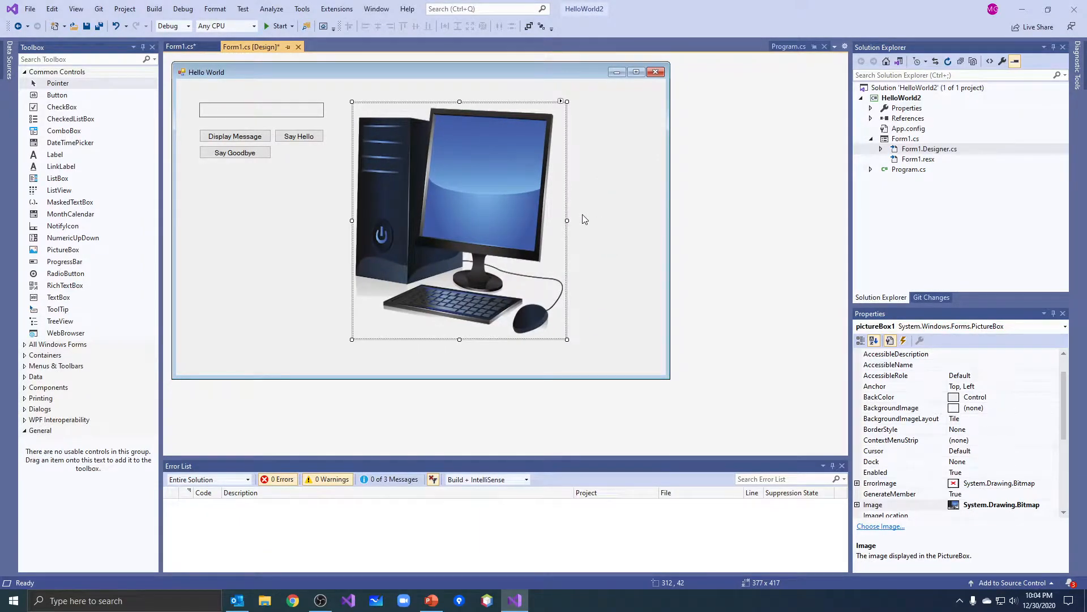
{"action": "mouse_move", "coordinate": [564, 108]}
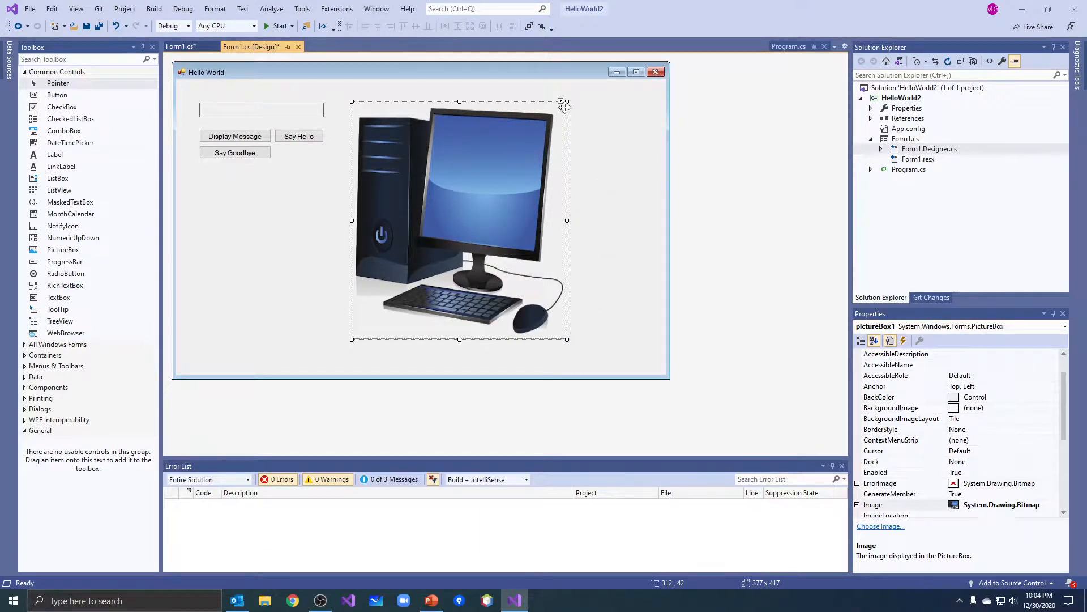
Switch the picture box's size mode to AutoSize so it fits the image.
{"action": "left_click", "coordinate": [562, 103]}
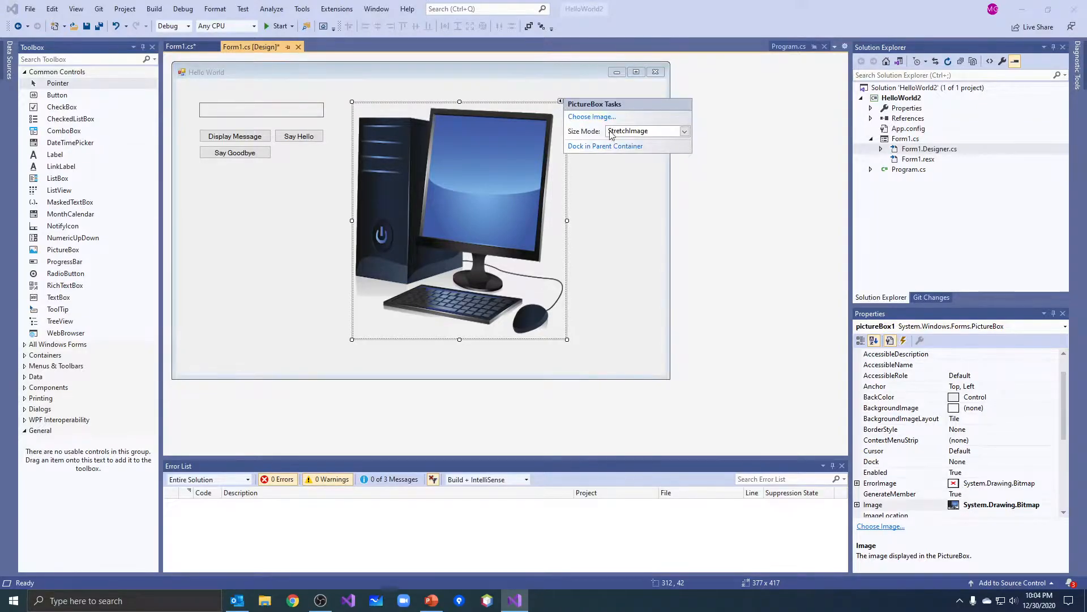
{"action": "left_click", "coordinate": [683, 130]}
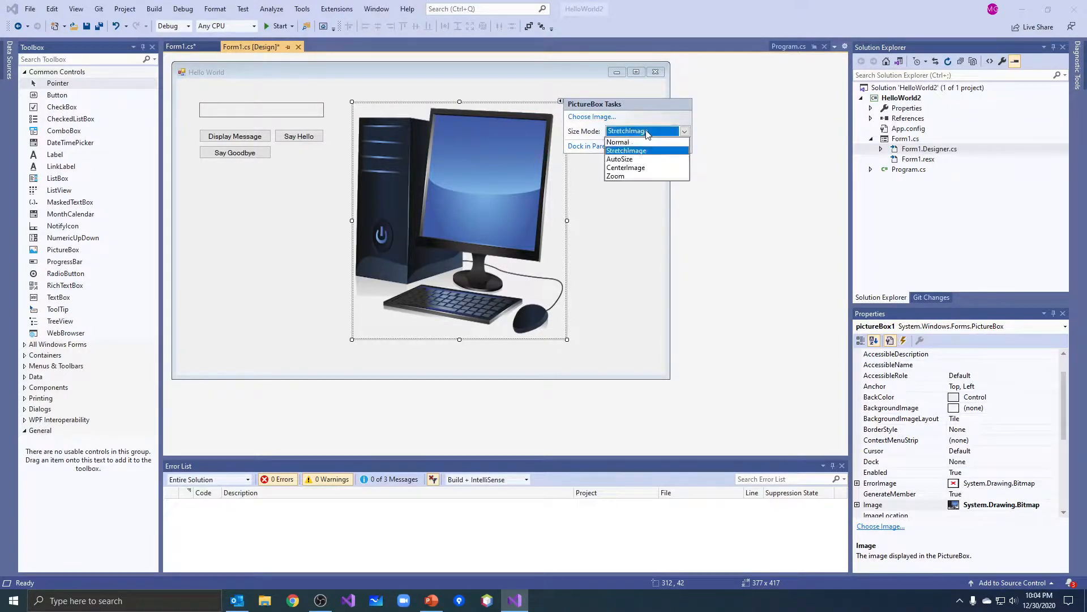
{"action": "left_click", "coordinate": [619, 159]}
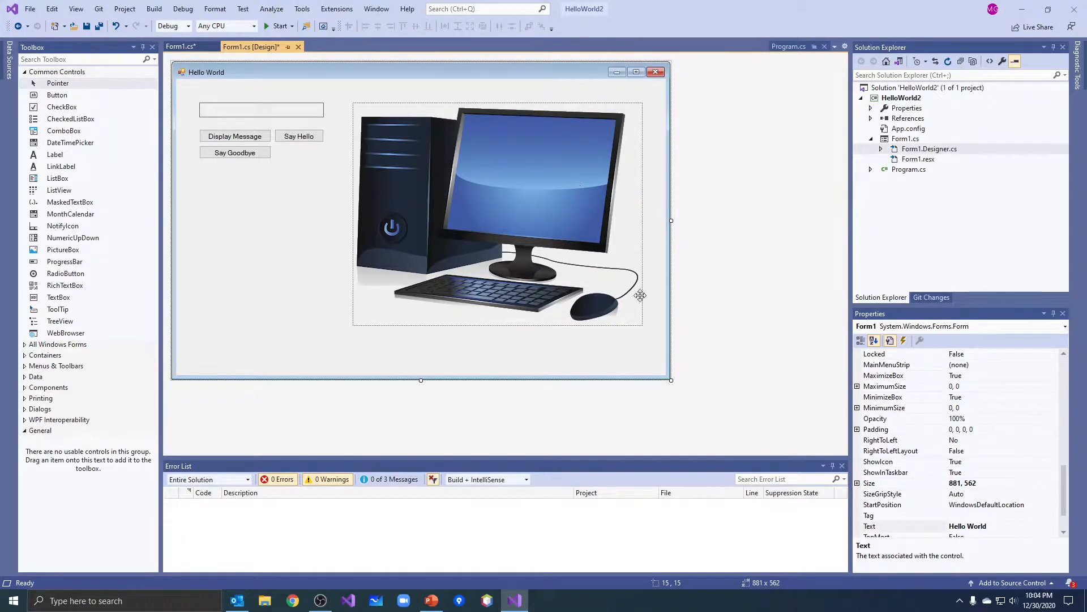
{"action": "left_click", "coordinate": [496, 208]}
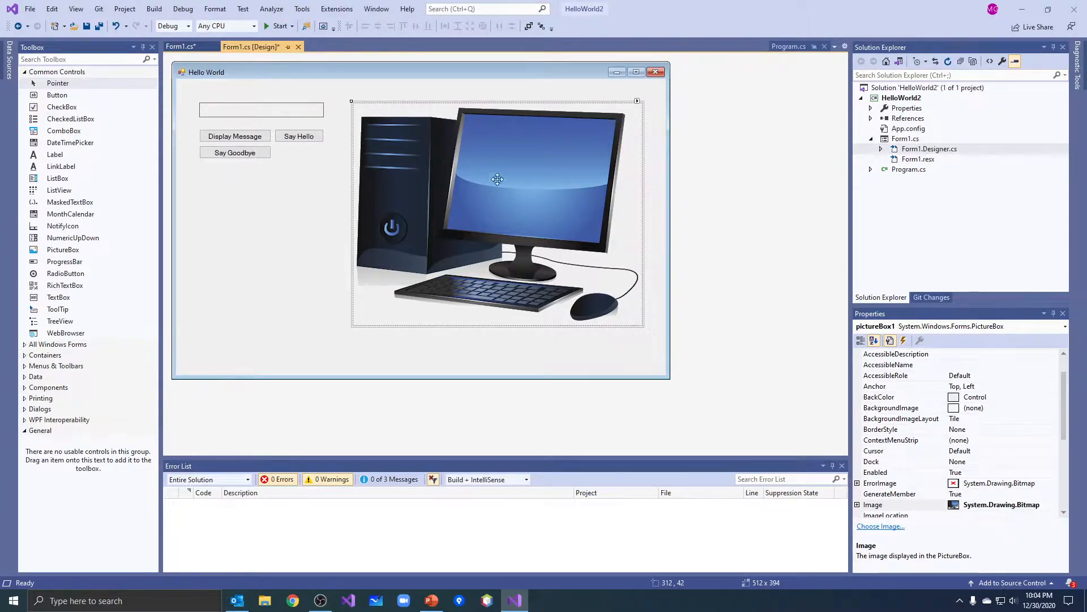
{"action": "mouse_move", "coordinate": [537, 174]}
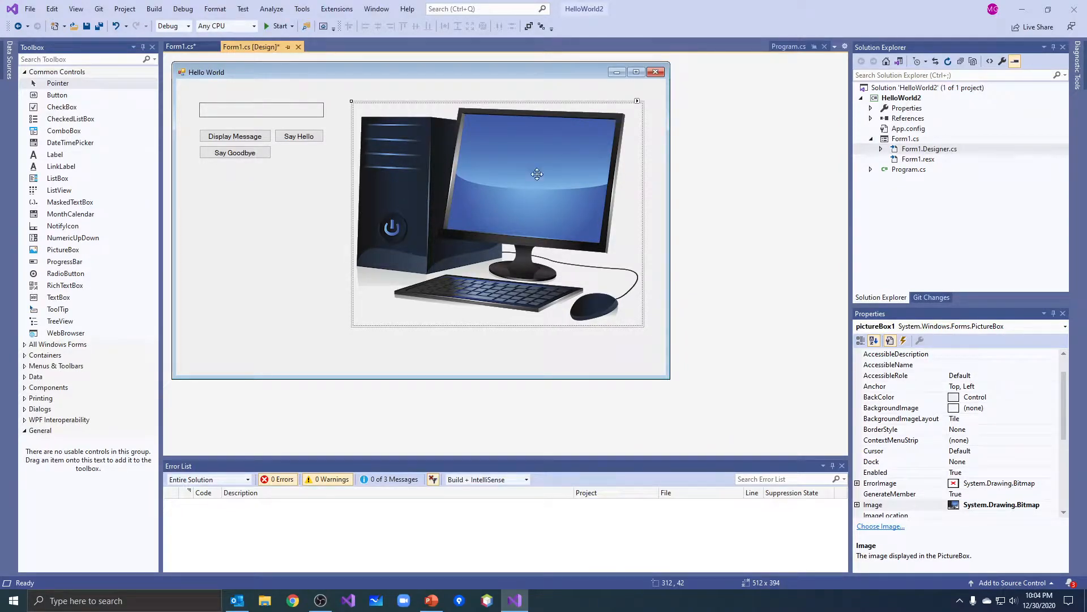
Set the size mode to Center Image and enlarge the picture box to fit inside the form.
{"action": "left_click", "coordinate": [636, 101]}
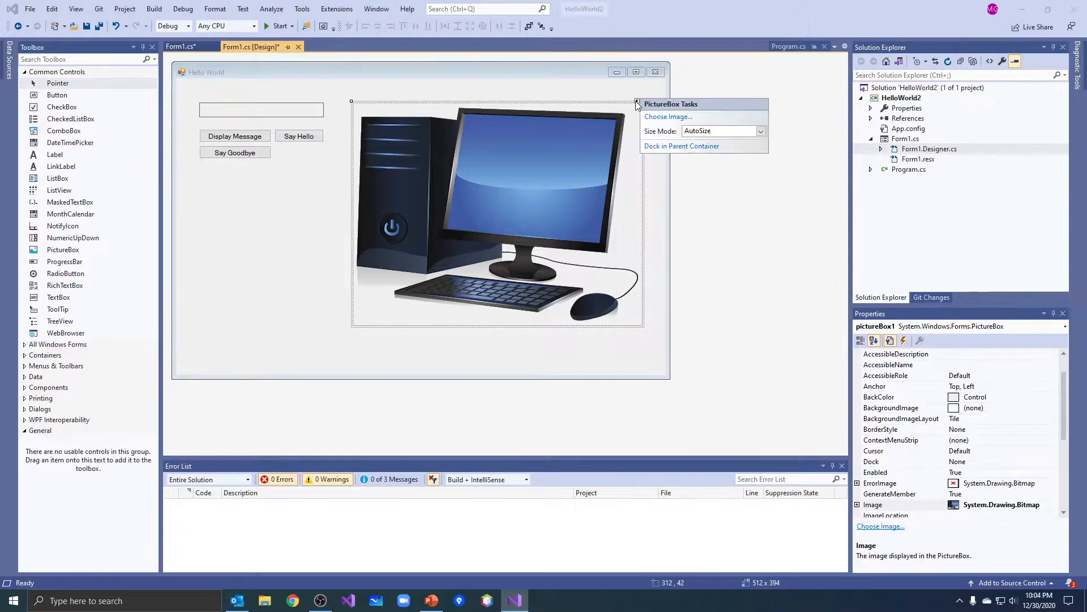
{"action": "left_click", "coordinate": [760, 131]}
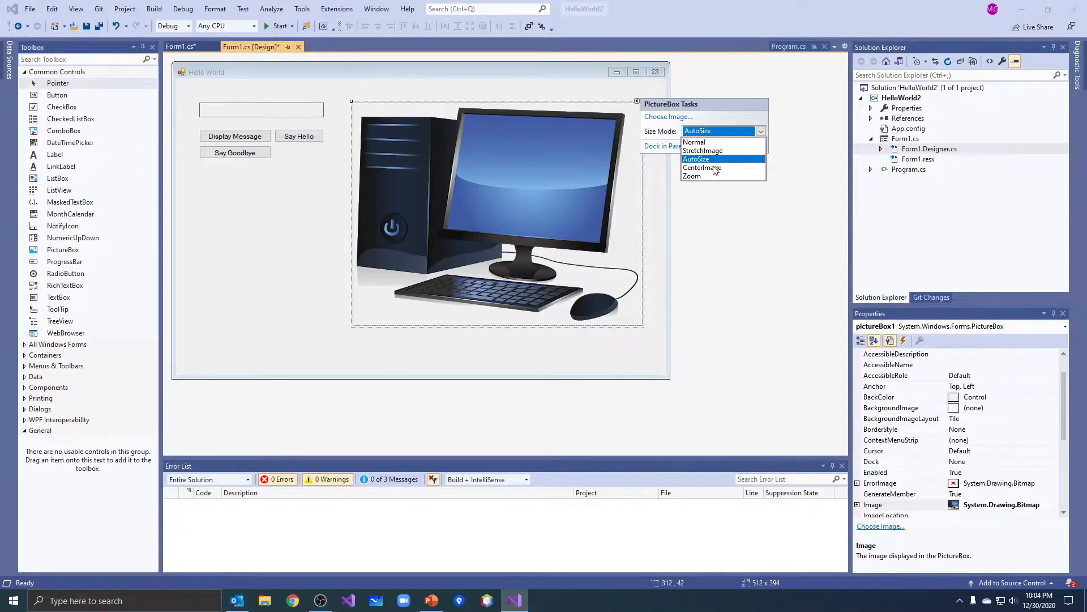
{"action": "left_click", "coordinate": [702, 168]}
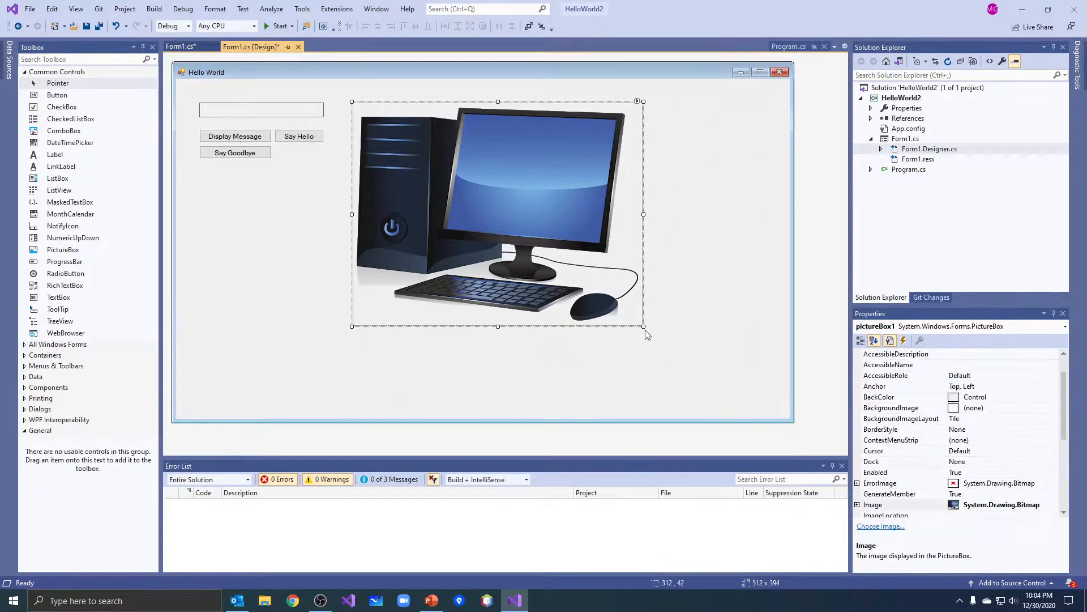
{"action": "left_click_drag", "start_coordinate": [642, 326], "coordinate": [748, 403]}
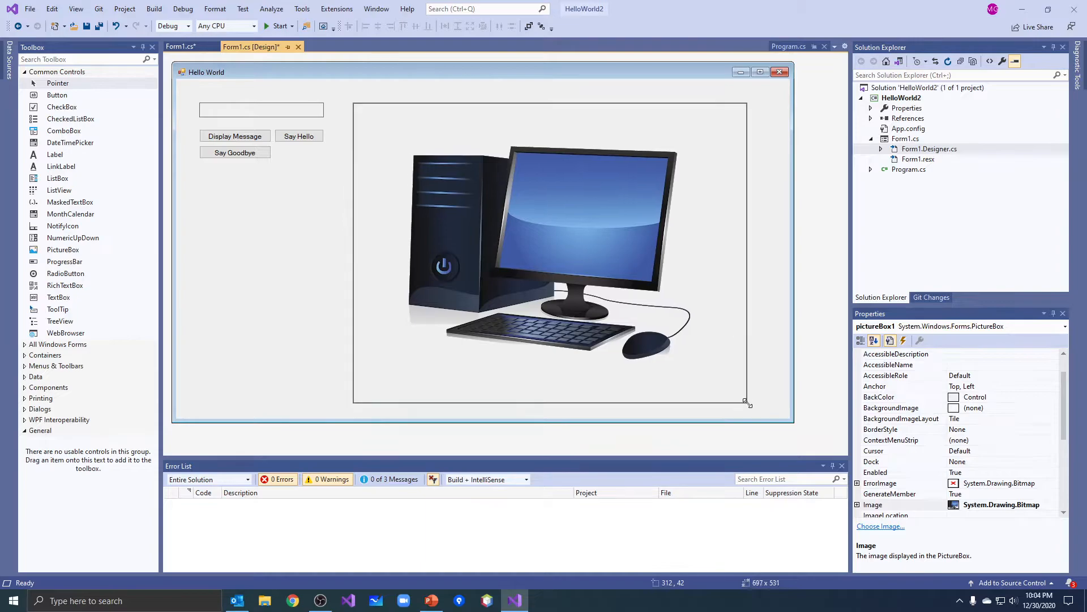
{"action": "left_click_drag", "start_coordinate": [747, 402], "coordinate": [758, 401]}
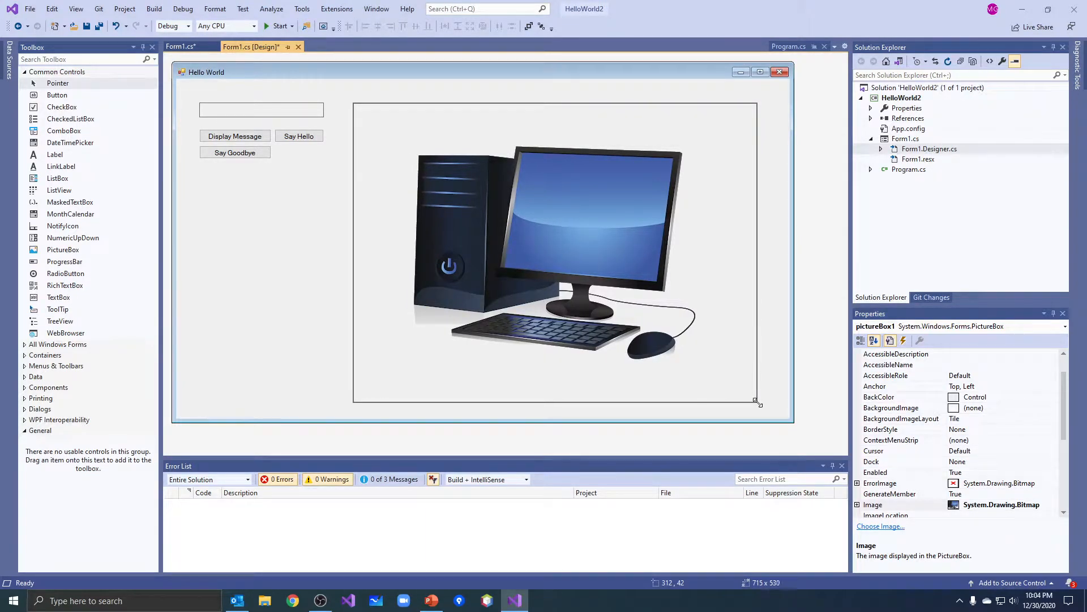
{"action": "left_click_drag", "start_coordinate": [758, 401], "coordinate": [773, 383]}
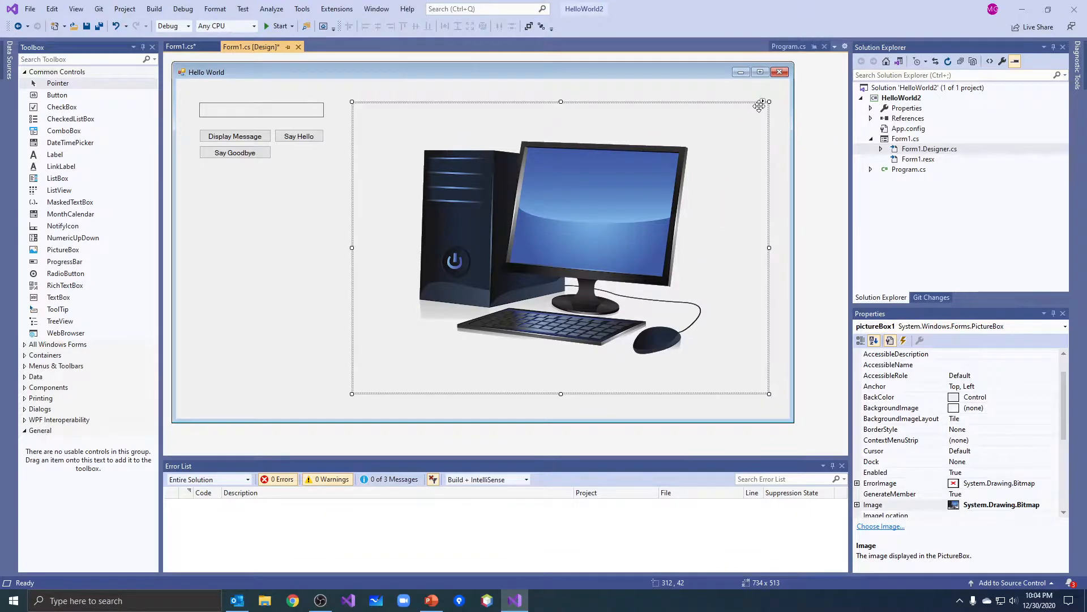
Set the picture box's size mode to Zoom so the image scales proportionally to fit.
{"action": "left_click", "coordinate": [762, 102]}
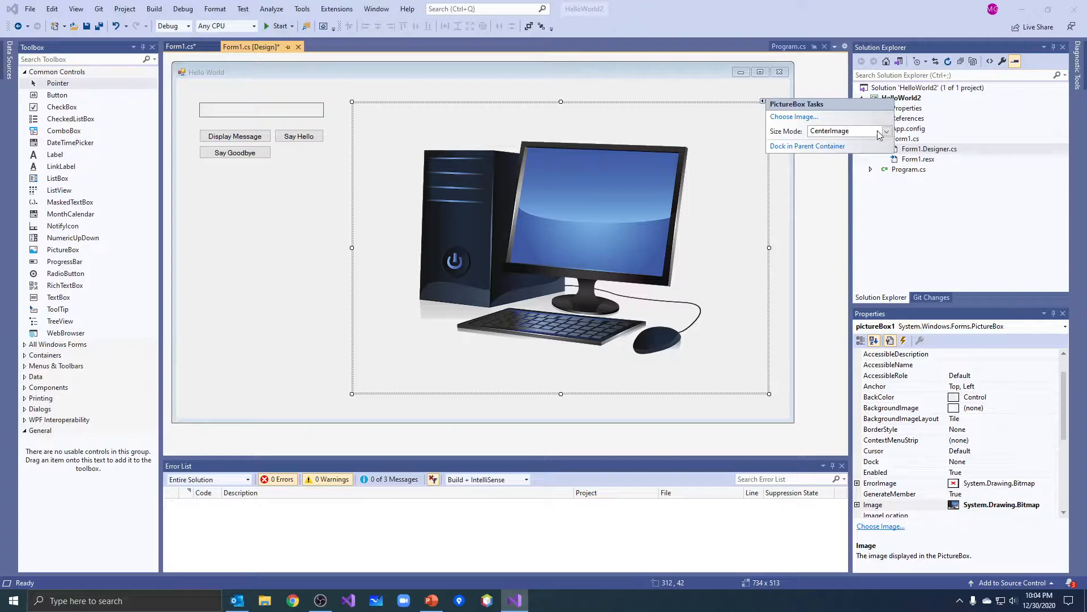
{"action": "left_click", "coordinate": [819, 131]}
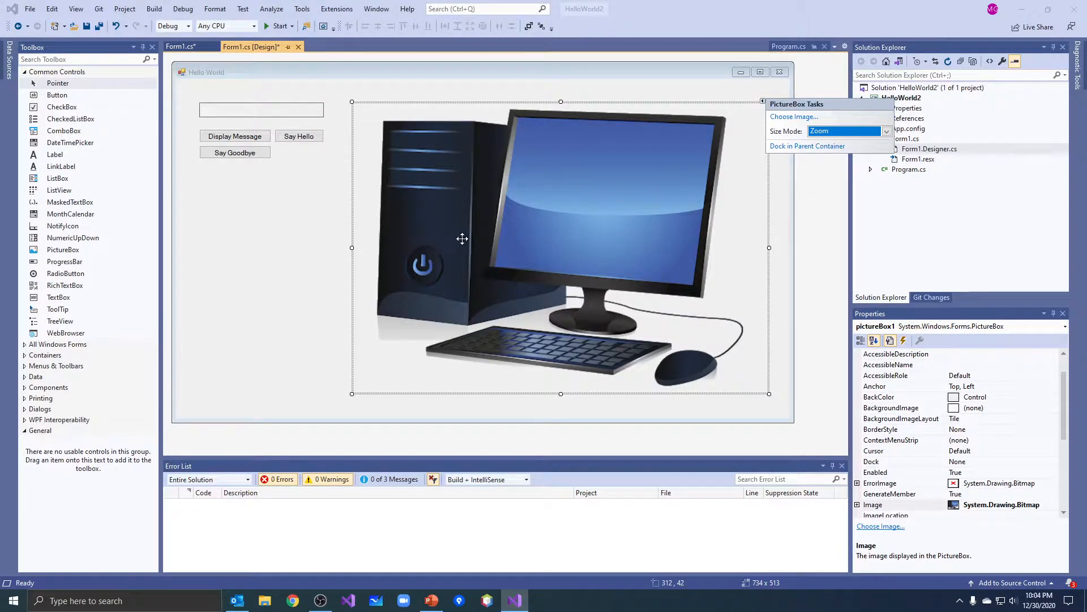
{"action": "left_click", "coordinate": [887, 131]}
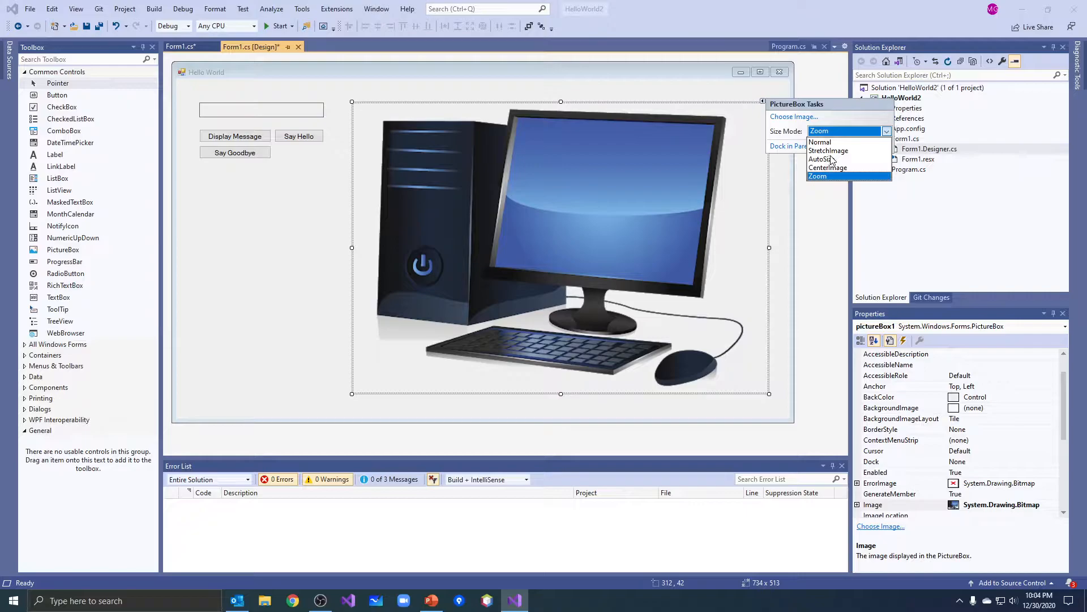
{"action": "left_click", "coordinate": [818, 176]}
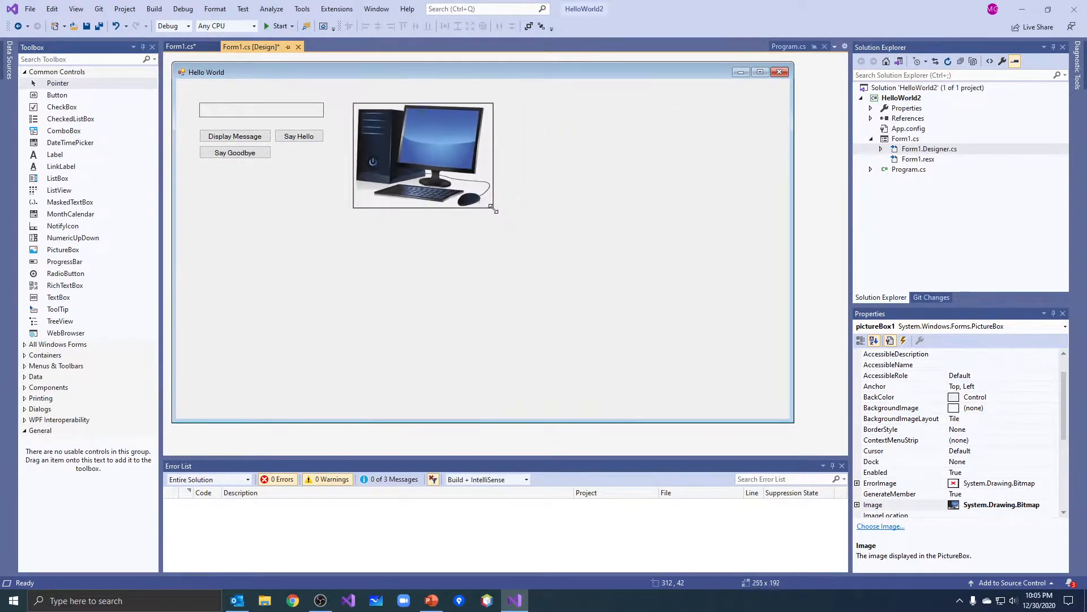
Shrink the computer picture and tighten the form to about 568 x 268 around its controls.
{"action": "left_click_drag", "start_coordinate": [495, 206], "coordinate": [479, 188]}
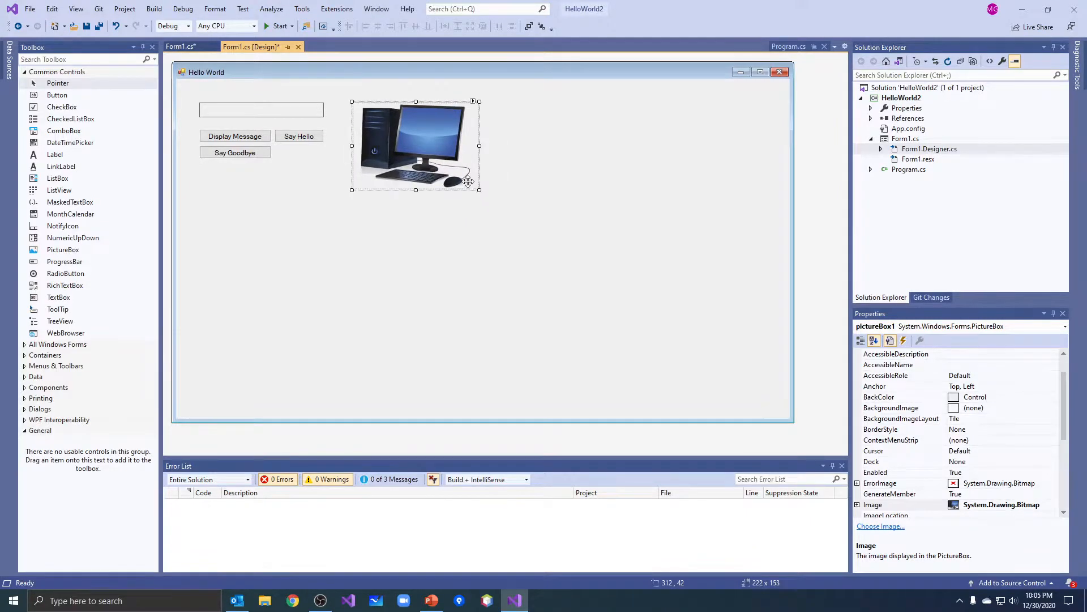
{"action": "left_click_drag", "start_coordinate": [417, 146], "coordinate": [406, 146]}
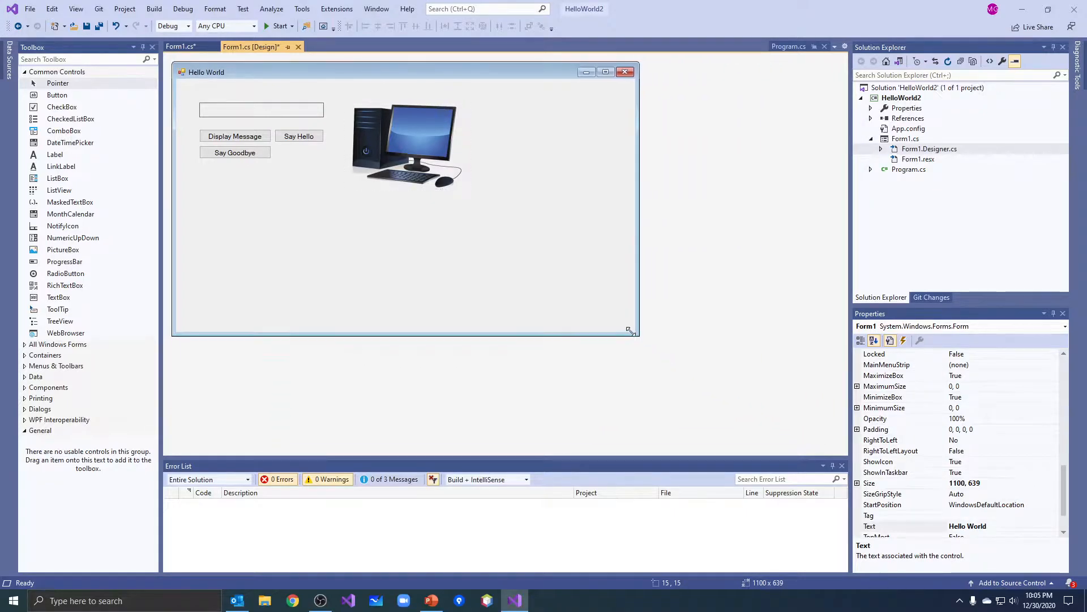
{"action": "left_click_drag", "start_coordinate": [631, 331], "coordinate": [492, 213]}
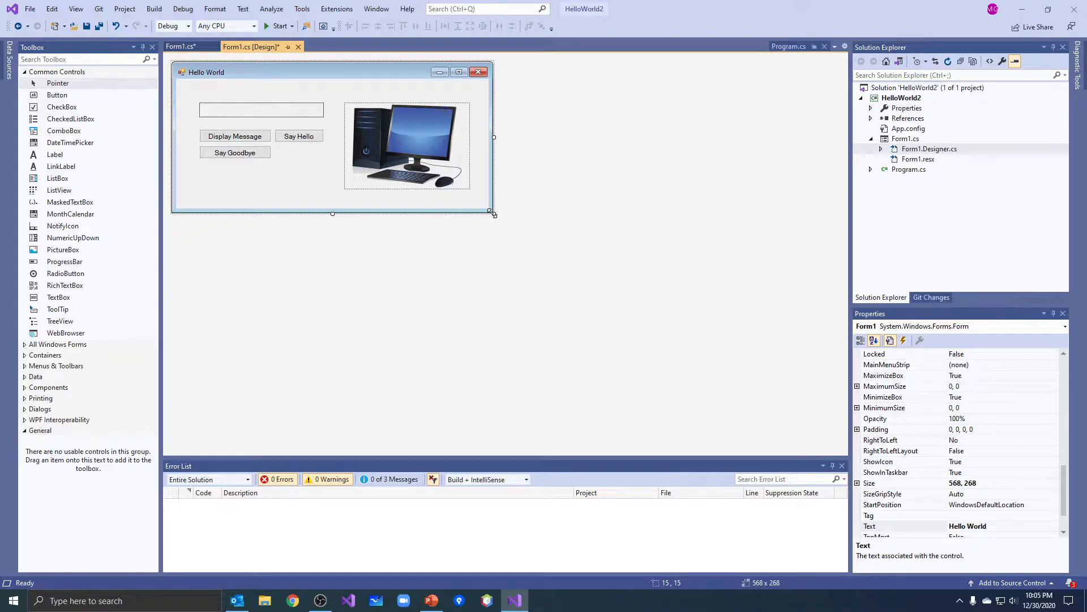
{"action": "mouse_move", "coordinate": [1004, 454]}
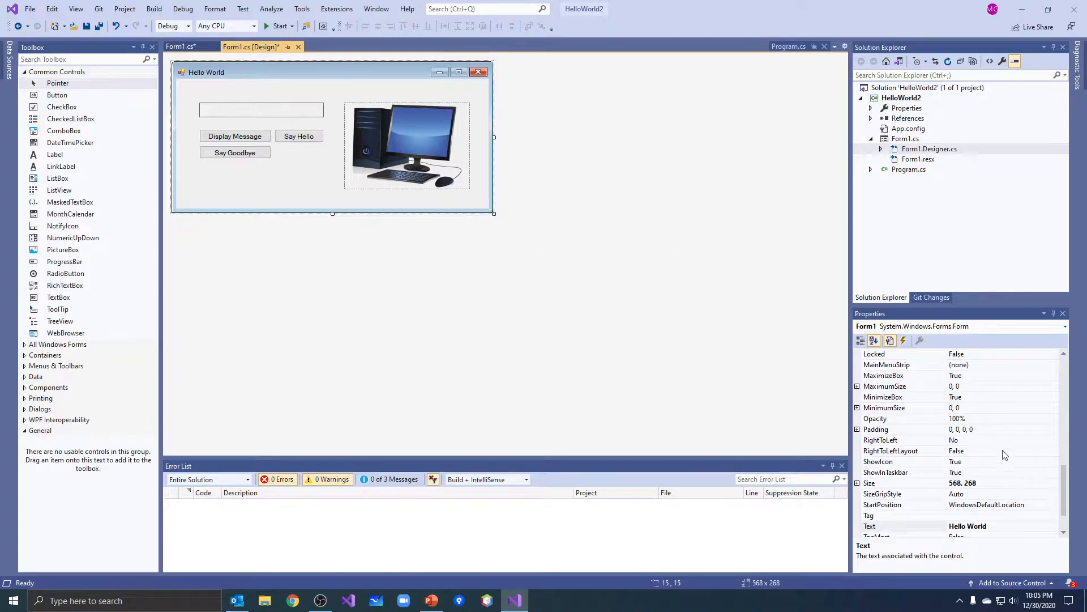
{"action": "mouse_move", "coordinate": [985, 454]}
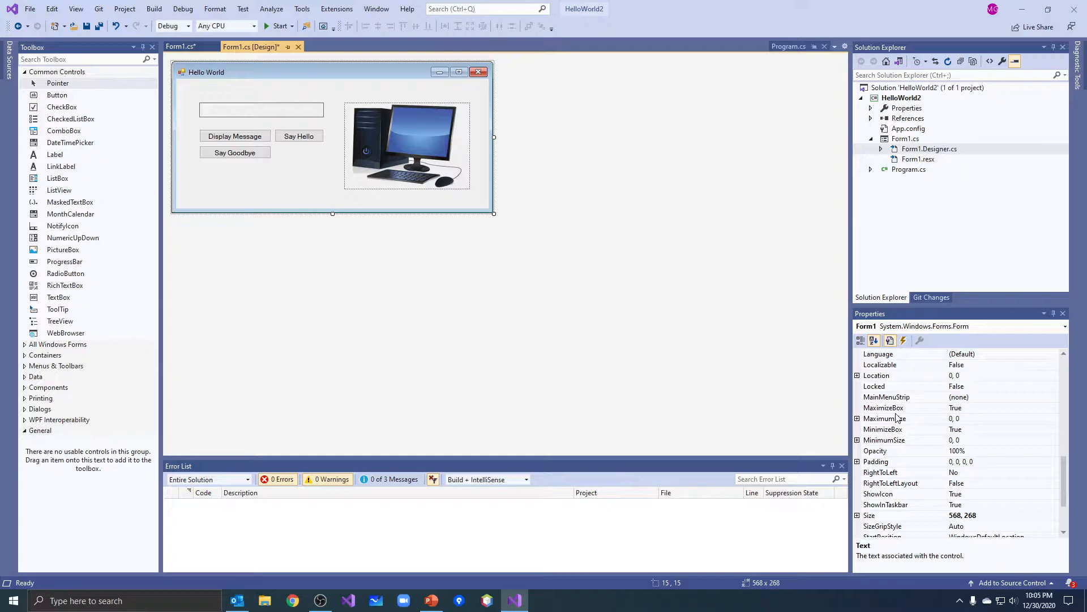
Select the computer picture box and set its Visible property to False.
{"action": "scroll", "scroll_direction": "down", "scroll_amount": 3}
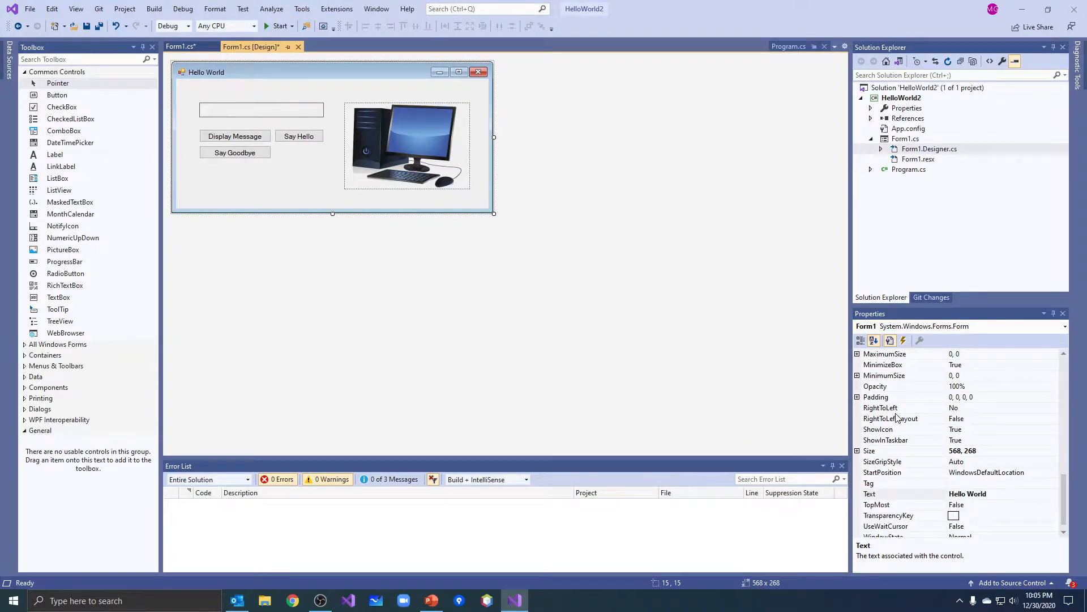
{"action": "mouse_move", "coordinate": [911, 468]}
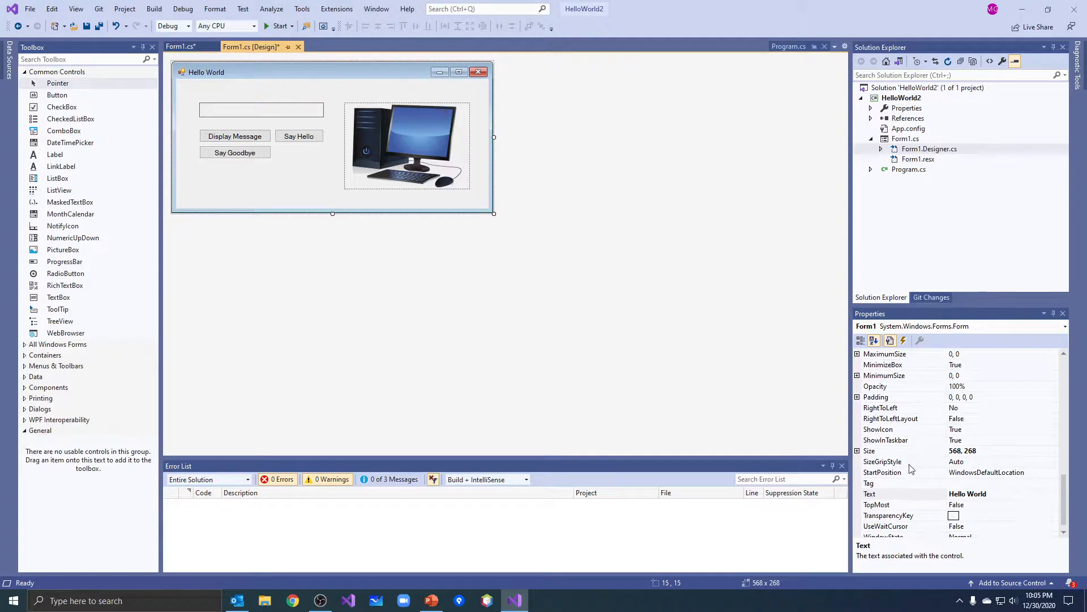
{"action": "scroll", "scroll_direction": "down", "scroll_amount": 3}
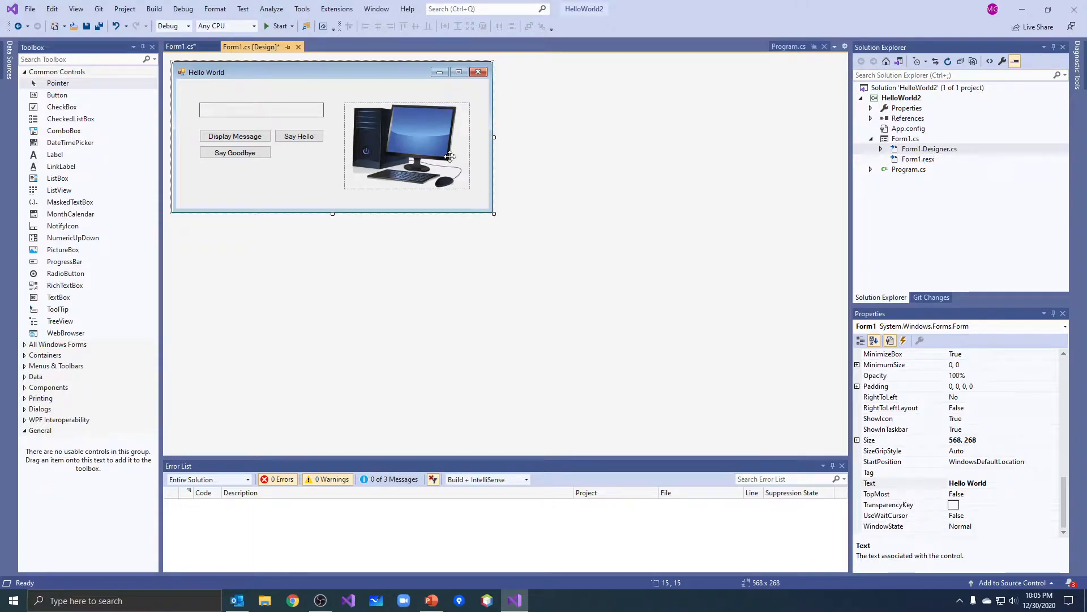
{"action": "left_click", "coordinate": [407, 145]}
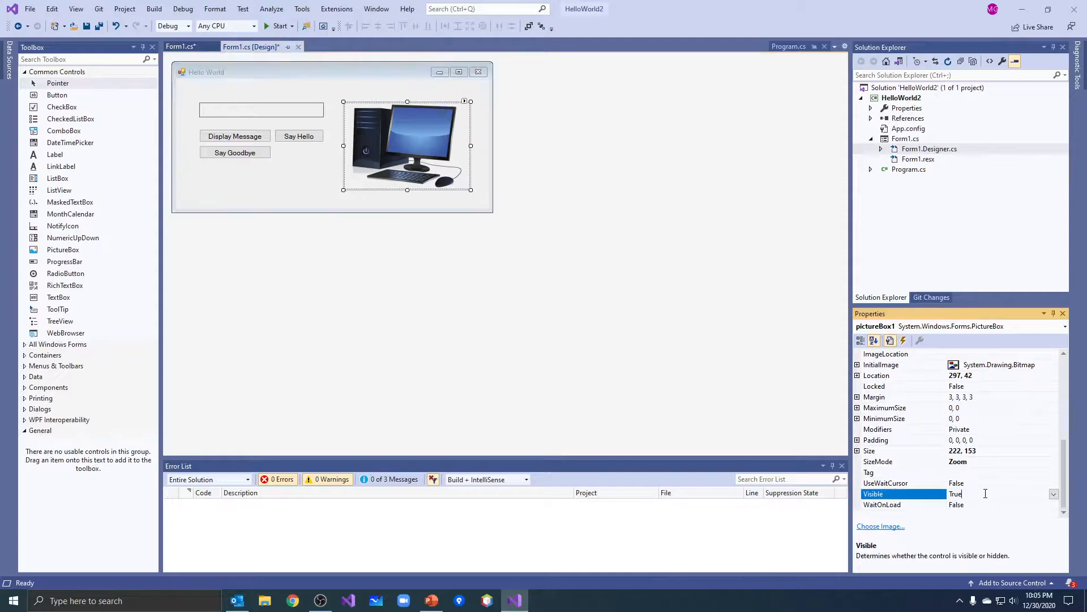
{"action": "left_click", "coordinate": [1054, 494]}
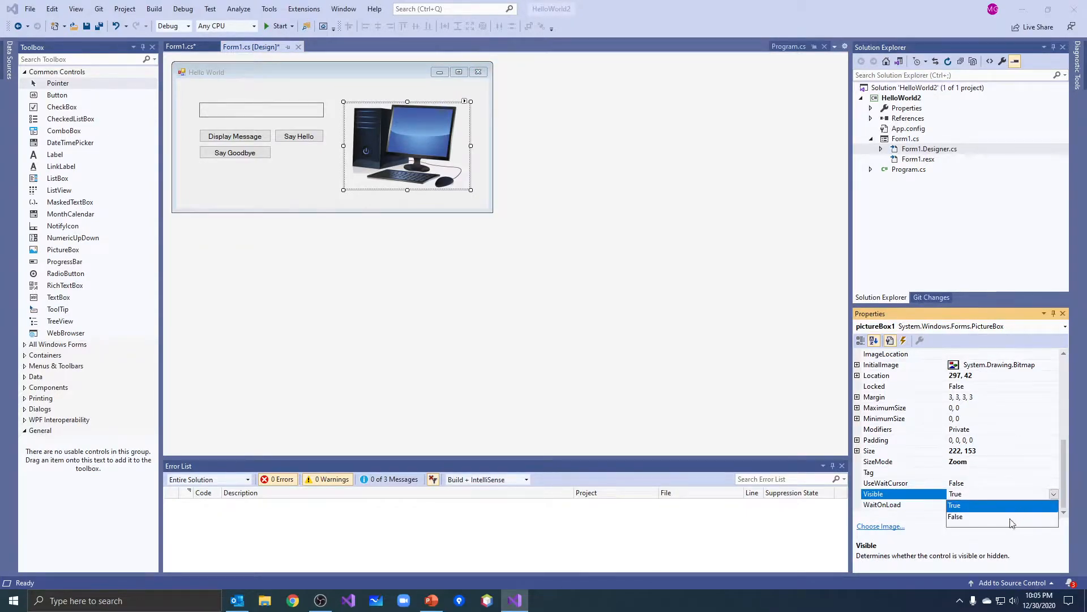
{"action": "left_click", "coordinate": [956, 516]}
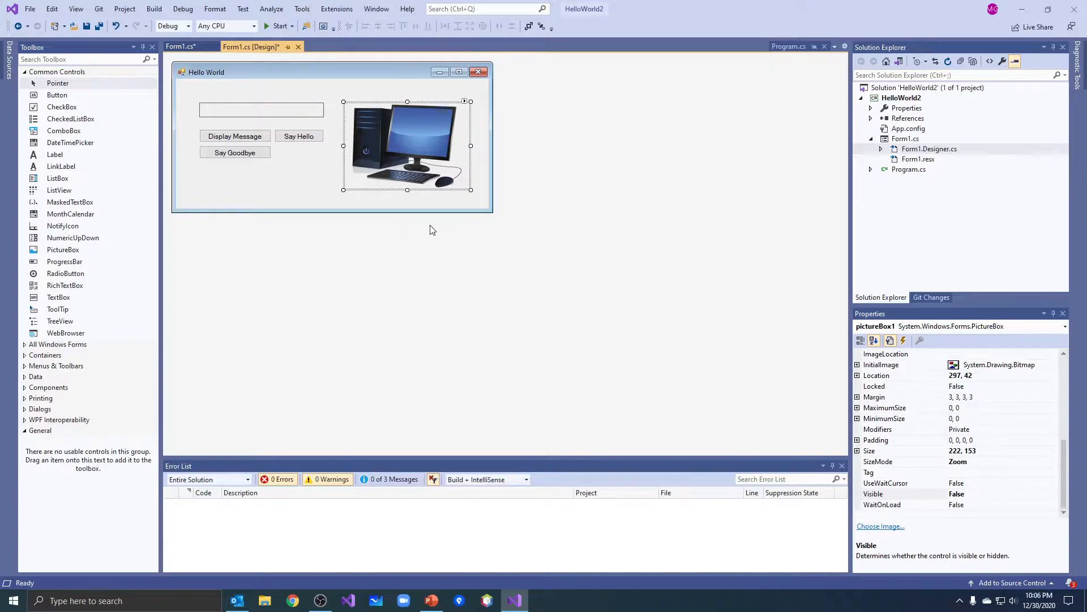
{"action": "mouse_move", "coordinate": [272, 21]}
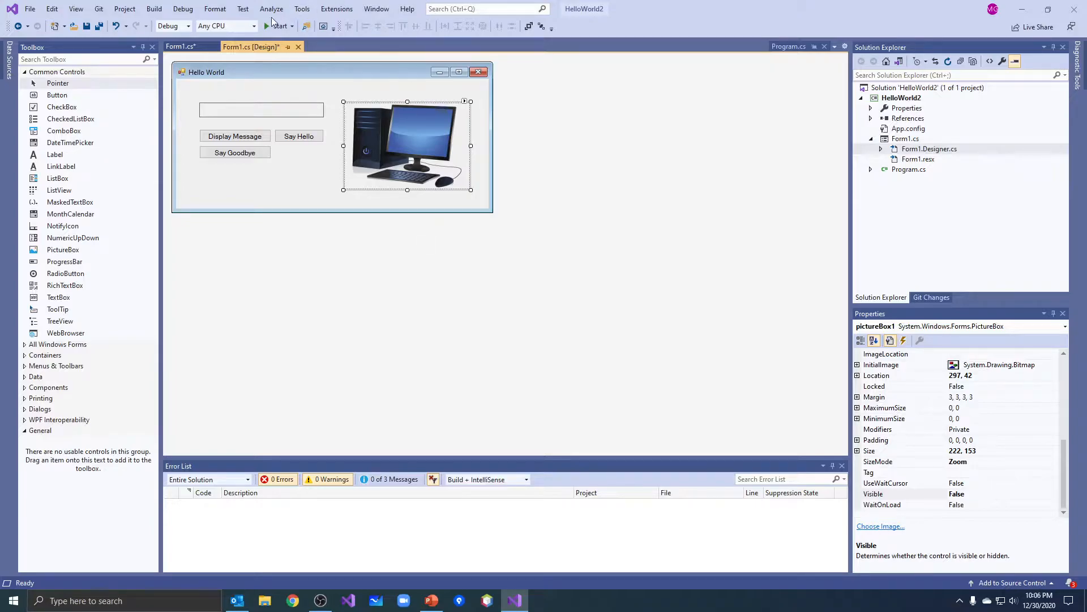
Run the app to see the picture hidden, then set the picture box's Visible back to True.
{"action": "left_click", "coordinate": [277, 26]}
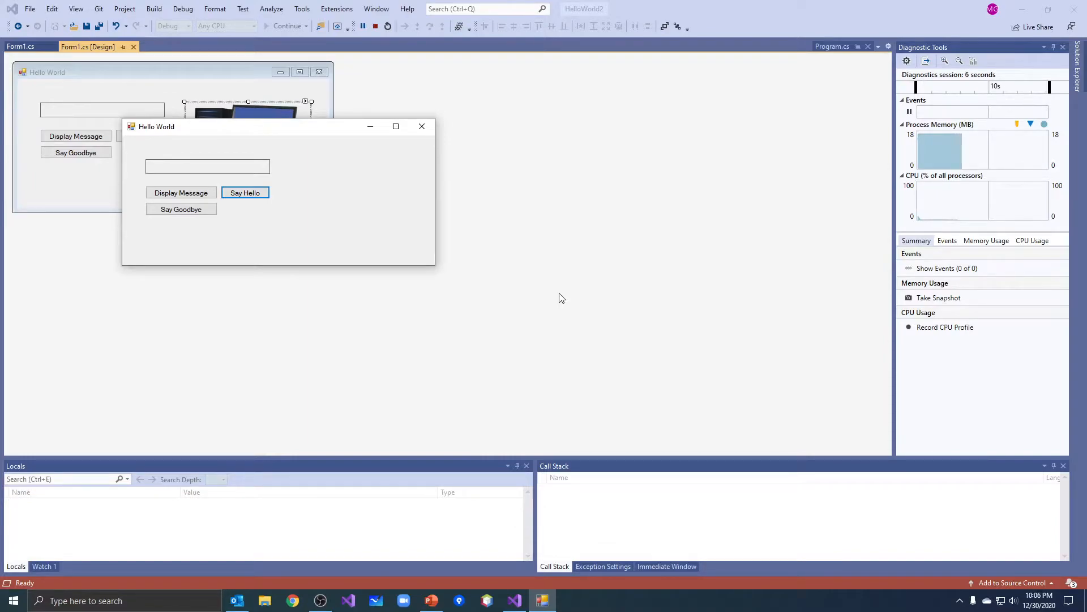
{"action": "mouse_move", "coordinate": [374, 213]}
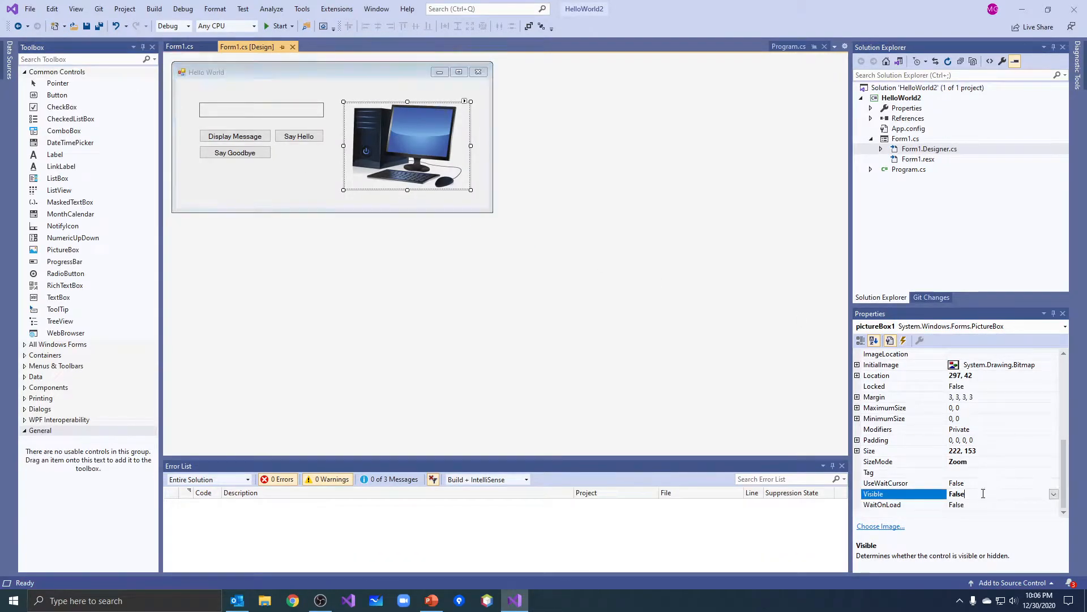
{"action": "type", "text": "True"}
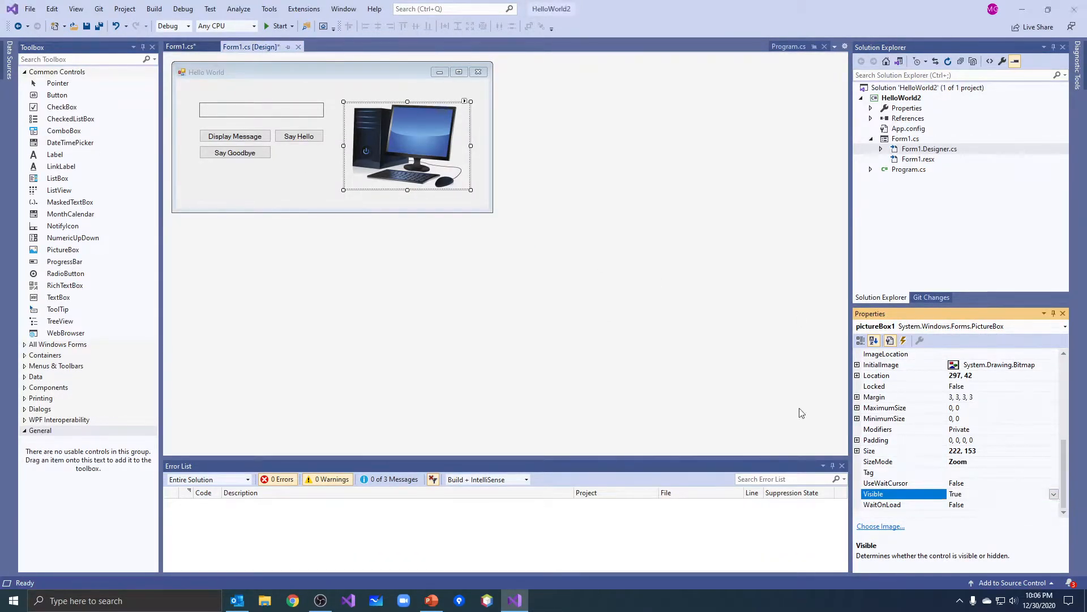
{"action": "left_click", "coordinate": [279, 25]}
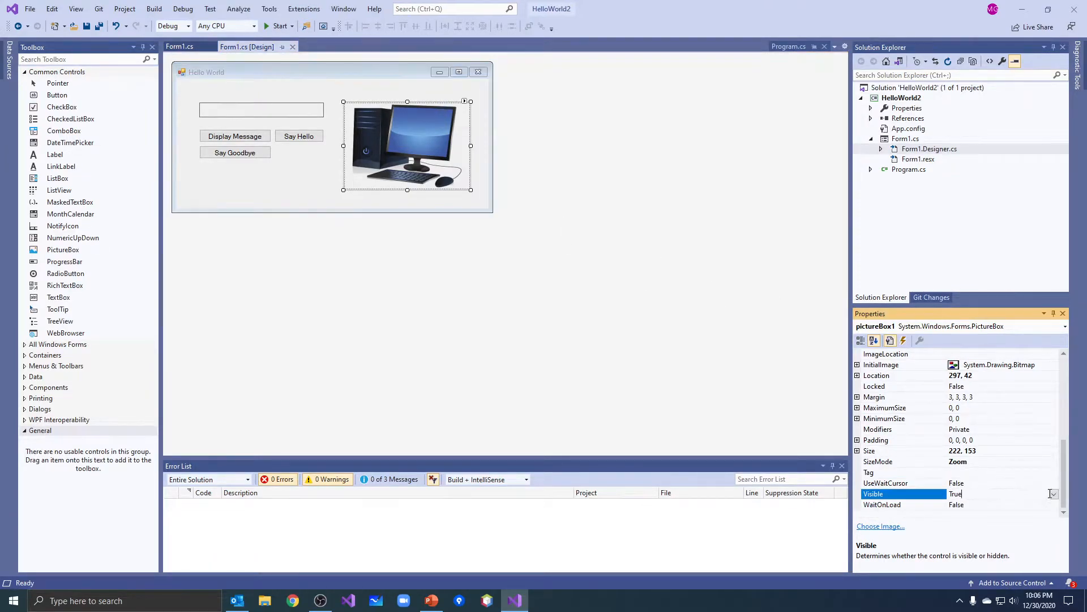
{"action": "left_click", "coordinate": [1054, 494]}
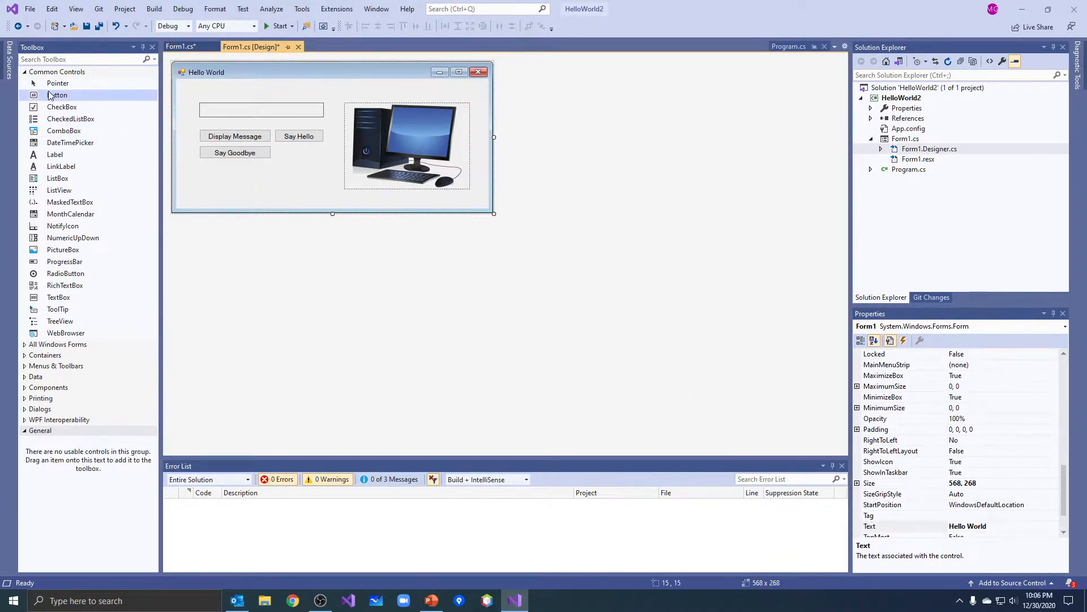
Add a new button below Say Goodbye, widen it and caption it 'Show Pic'.
{"action": "left_click_drag", "start_coordinate": [56, 95], "coordinate": [220, 175]}
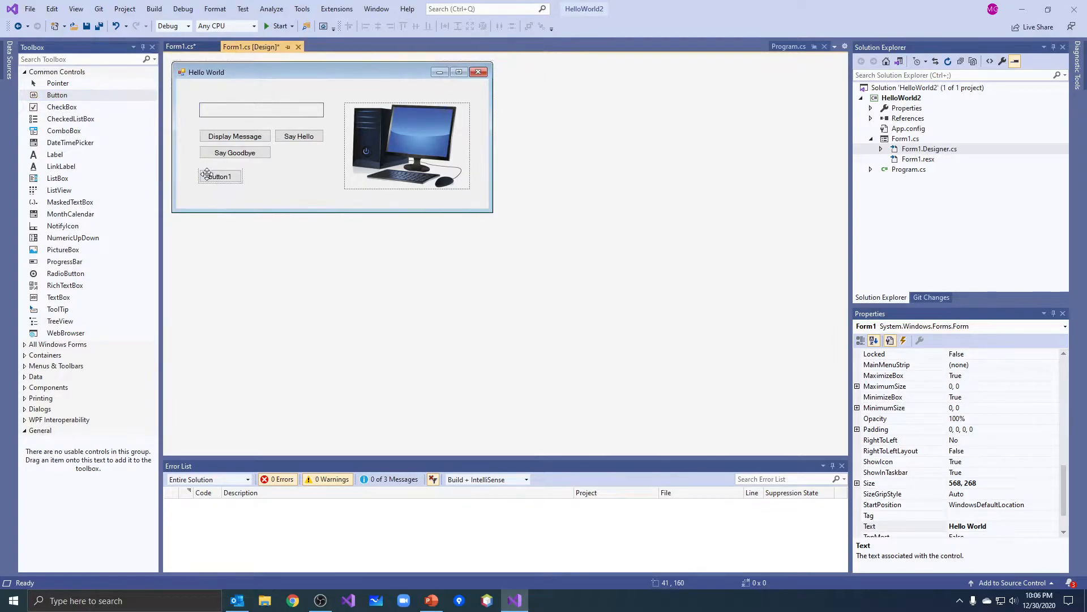
{"action": "left_click", "coordinate": [220, 175]}
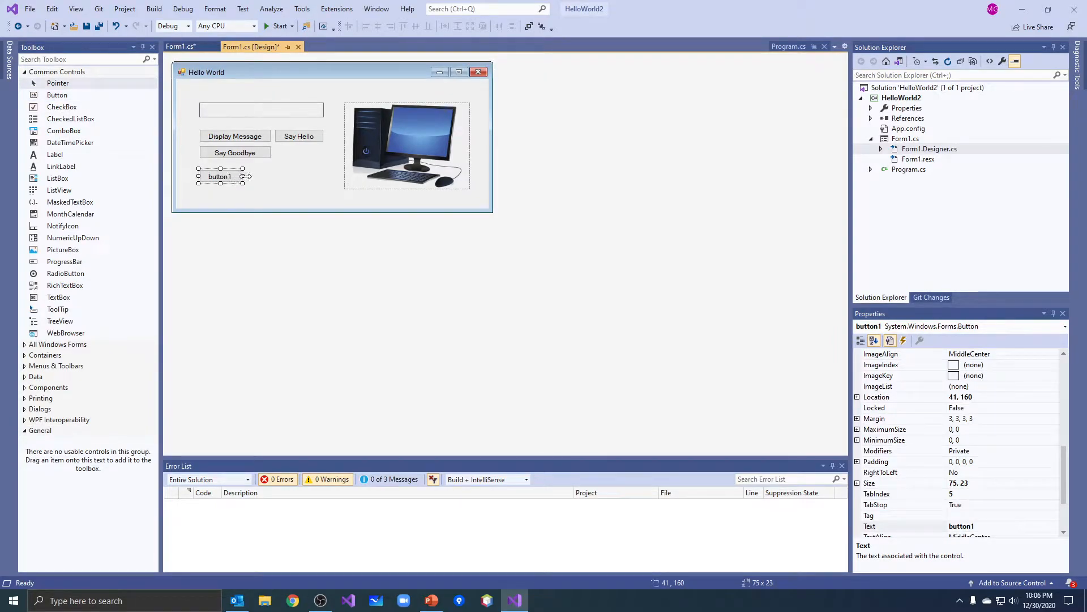
{"action": "left_click_drag", "start_coordinate": [246, 176], "coordinate": [256, 176]}
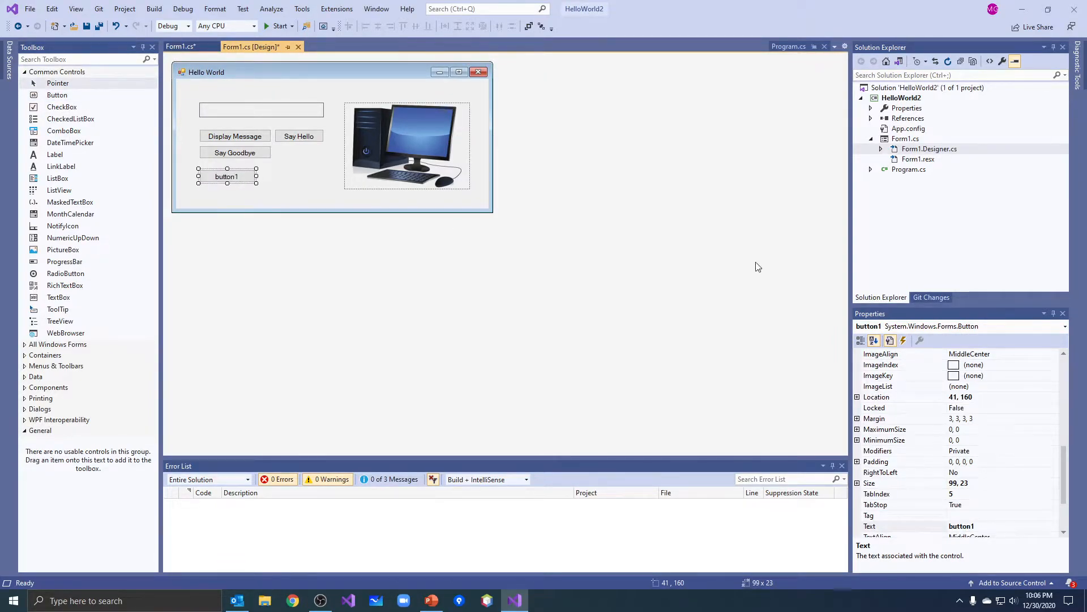
{"action": "scroll", "scroll_direction": "down", "scroll_amount": 3}
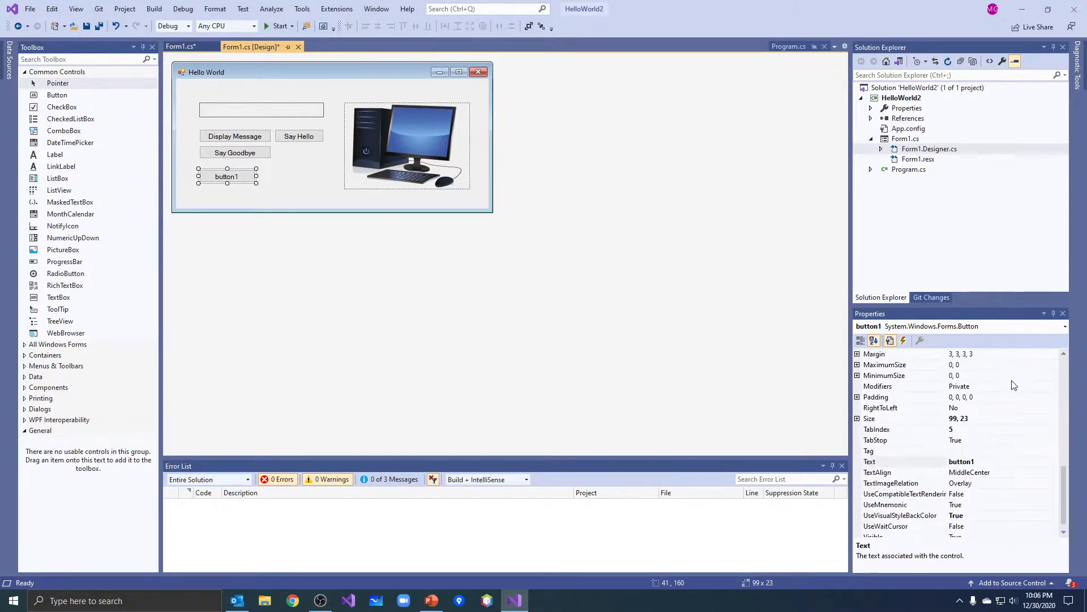
{"action": "left_click", "coordinate": [971, 451]}
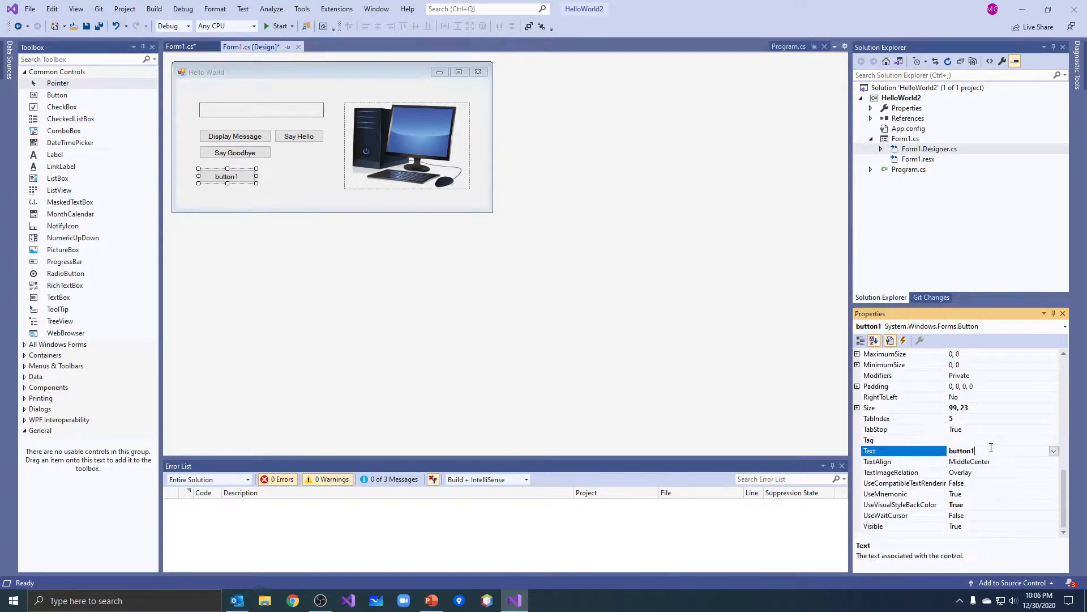
{"action": "type", "text": "S"}
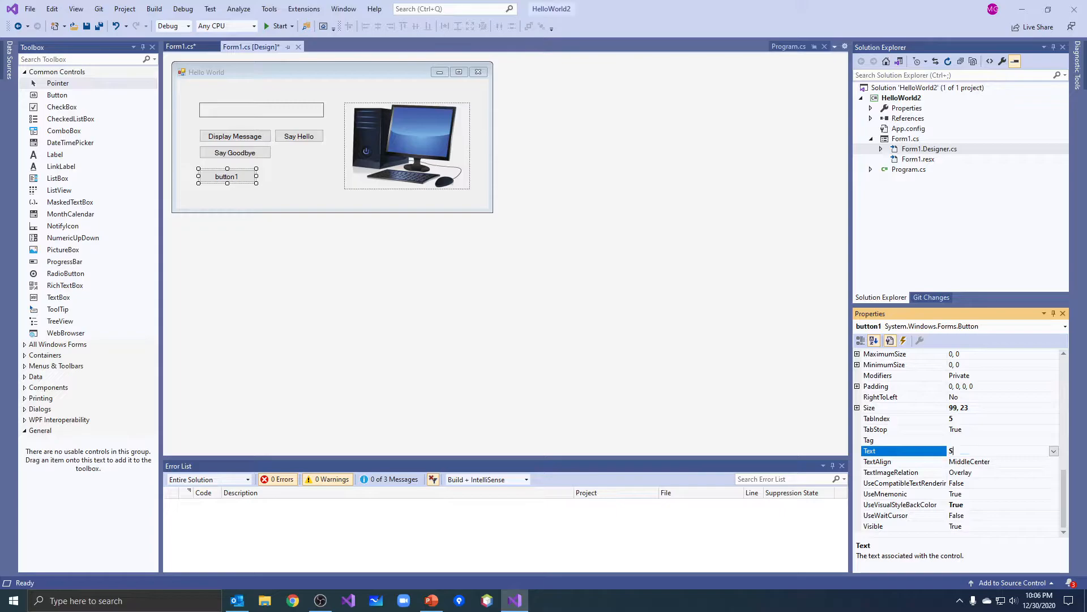
{"action": "type", "text": "Show Pic"}
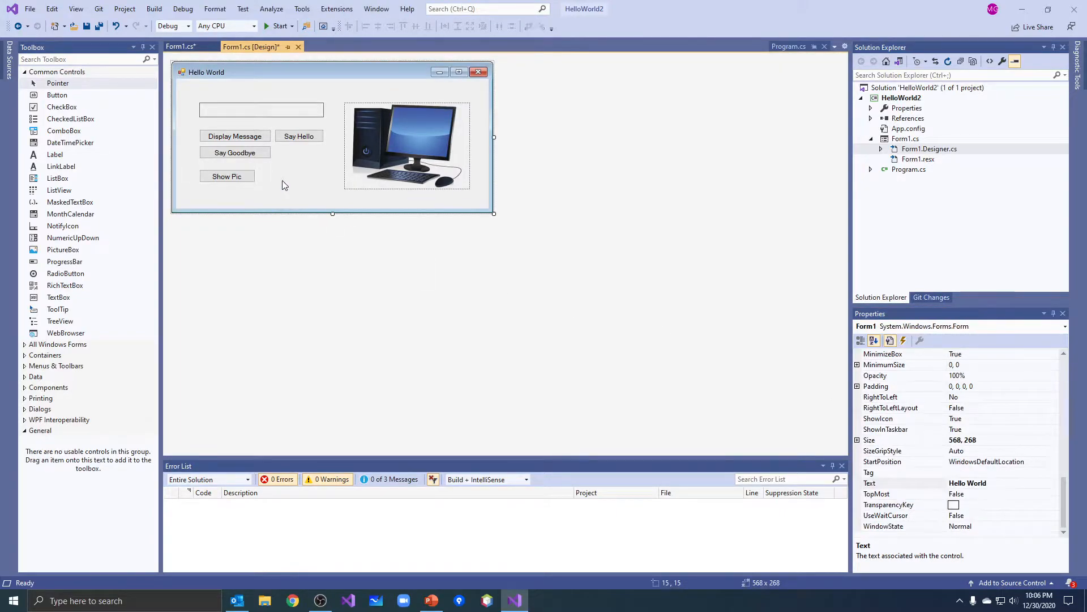
{"action": "left_click", "coordinate": [235, 176]}
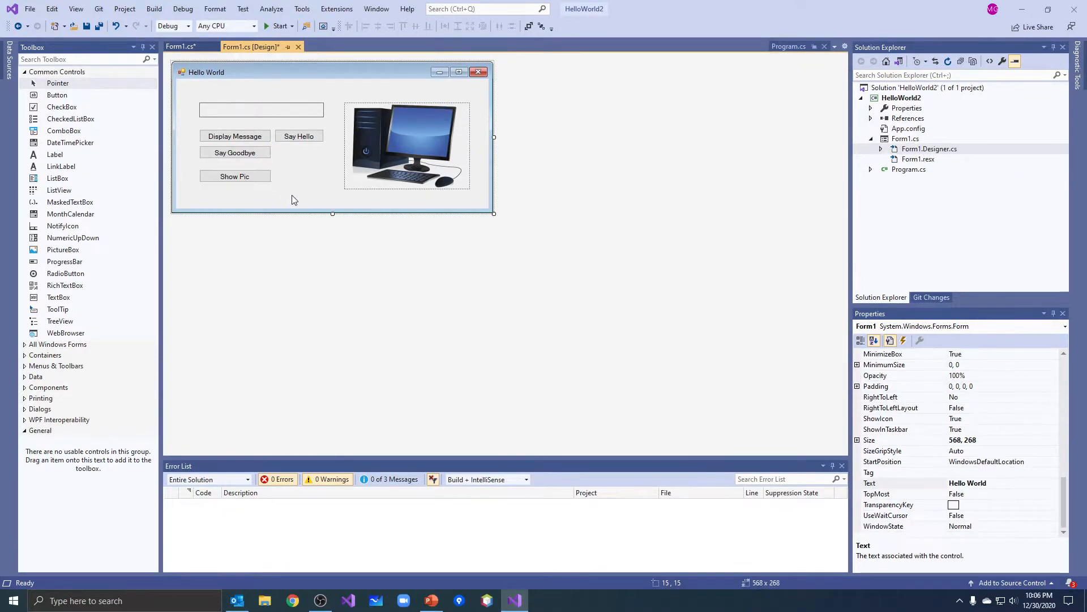
Shorten the form's height to just below the picture and generate the button's click handler.
{"action": "left_click", "coordinate": [235, 169]}
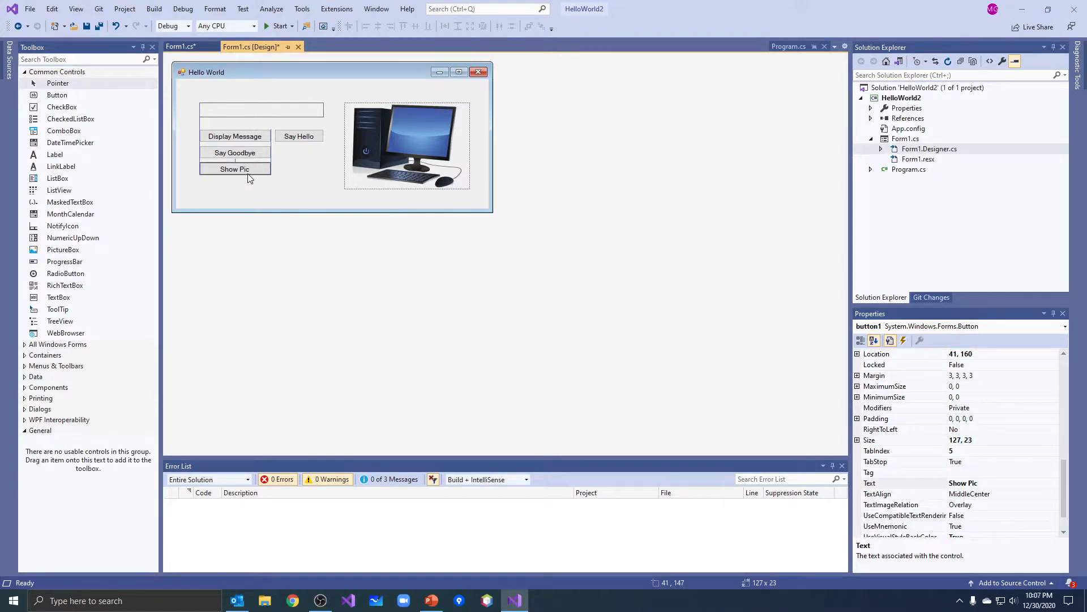
{"action": "left_click", "coordinate": [236, 194]}
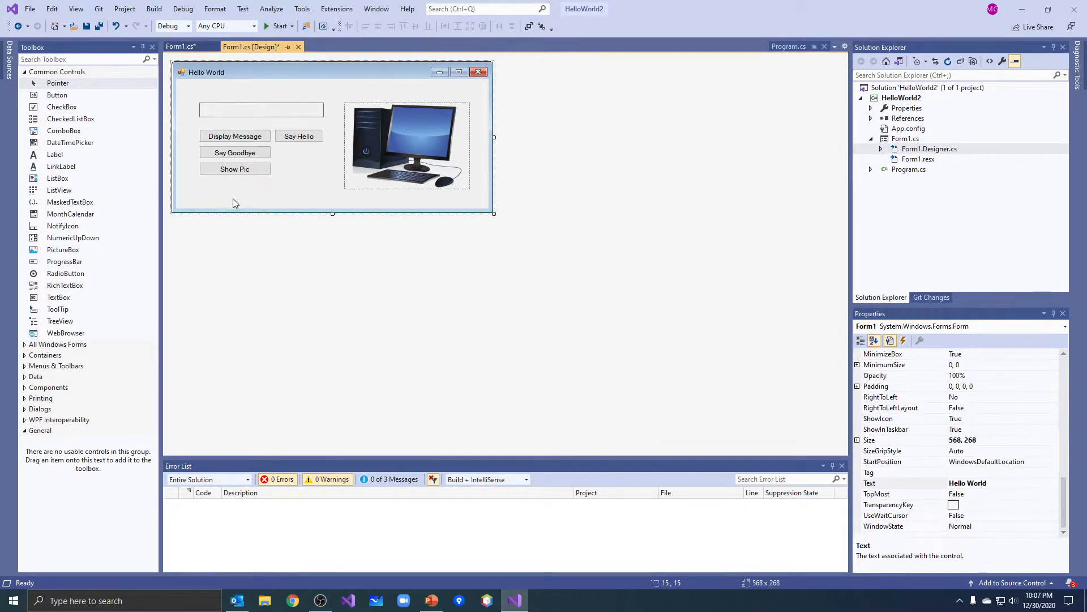
{"action": "left_click_drag", "start_coordinate": [333, 213], "coordinate": [330, 196]}
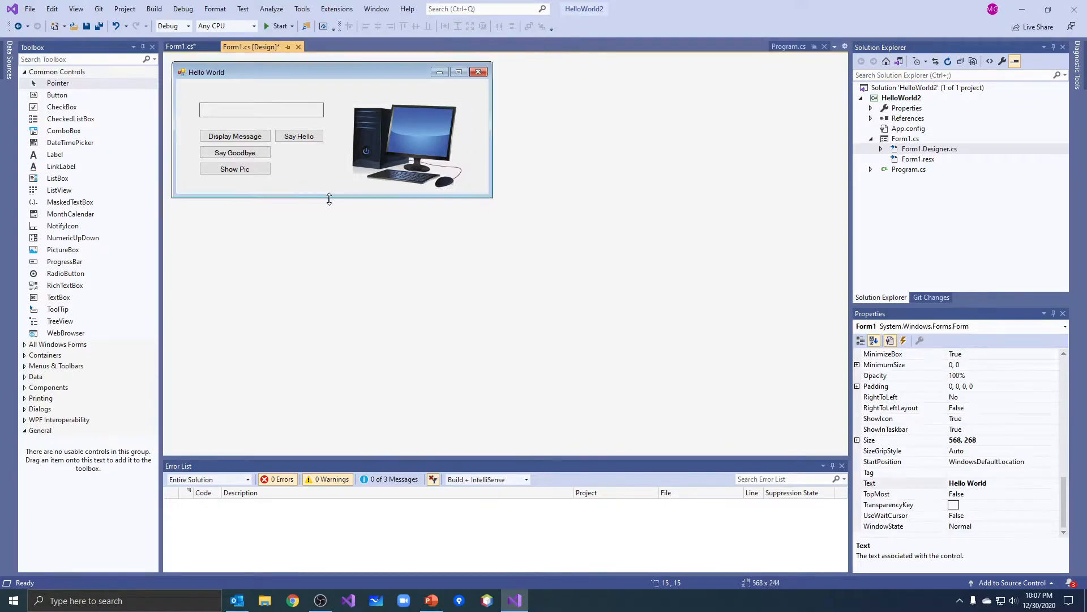
{"action": "left_click_drag", "start_coordinate": [329, 199], "coordinate": [339, 214]}
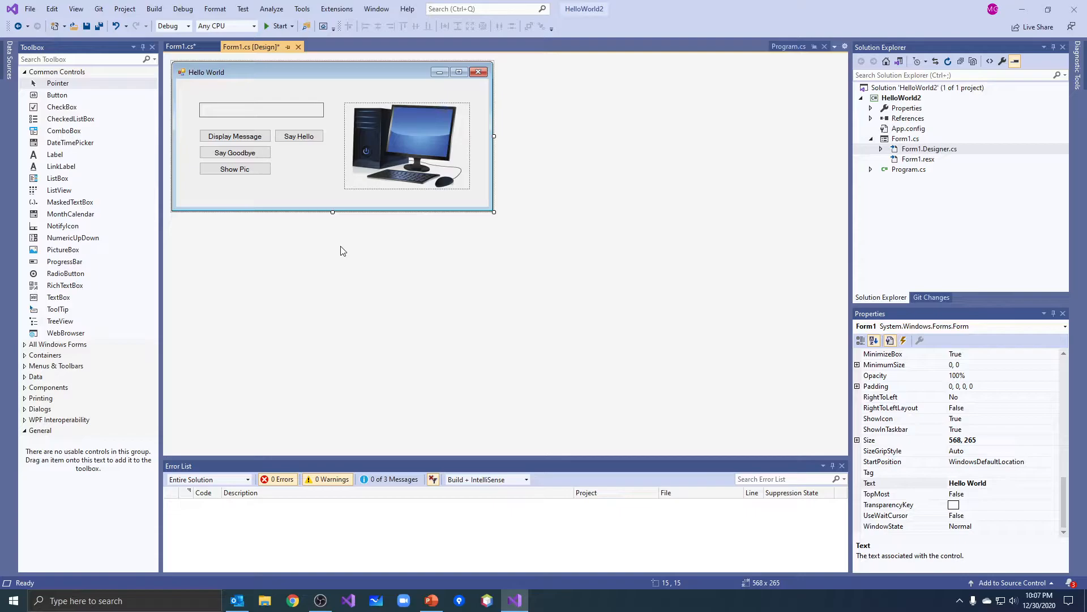
{"action": "mouse_move", "coordinate": [379, 133]}
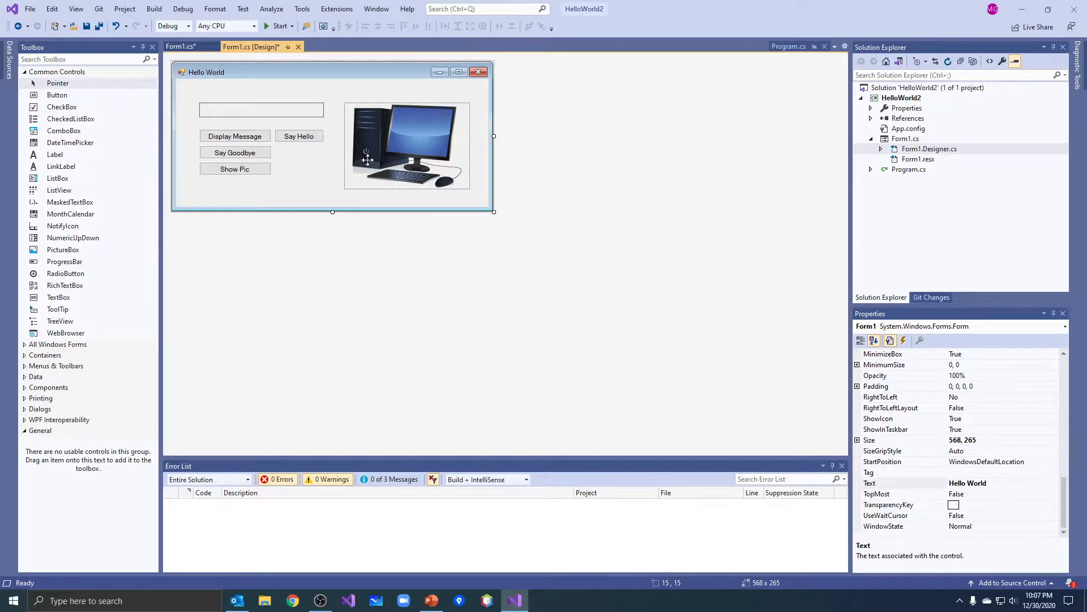
{"action": "left_click", "coordinate": [407, 145]}
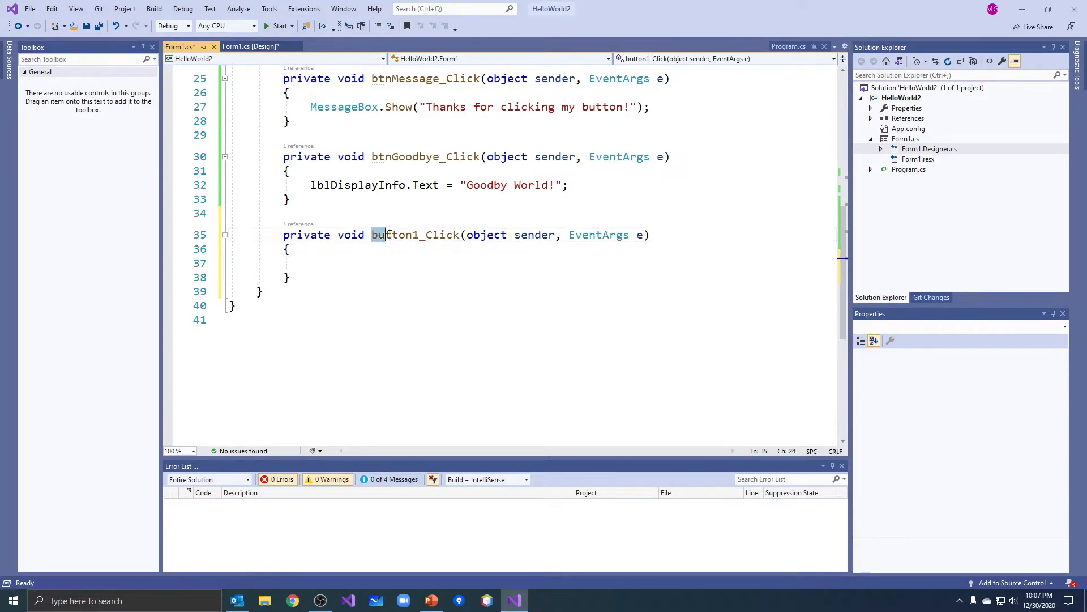
Select the button1_Click handler name and return to the form designer.
{"action": "double_click", "coordinate": [415, 234]}
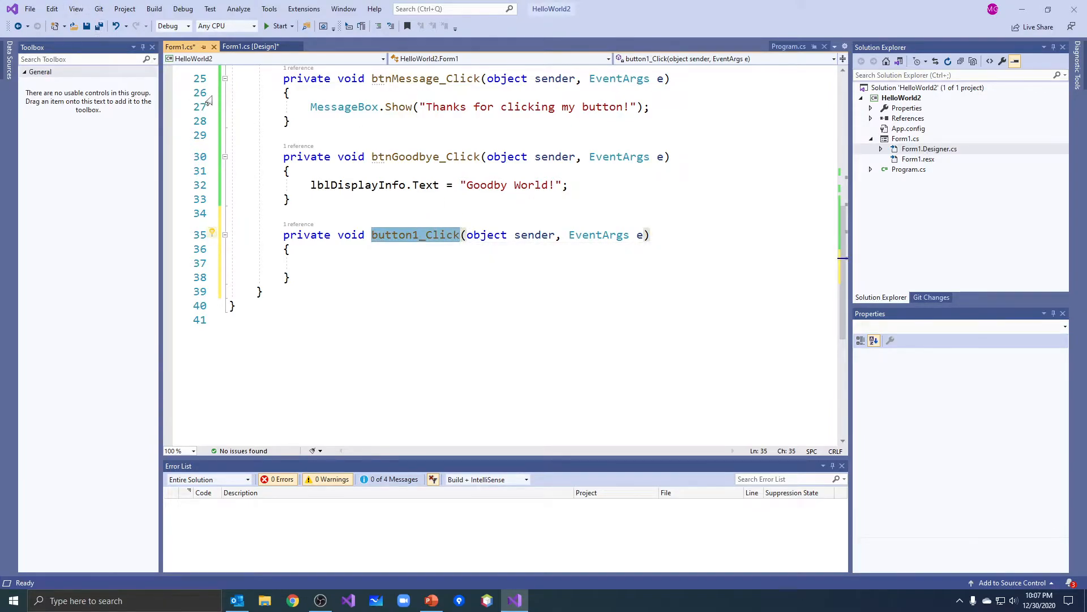
{"action": "left_click", "coordinate": [251, 46]}
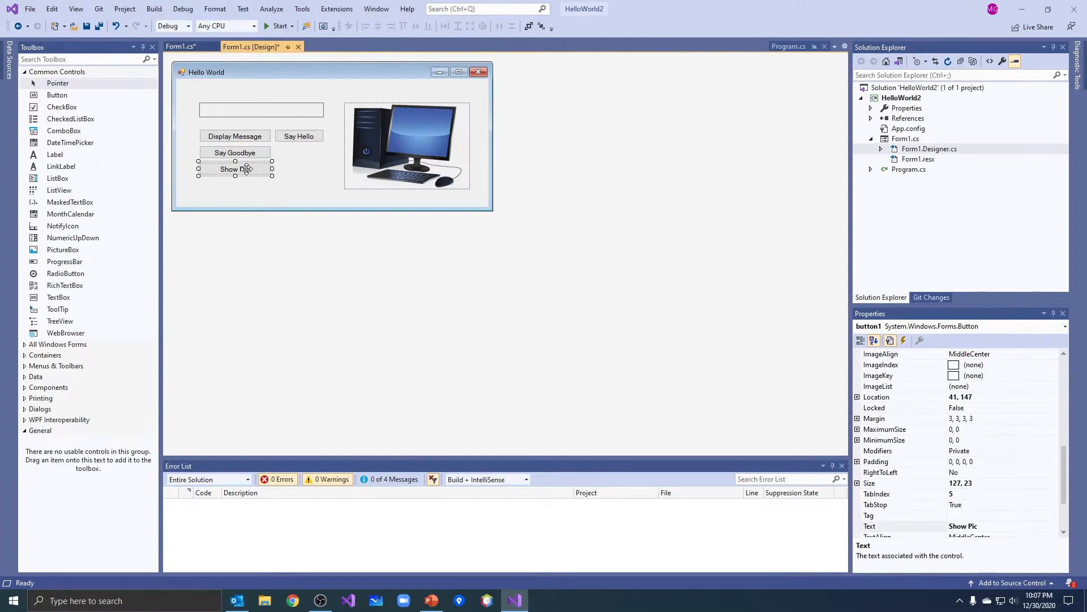
Rename the Show Pic button from button1 to a btn-prefixed name in Properties.
{"action": "left_click", "coordinate": [874, 340]}
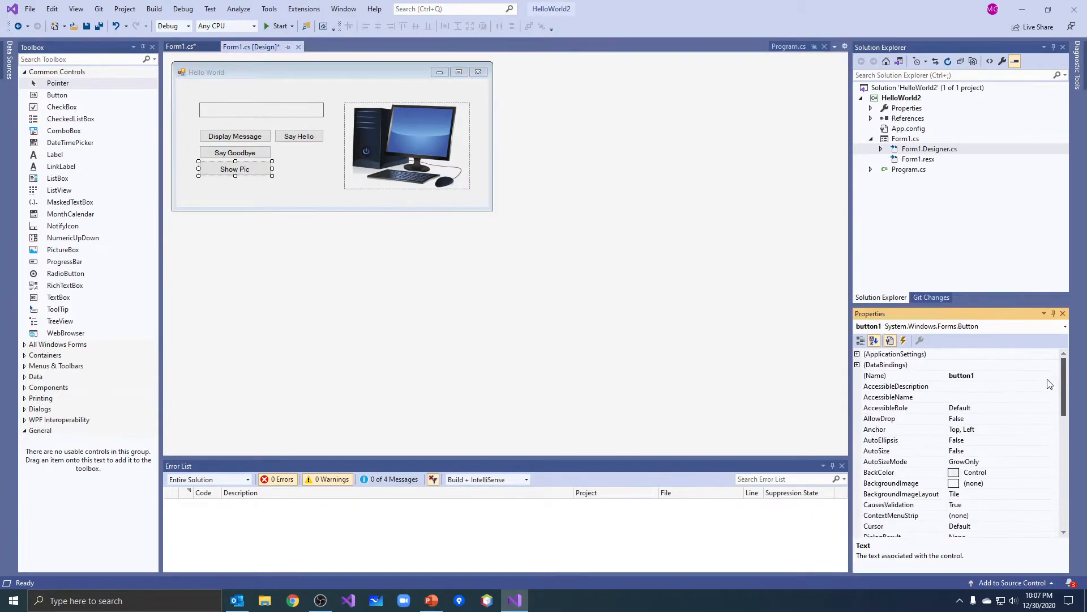
{"action": "left_click", "coordinate": [961, 375]}
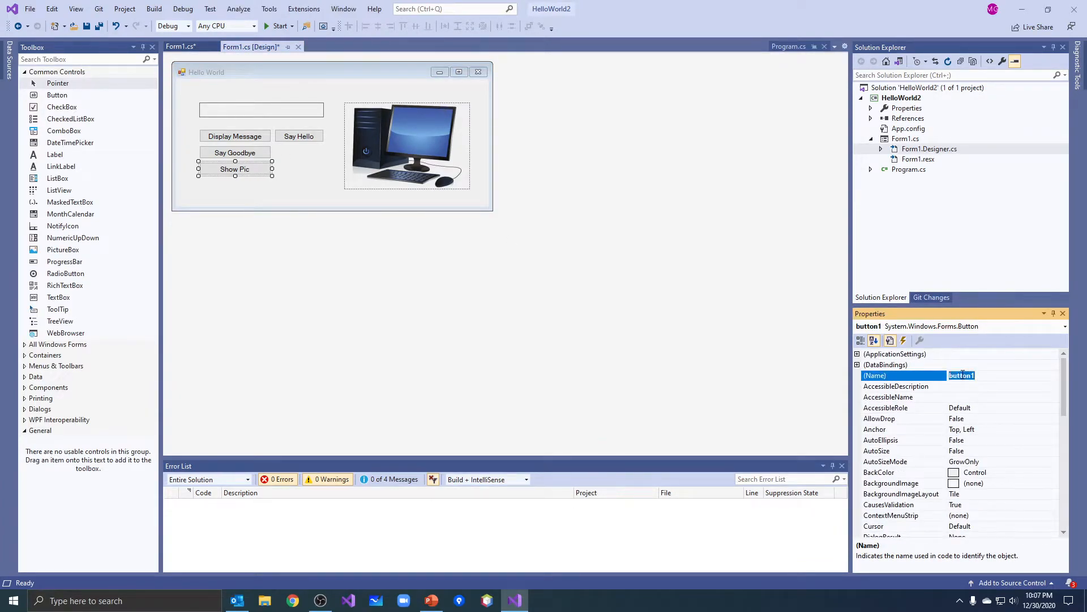
{"action": "type", "text": "btn"}
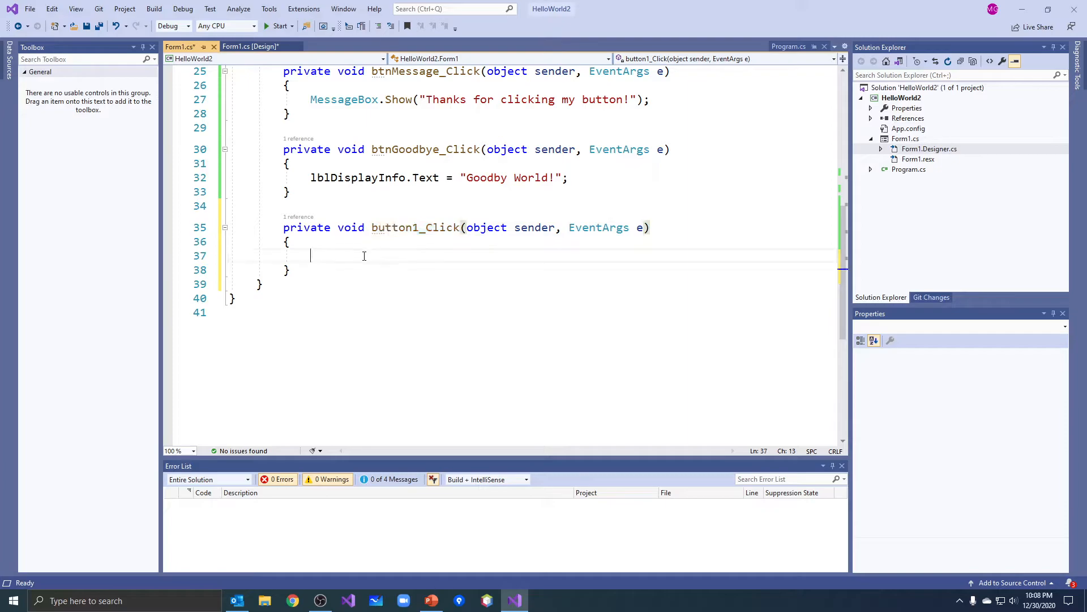
Select button1_Click in the code and return to the designer showing btnShowPic.
{"action": "double_click", "coordinate": [415, 226]}
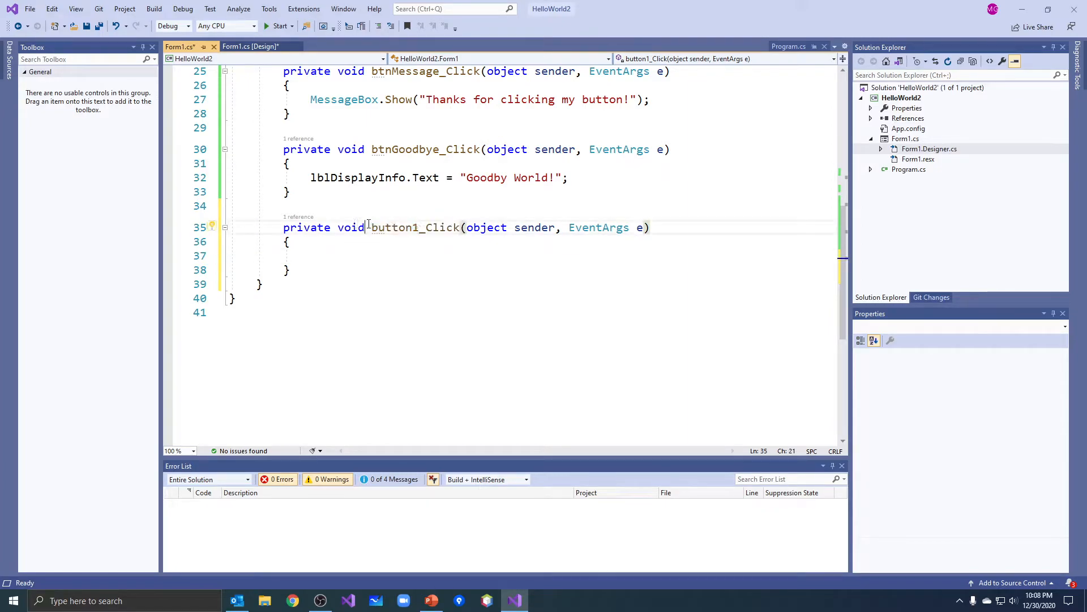
{"action": "double_click", "coordinate": [415, 228]}
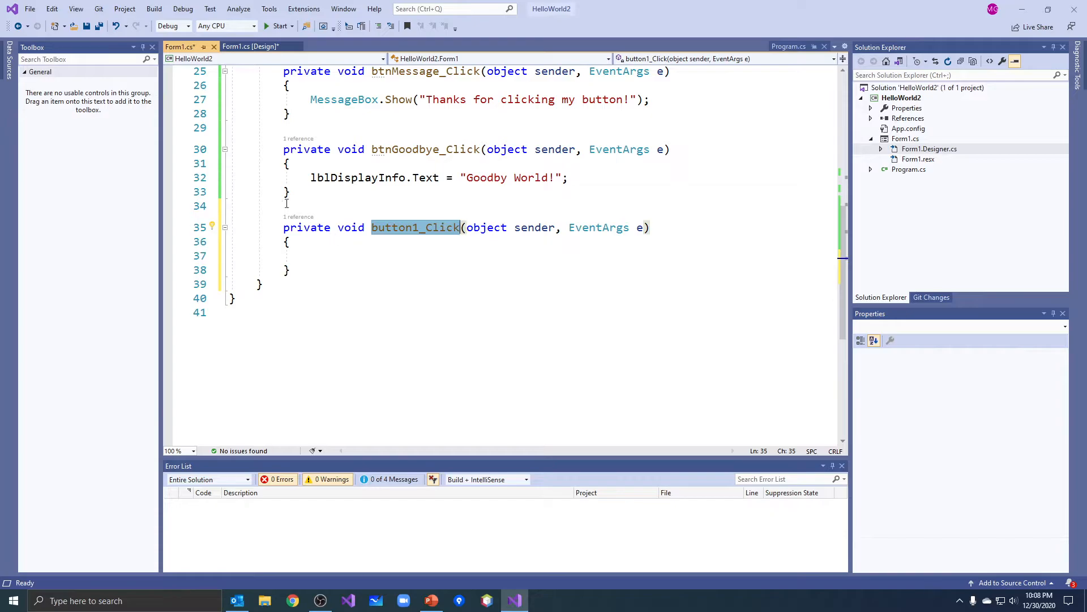
{"action": "left_click", "coordinate": [250, 46]}
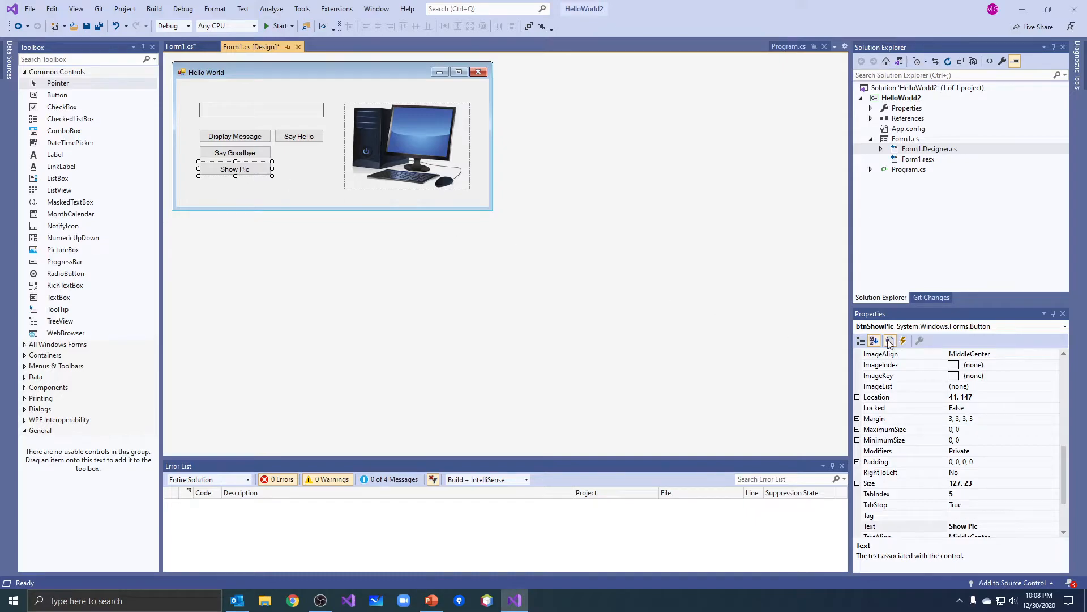
Clear the Show Pic button's Click handler entry in the Events list.
{"action": "left_click", "coordinate": [904, 340]}
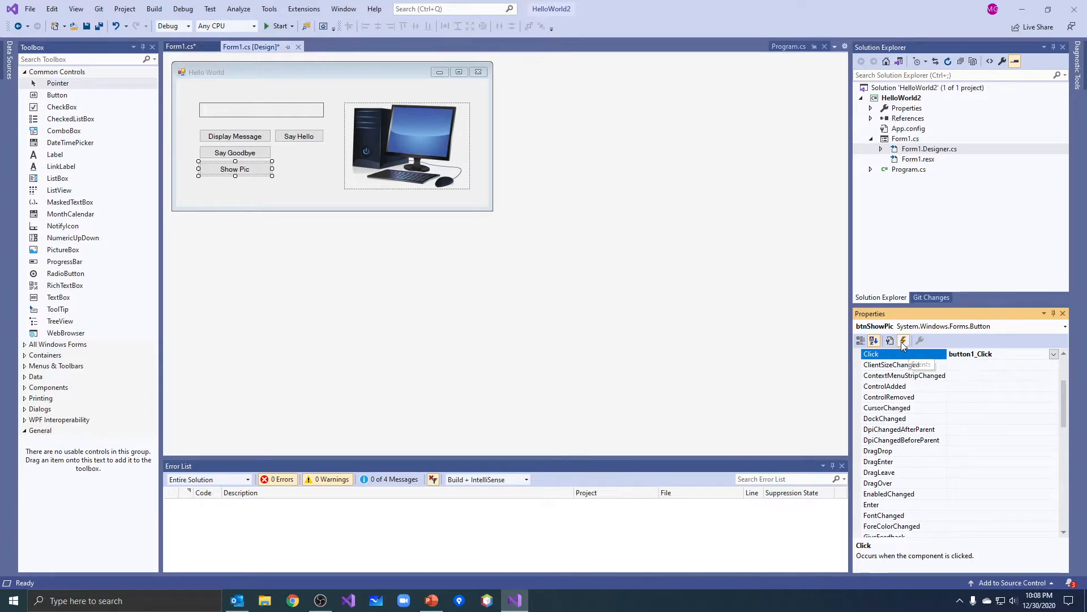
{"action": "left_click", "coordinate": [992, 354]}
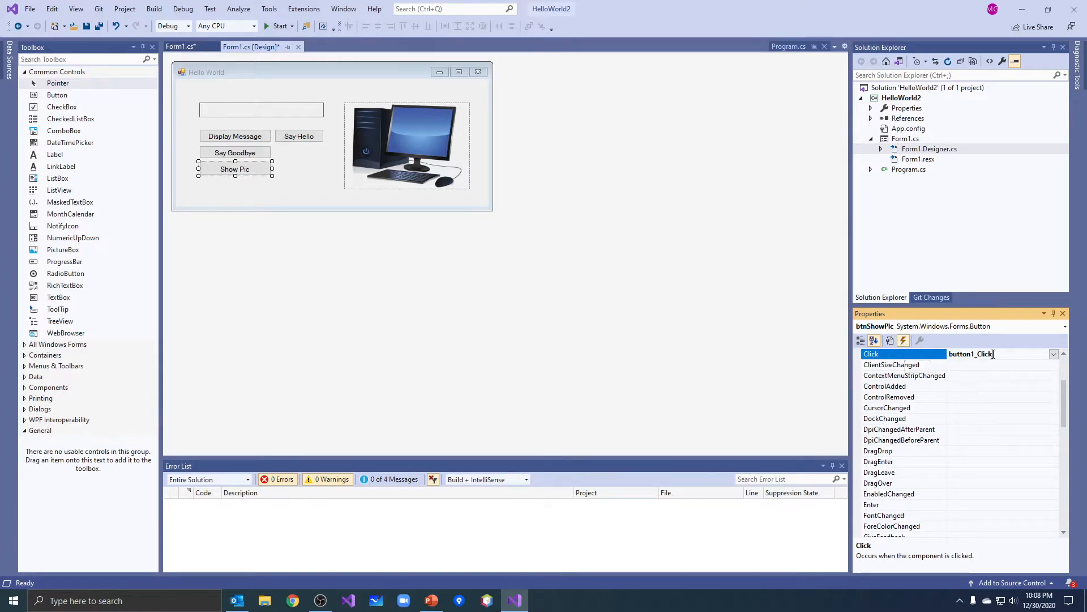
{"action": "left_click", "coordinate": [992, 353]}
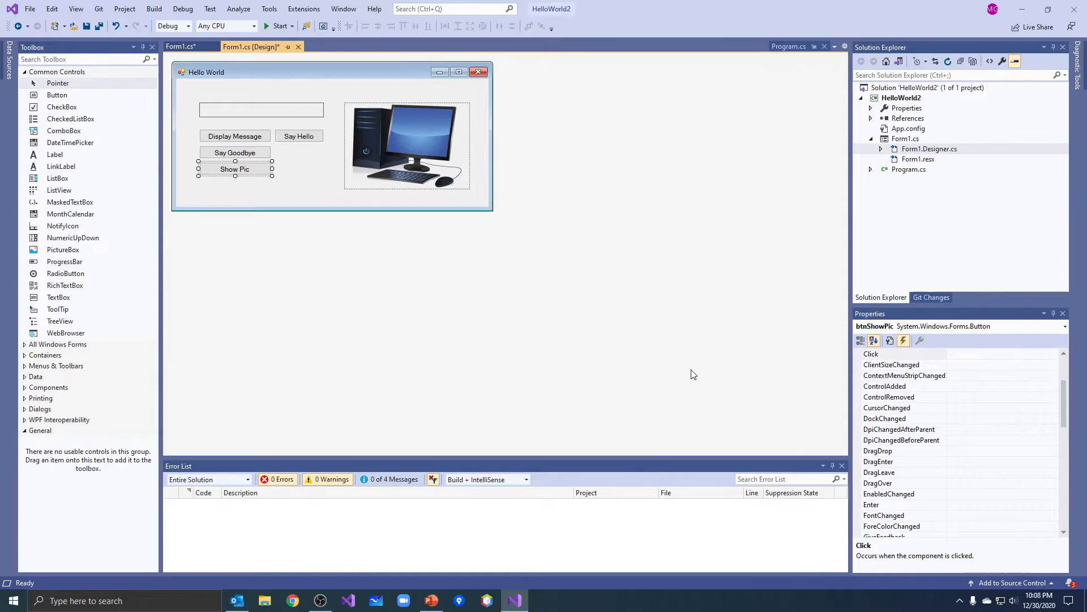
{"action": "left_click", "coordinate": [181, 47]}
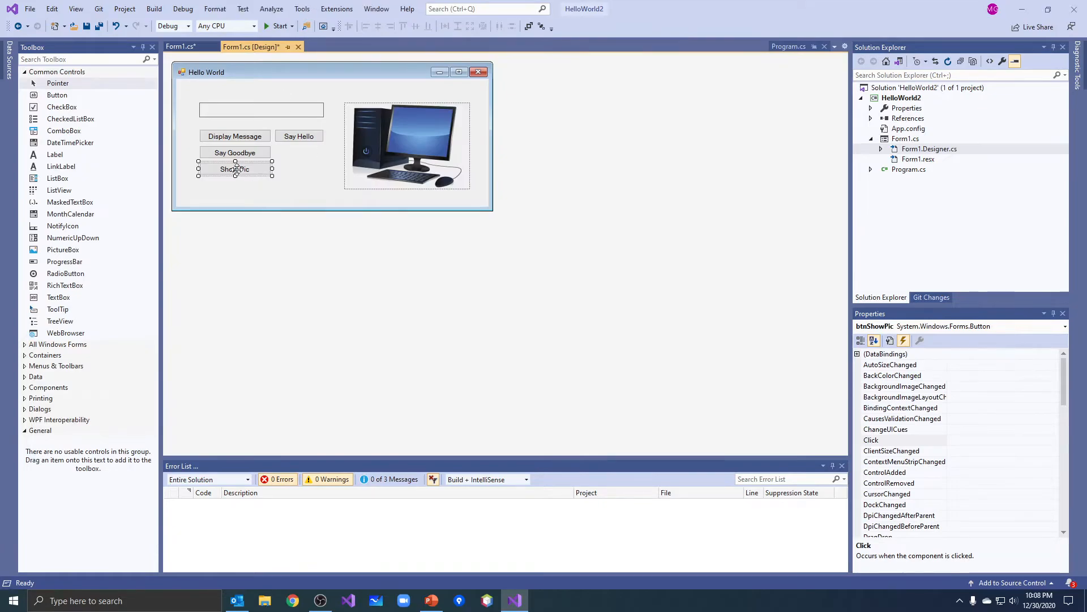
Generate a fresh, empty btnShowPic_Click handler for the Show Pic button.
{"action": "double_click", "coordinate": [234, 169]}
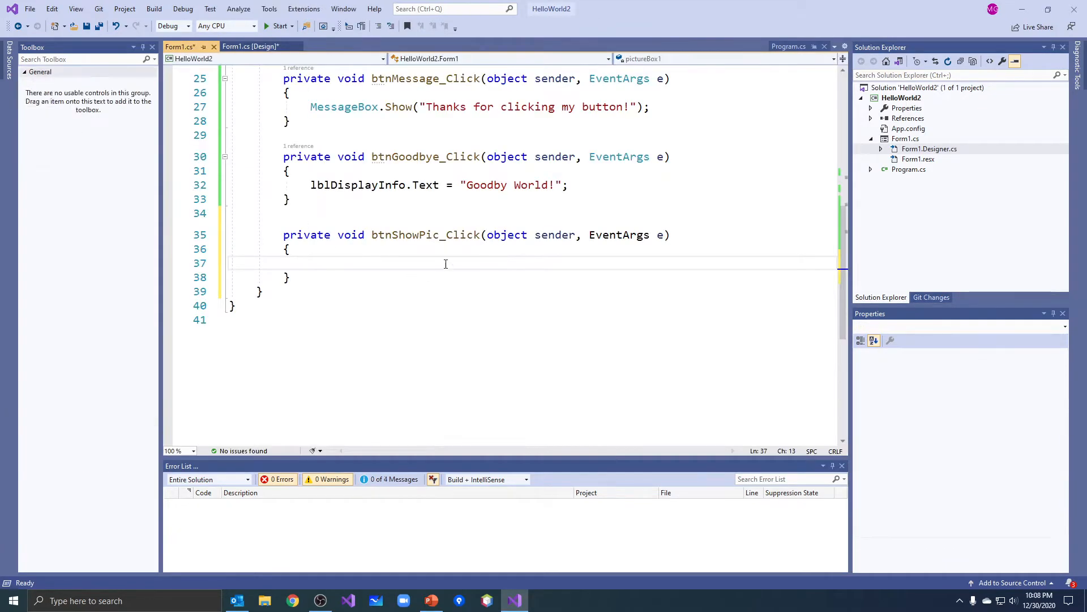
{"action": "double_click", "coordinate": [426, 235]}
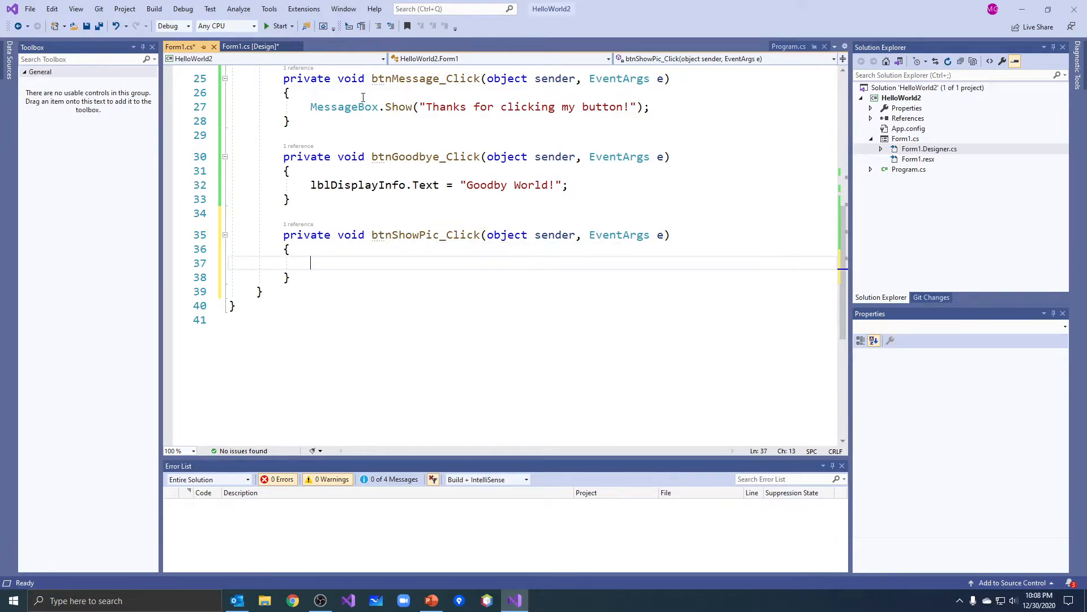
{"action": "left_click", "coordinate": [250, 47]}
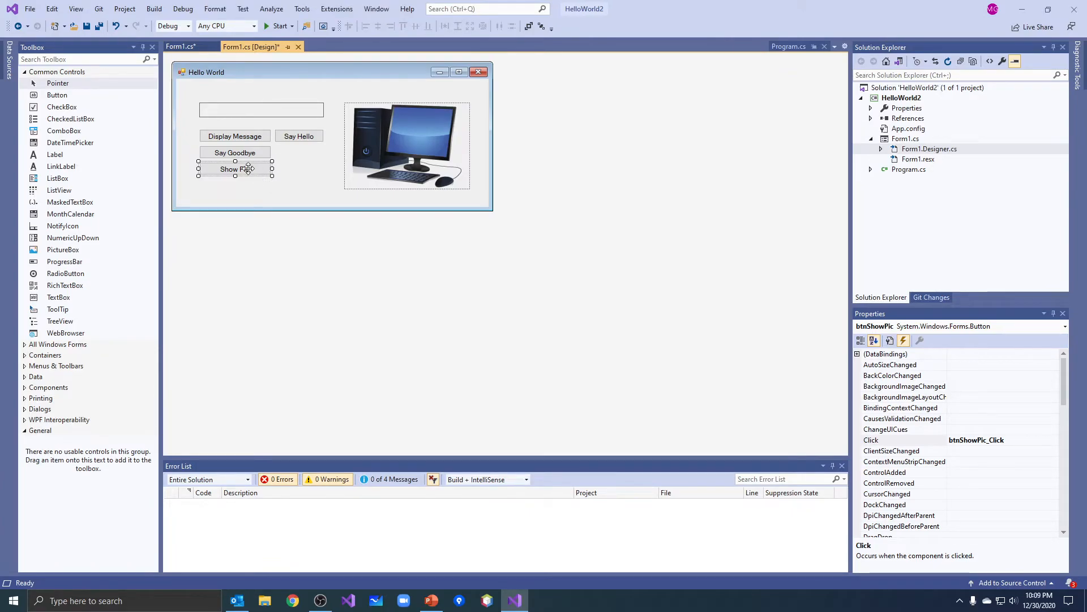
Verify the Click event now points to btnShowPic_Click and view its empty code.
{"action": "left_click", "coordinate": [977, 439]}
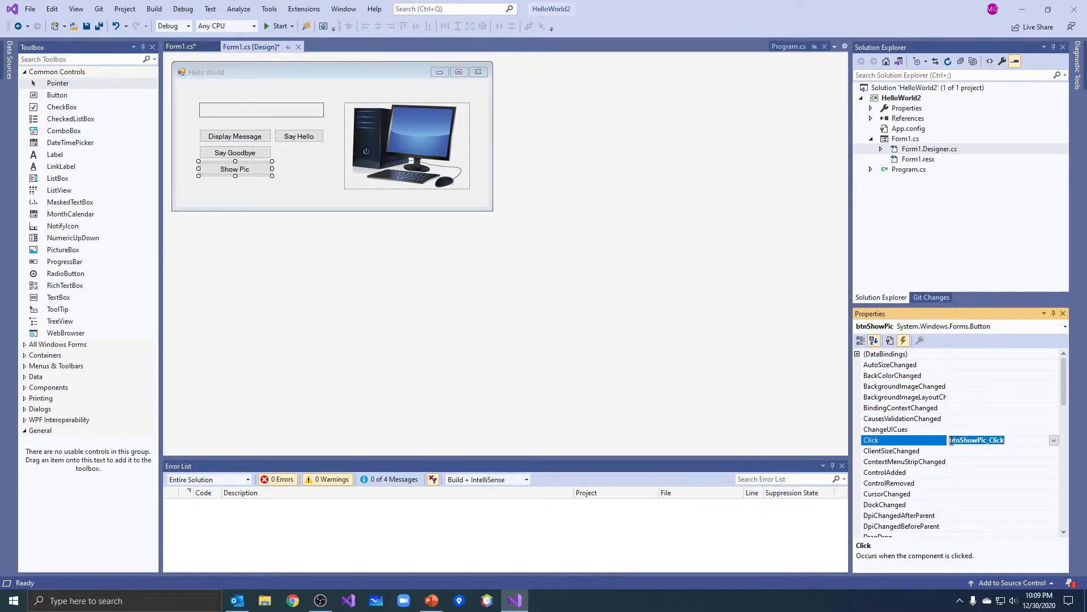
{"action": "left_click", "coordinate": [379, 265]}
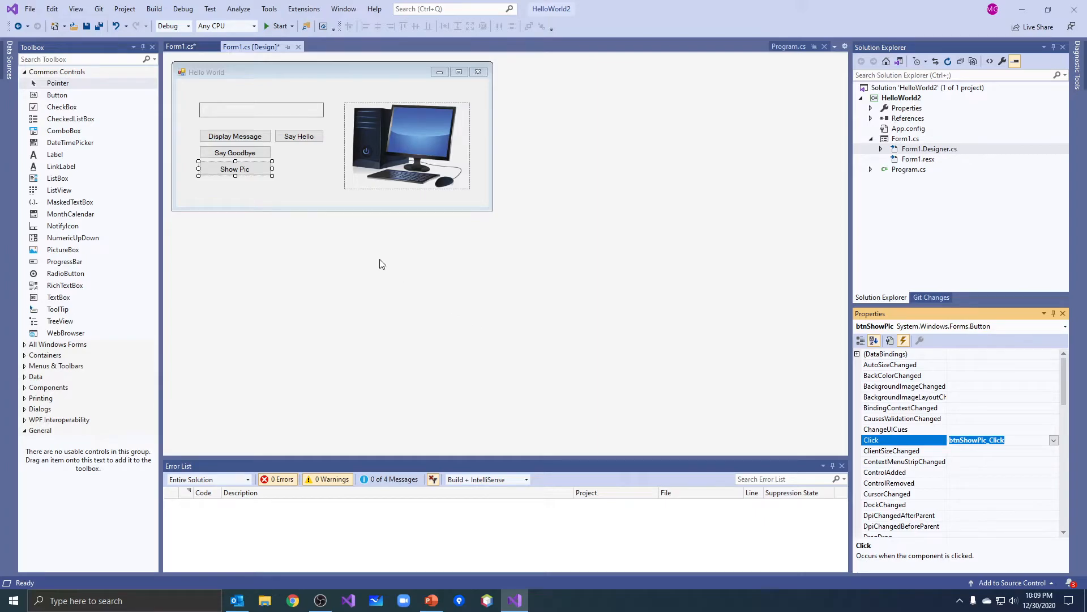
{"action": "mouse_move", "coordinate": [381, 269]}
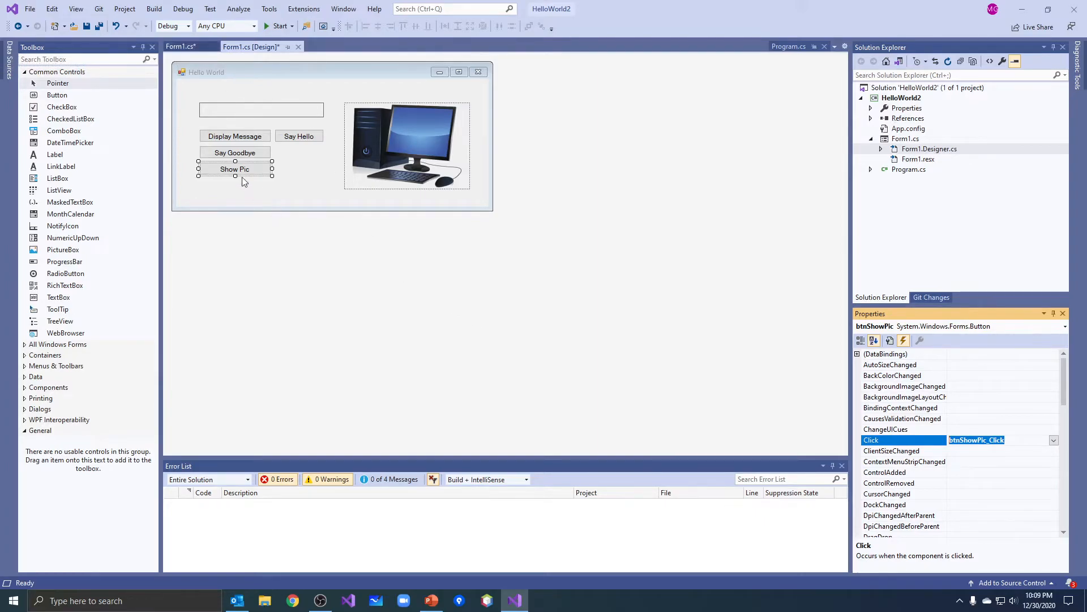
{"action": "double_click", "coordinate": [976, 439]}
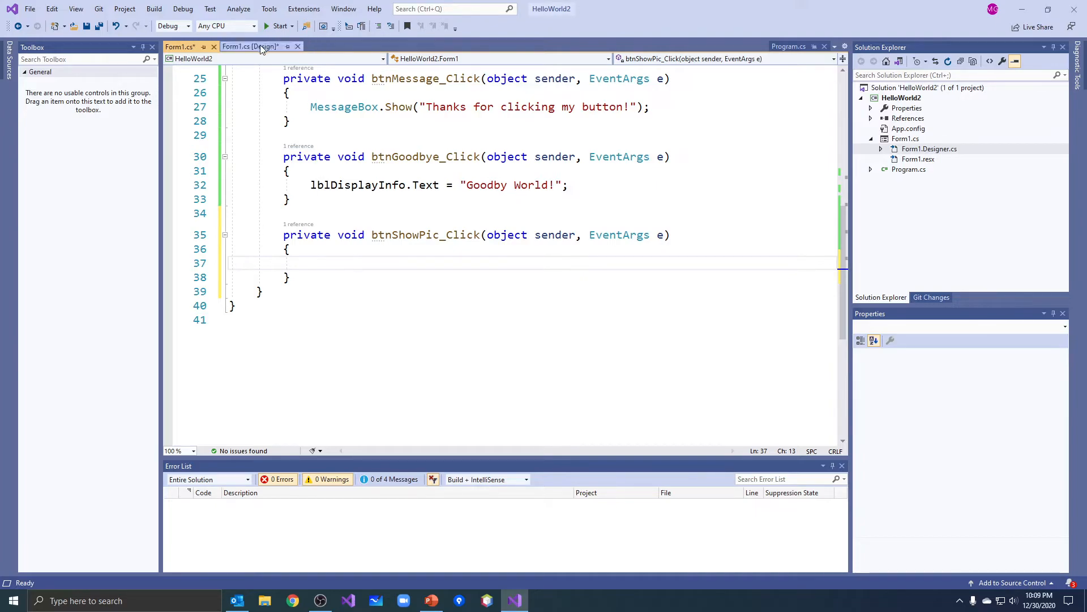
{"action": "left_click", "coordinate": [250, 46]}
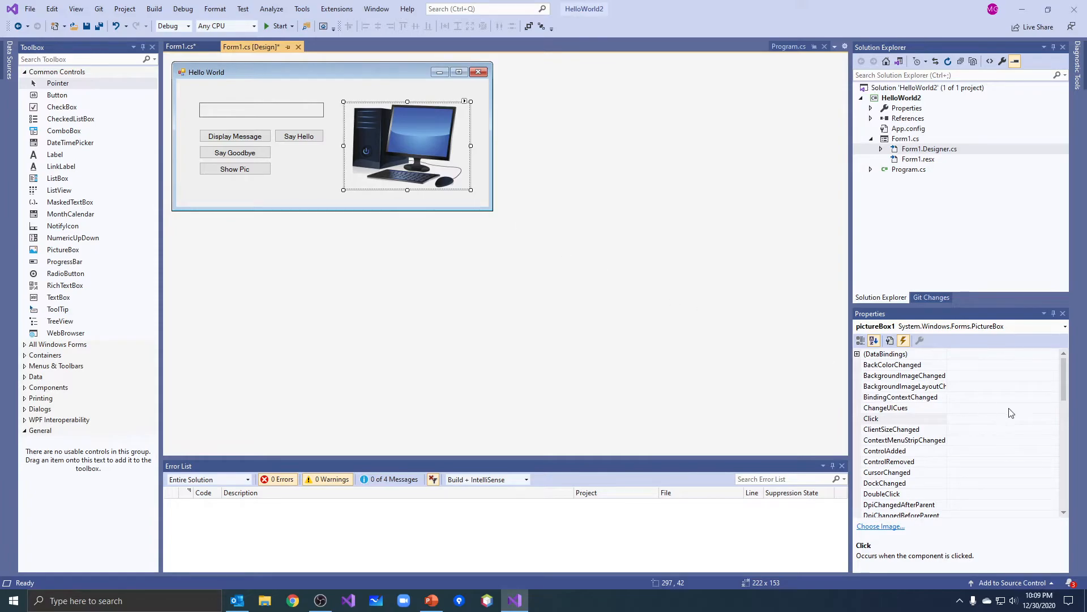
Set the picture box's (Name) to picPC and generate the empty btnShowPic_Click handler.
{"action": "left_click", "coordinate": [887, 418]}
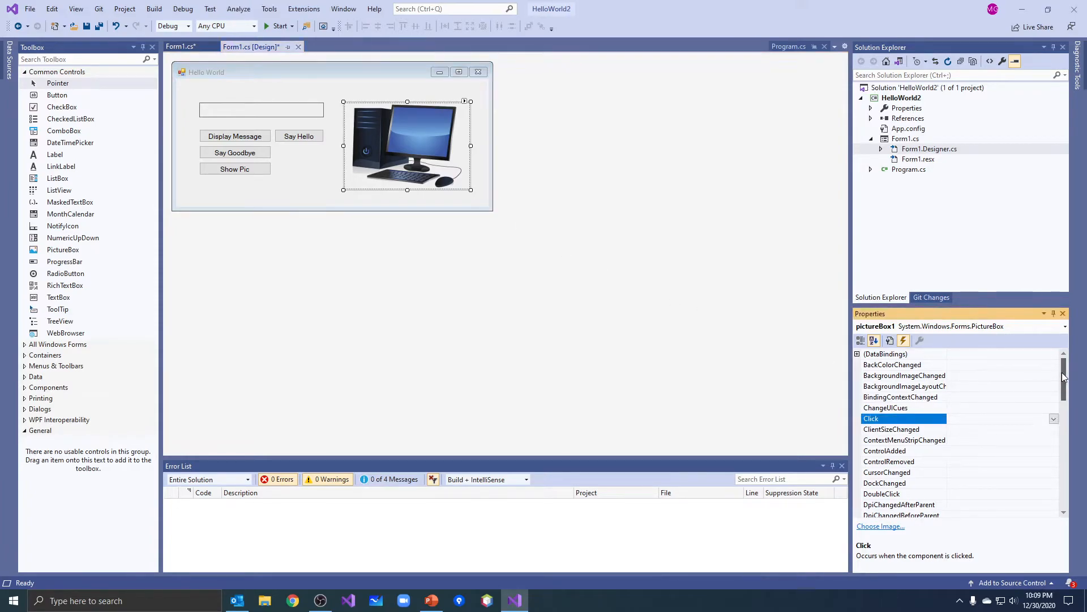
{"action": "scroll", "scroll_direction": "down", "scroll_amount": 3}
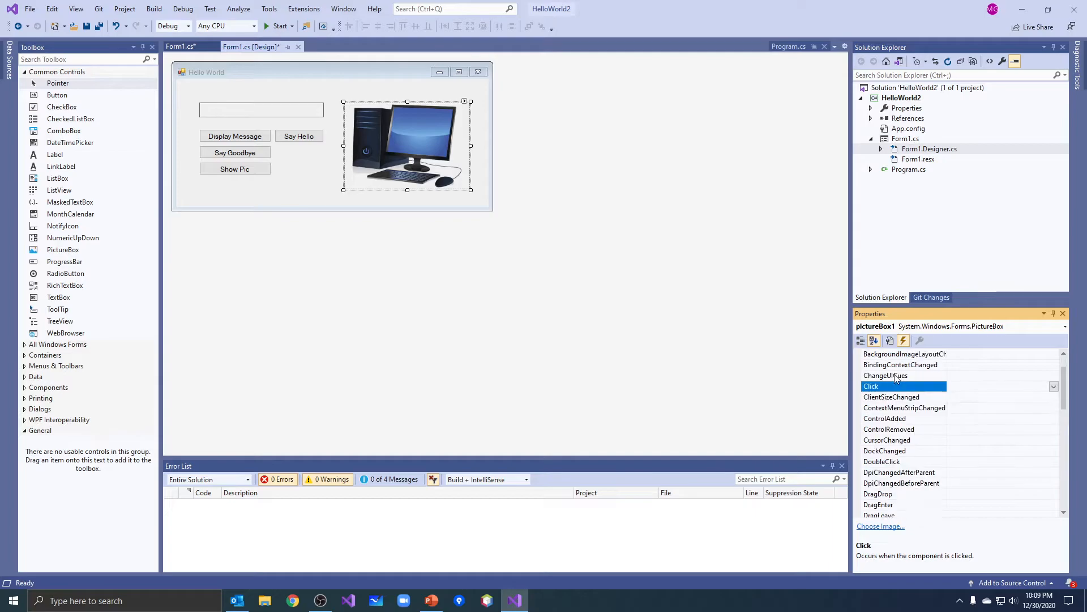
{"action": "left_click", "coordinate": [890, 341]}
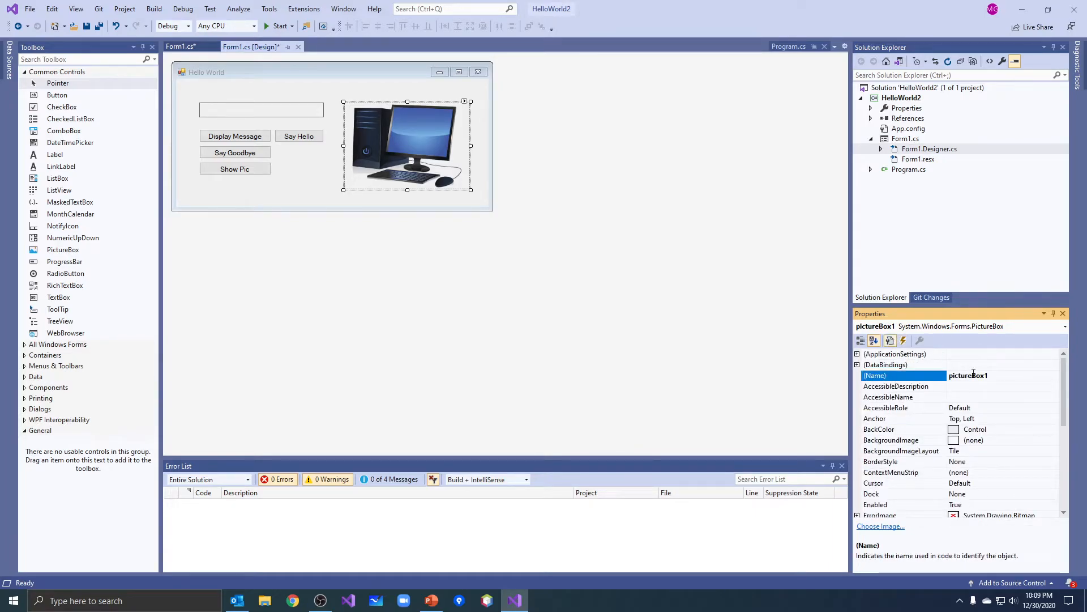
{"action": "double_click", "coordinate": [979, 375]}
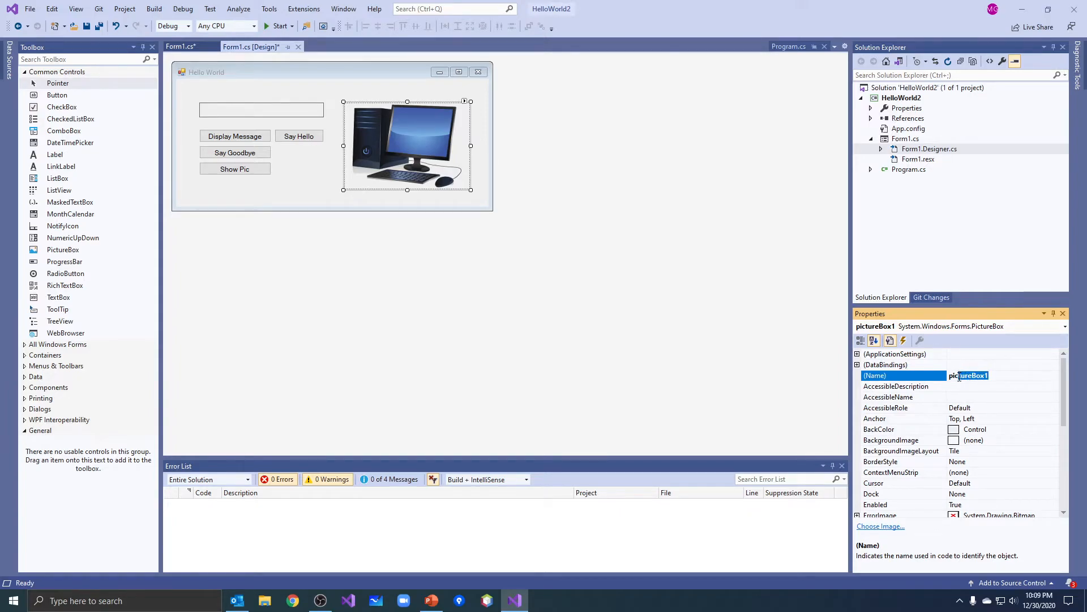
{"action": "type", "text": "picPC"}
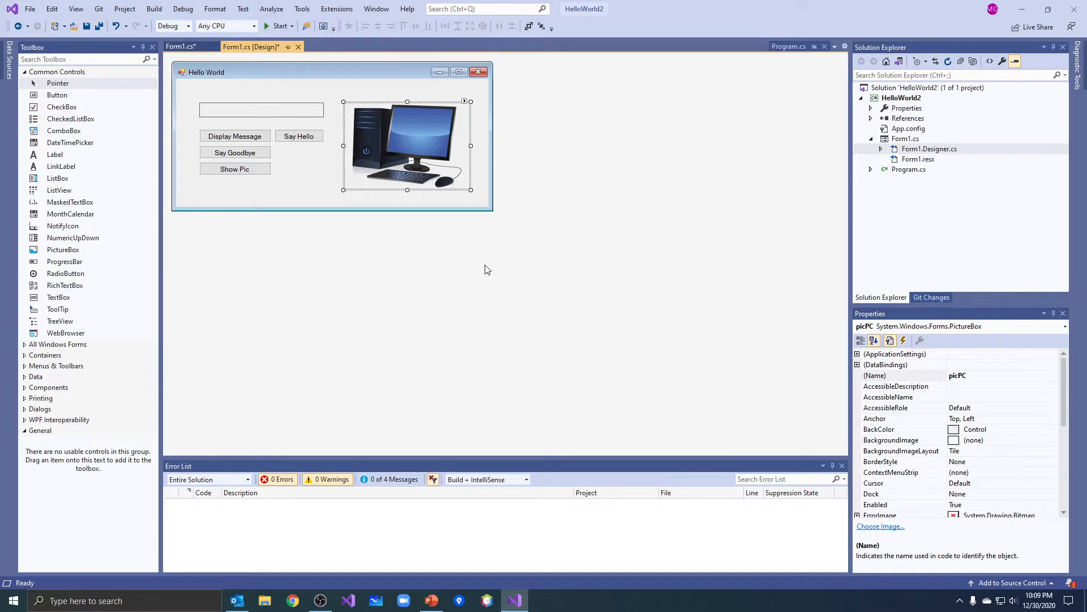
{"action": "double_click", "coordinate": [234, 169]}
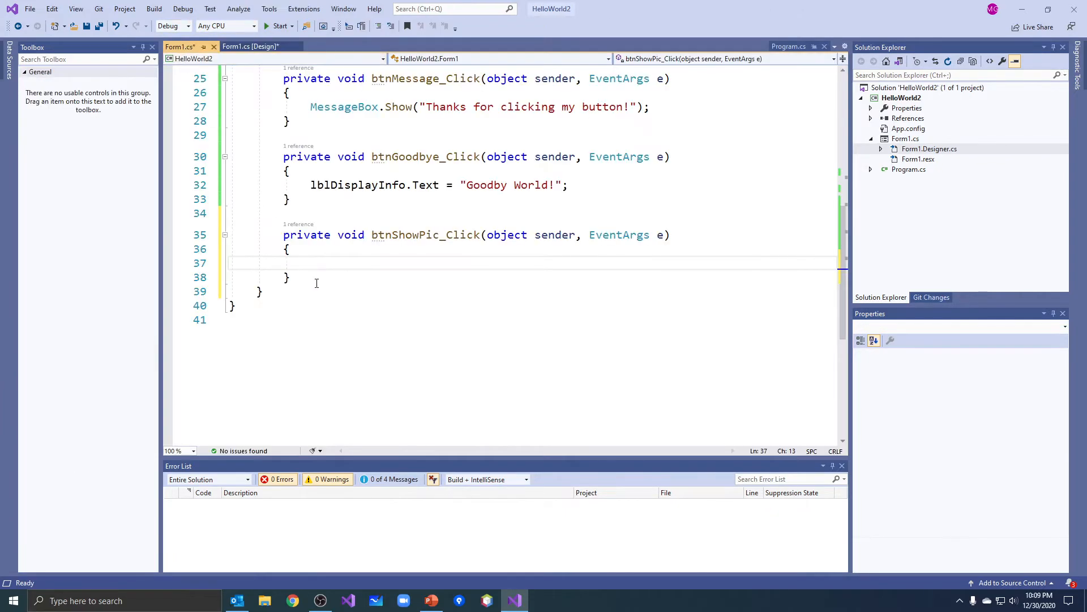
Write picPC.Visible = true; inside btnShowPic_Click, picking Visible from IntelliSense.
{"action": "type", "text": "picPC"}
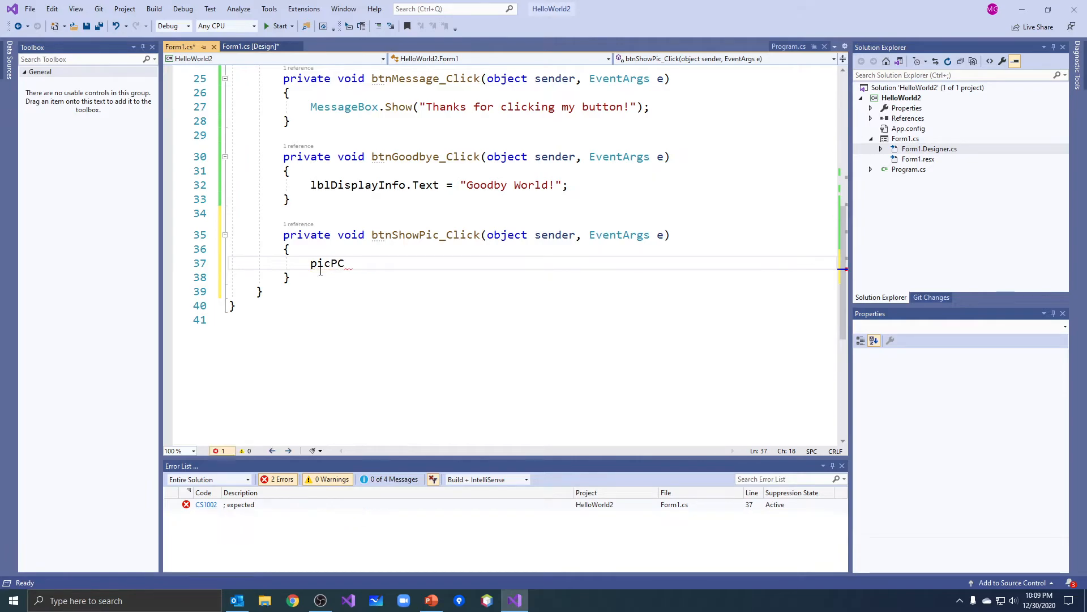
{"action": "type", "text": "."}
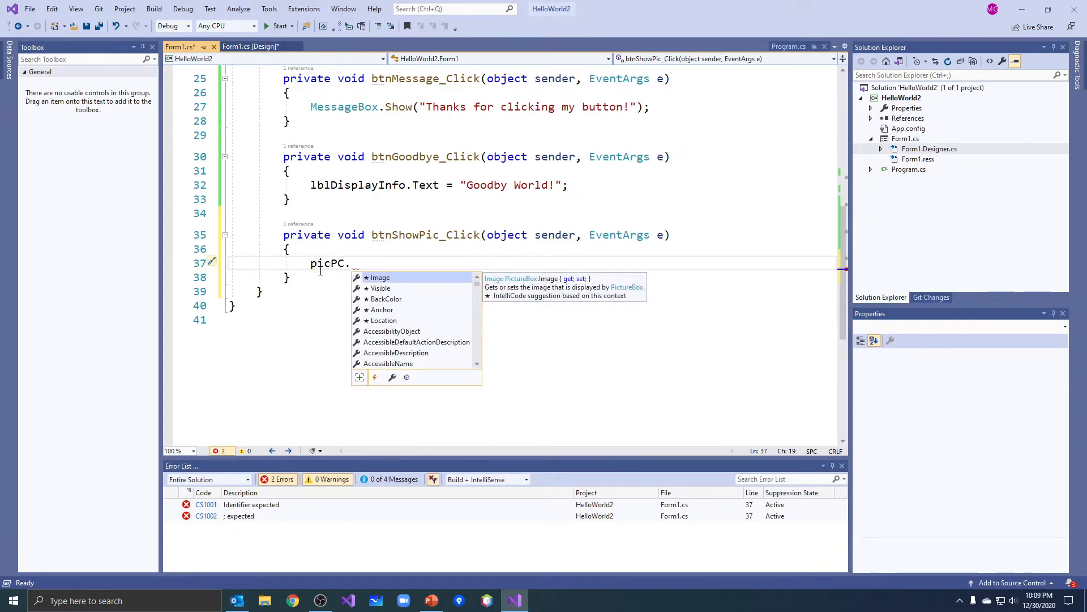
{"action": "type", "text": "vis"}
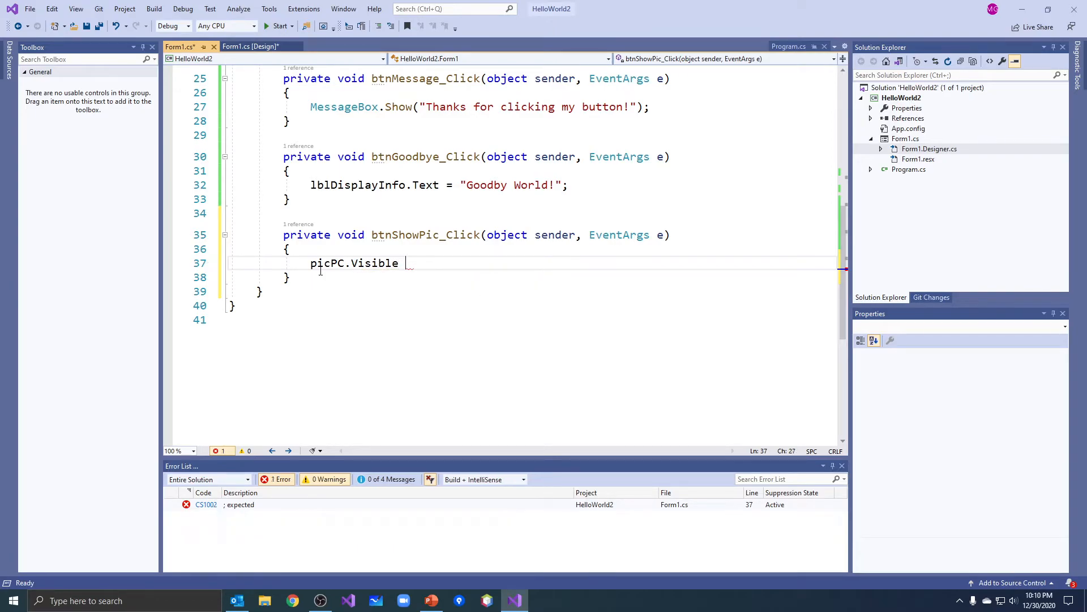
{"action": "type", "text": "= Tr"}
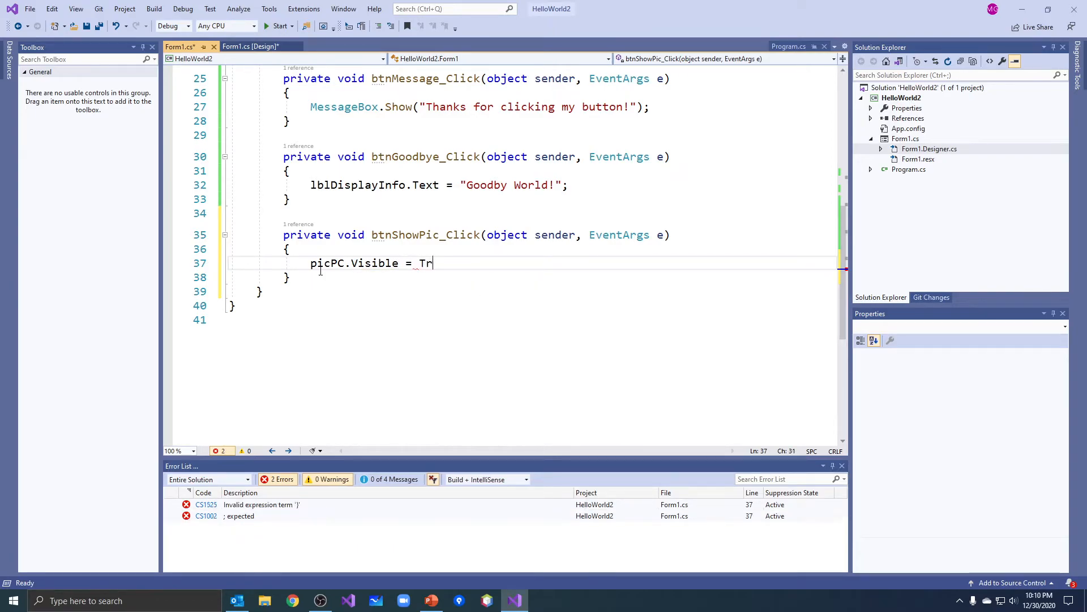
{"action": "type", "text": "ue"}
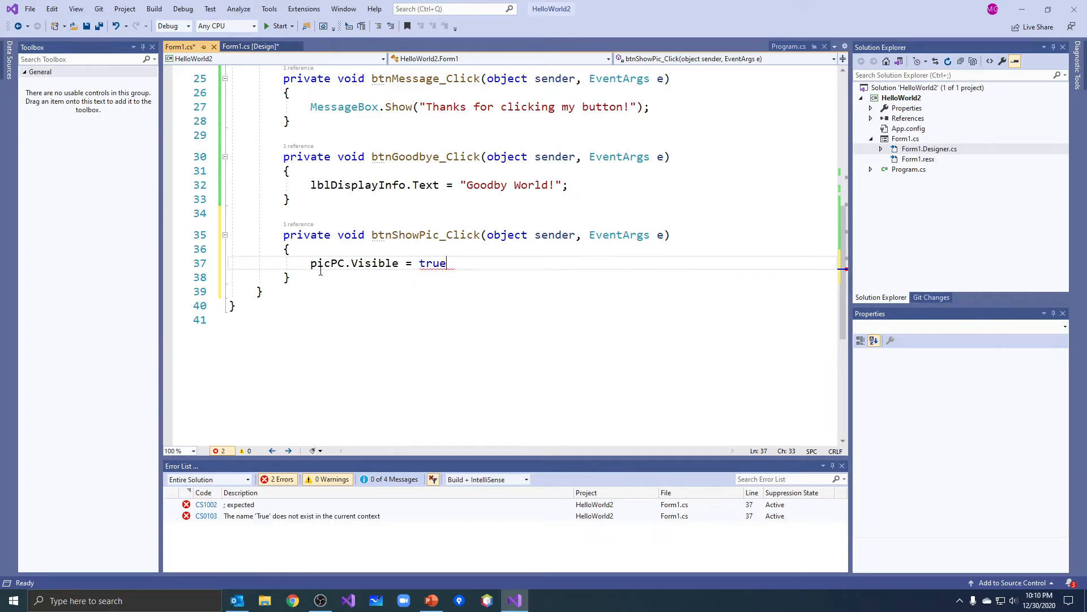
{"action": "type", "text": ";"}
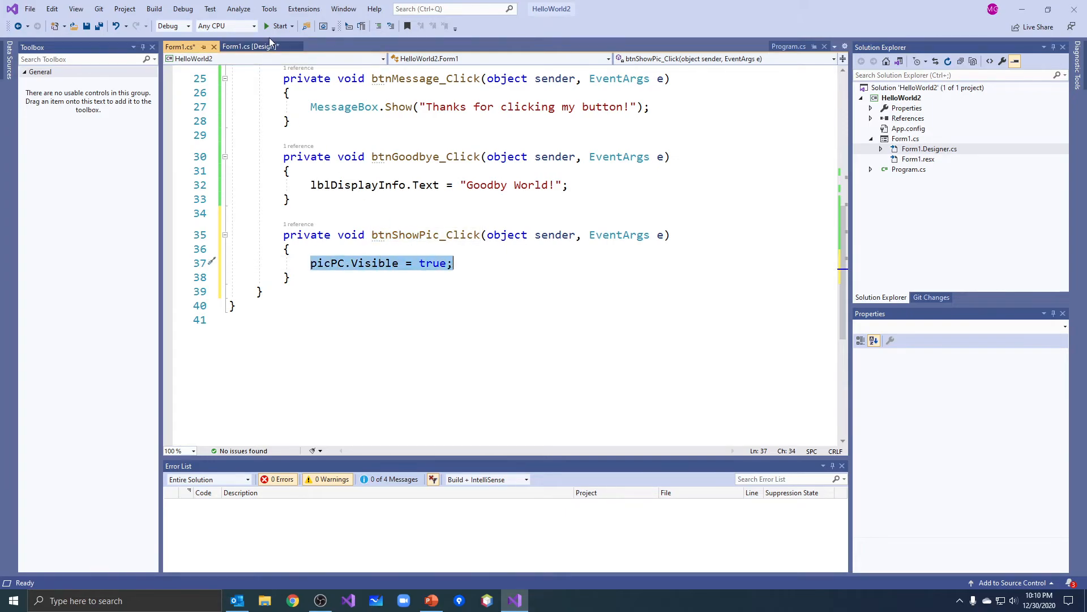
Run the Hello World app, try Show Pic, close it and return to the designer.
{"action": "left_click", "coordinate": [280, 26]}
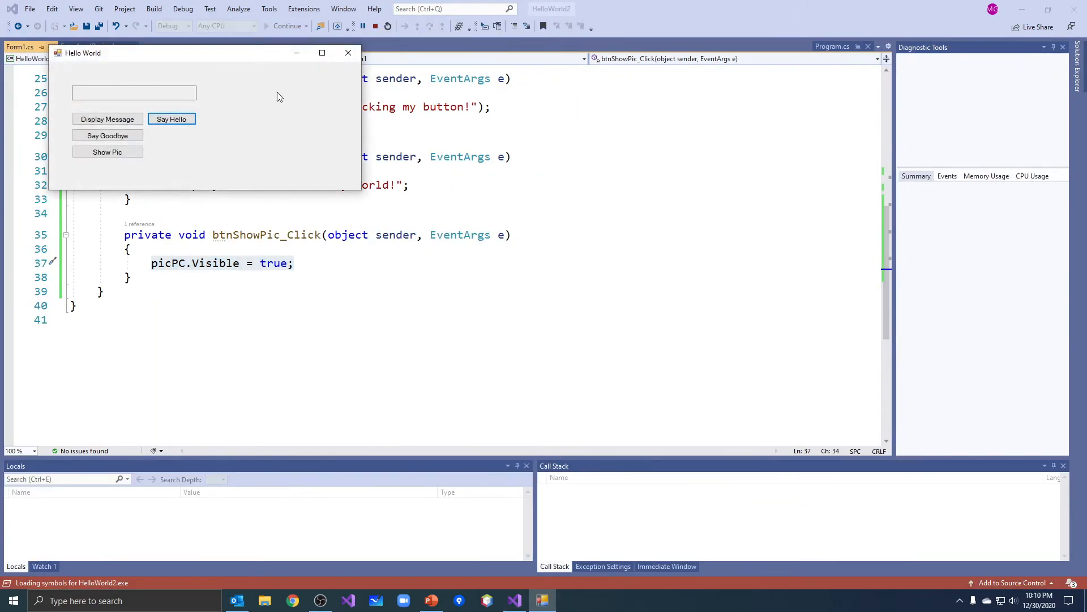
{"action": "left_click", "coordinate": [108, 151]}
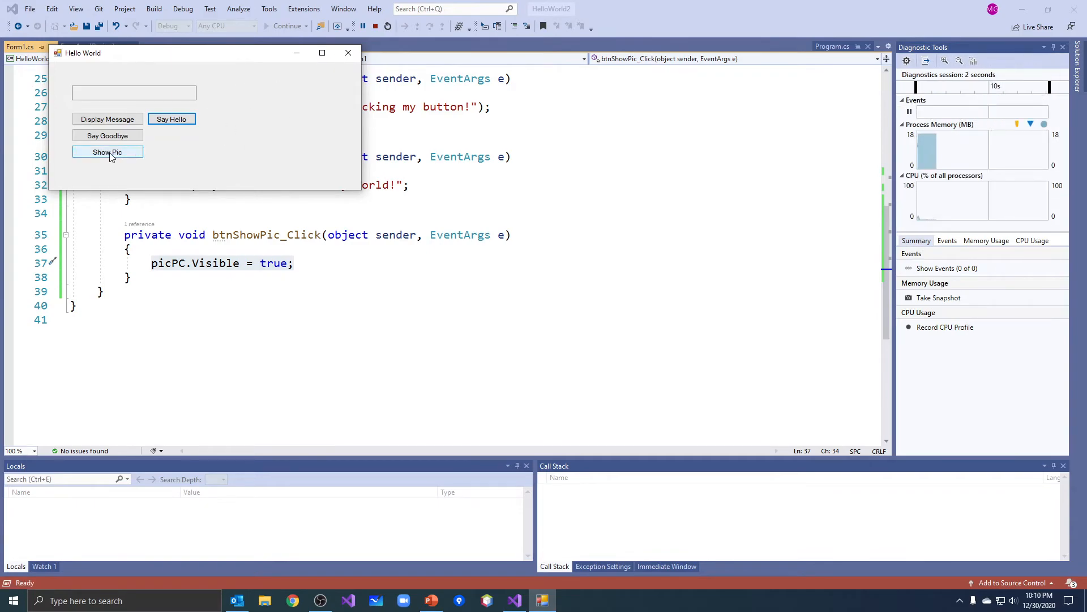
{"action": "left_click", "coordinate": [107, 152]}
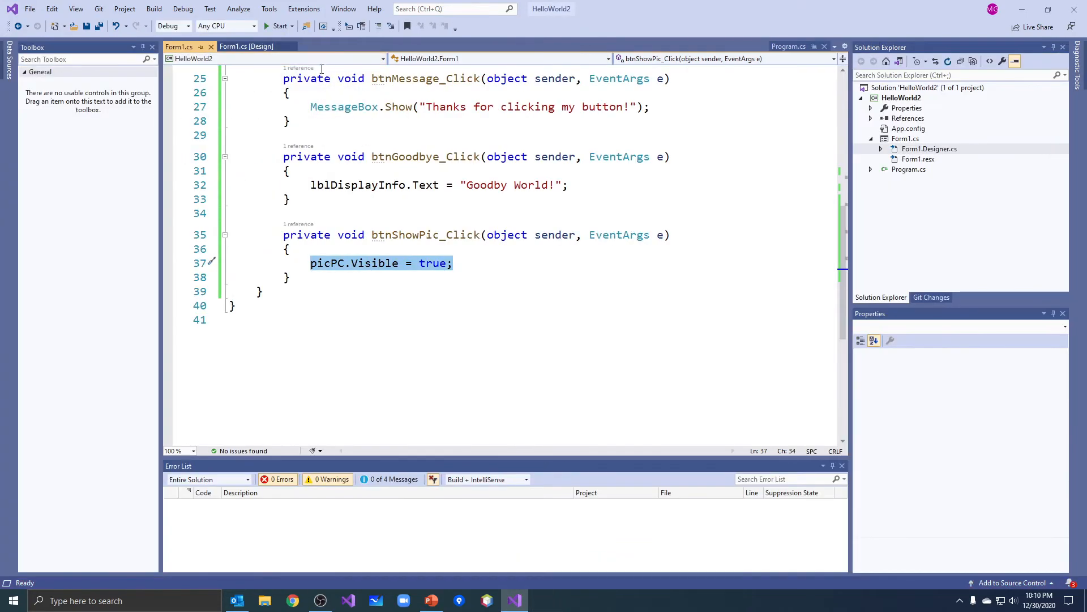
{"action": "left_click", "coordinate": [246, 46]}
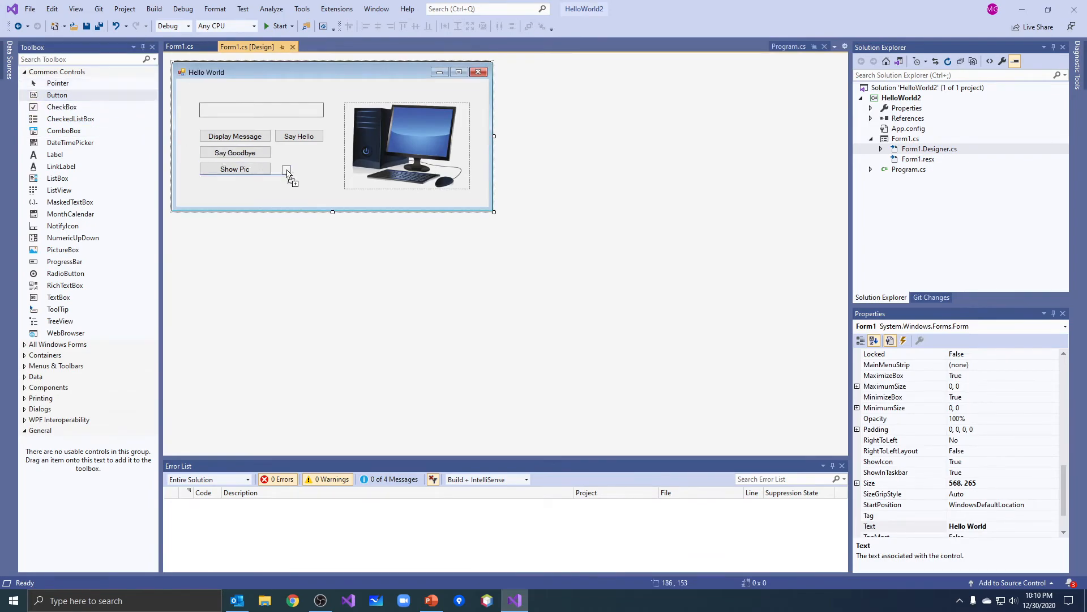
Add a button beside Show Pic with Text 'Hide Pic' and (Name) btnHidePic.
{"action": "left_click_drag", "start_coordinate": [57, 95], "coordinate": [296, 168]}
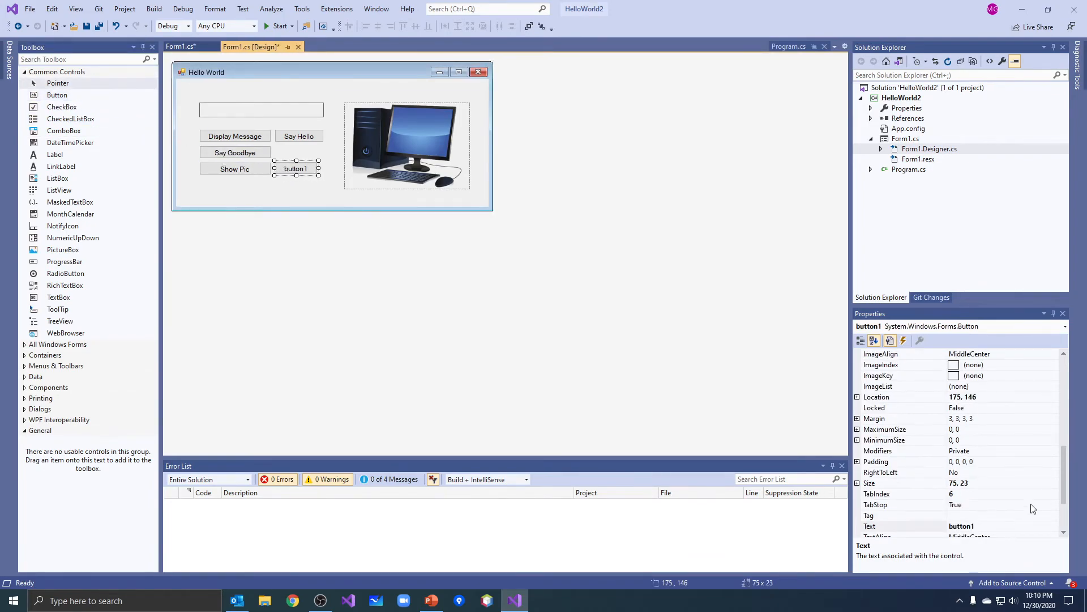
{"action": "left_click", "coordinate": [901, 526]}
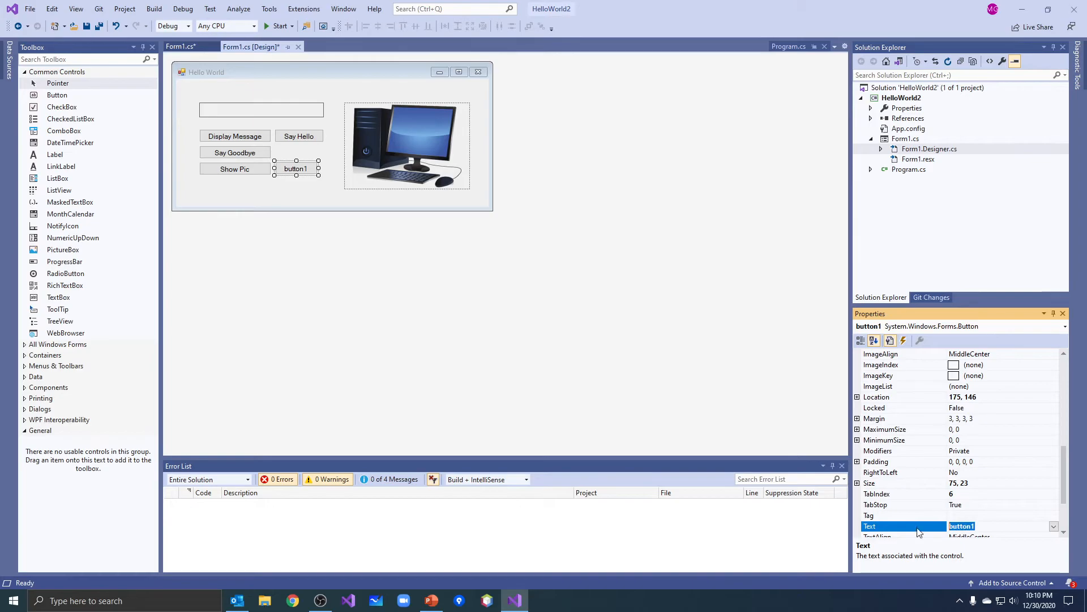
{"action": "type", "text": "Hide Pic"}
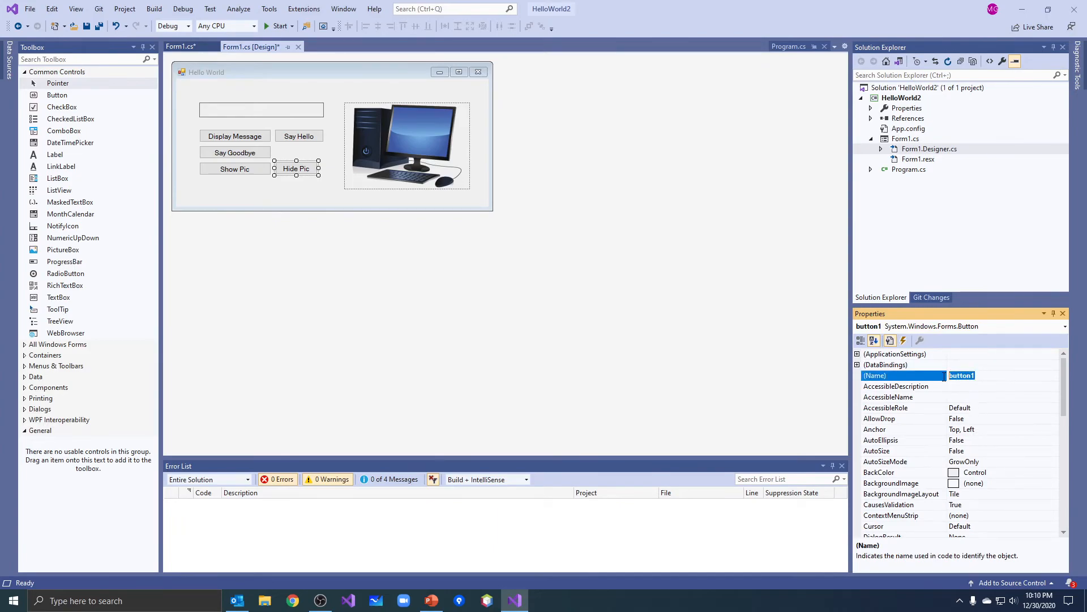
{"action": "type", "text": "btnHidePic"}
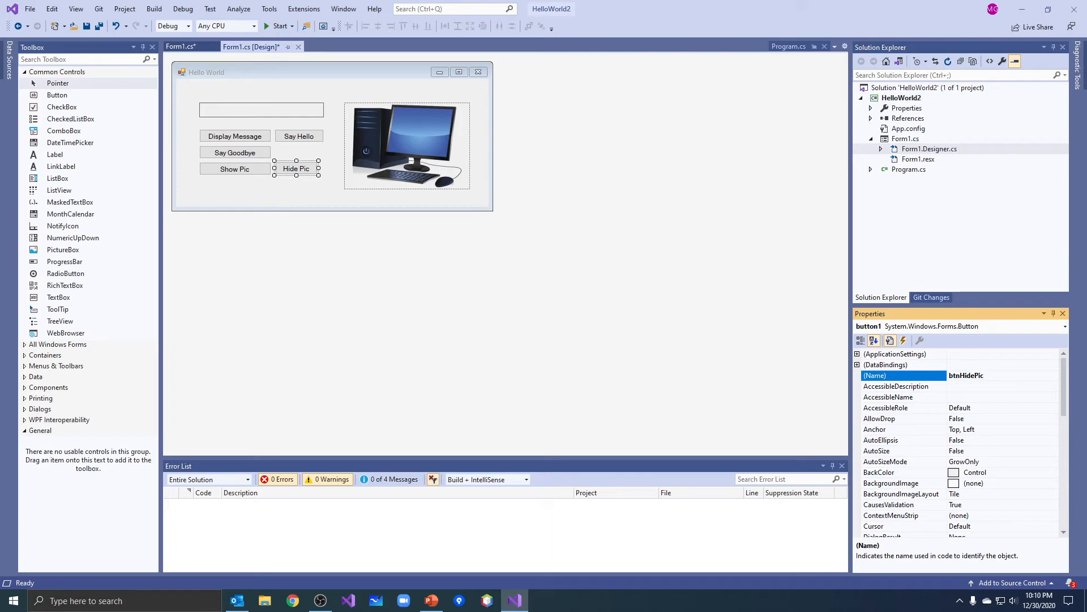
{"action": "double_click", "coordinate": [966, 374]}
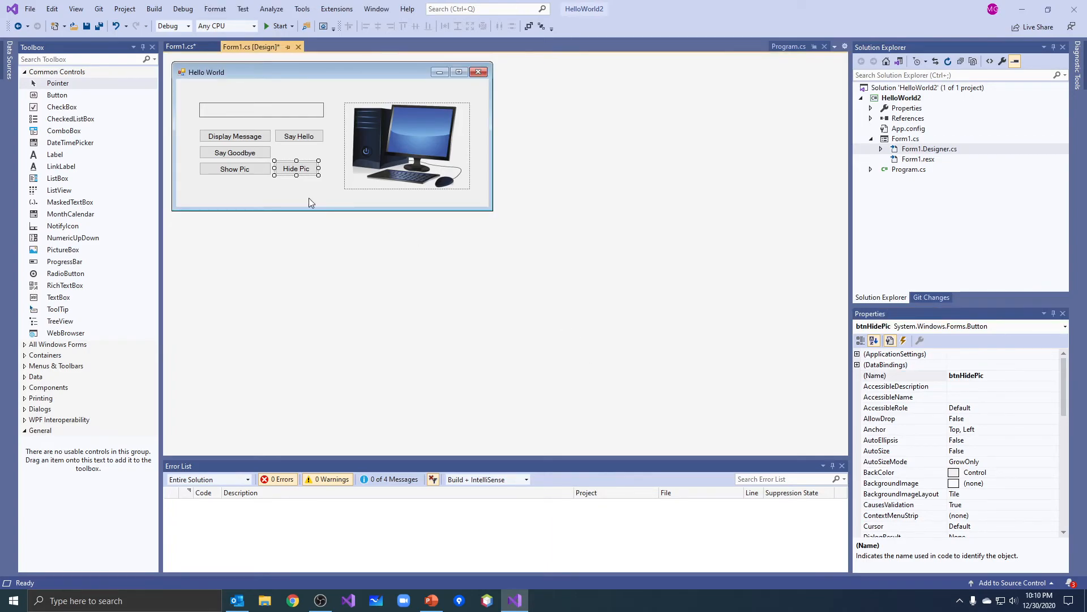
Generate the empty btnHidePic_Click handler for the new button.
{"action": "double_click", "coordinate": [296, 169]}
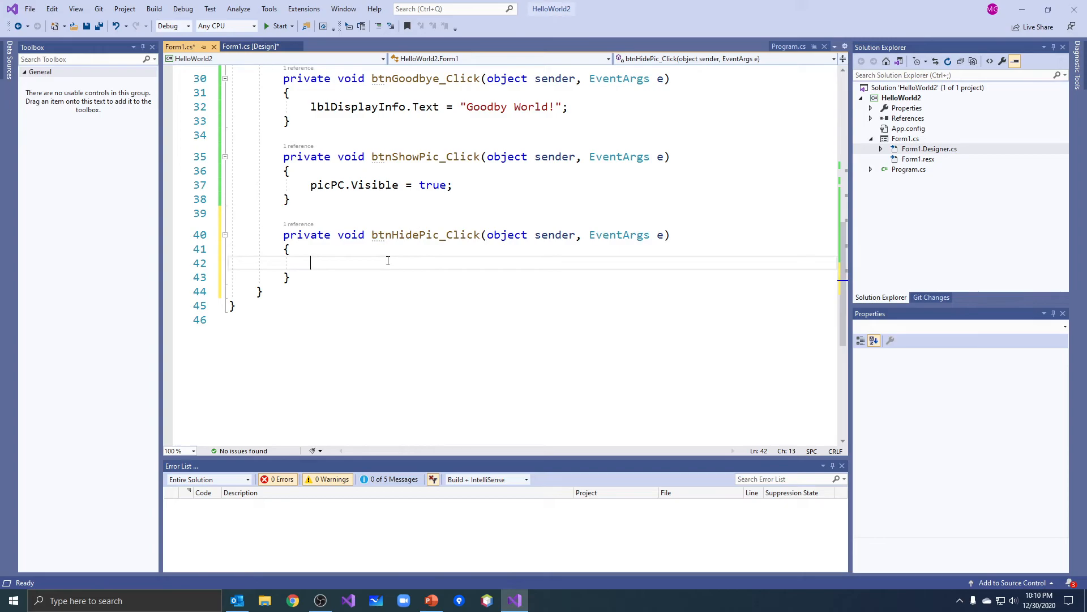
Write picPC.Visible = false; in btnHidePic_Click and run the app to test both buttons.
{"action": "type", "text": "picPC."}
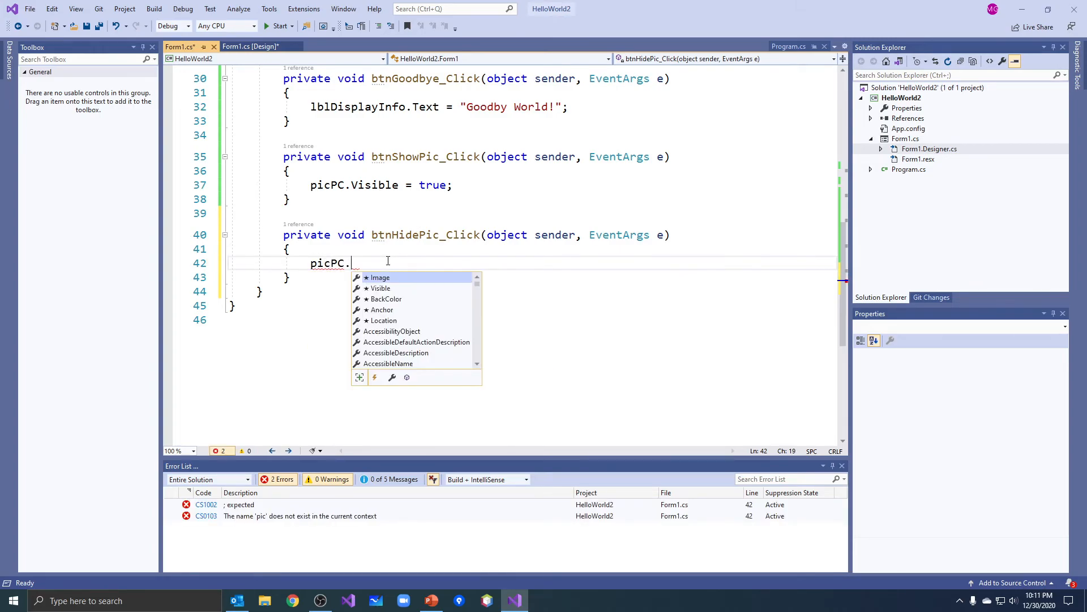
{"action": "type", "text": "vis"}
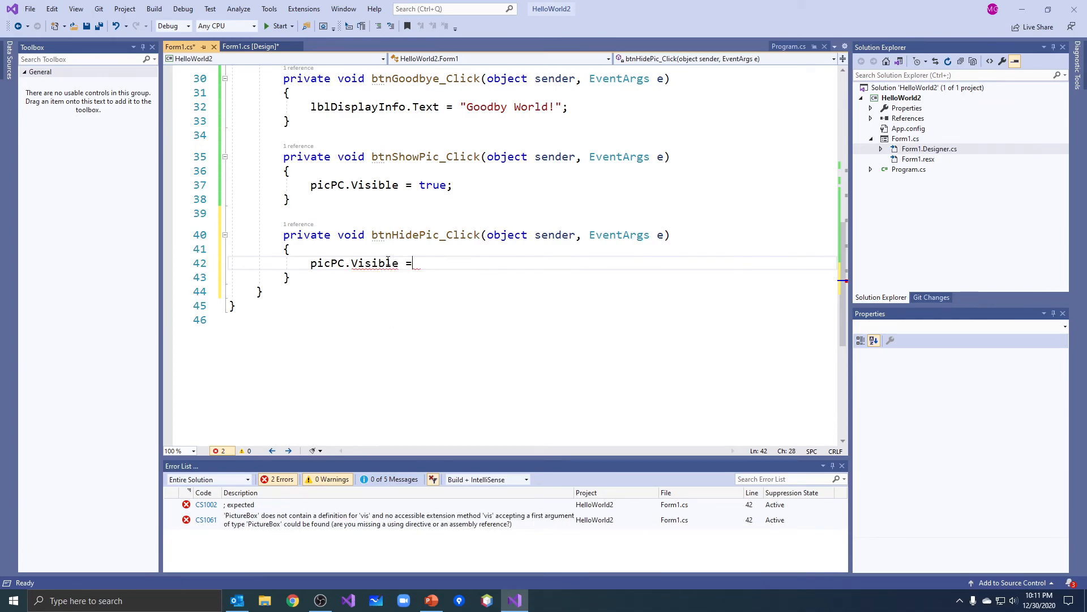
{"action": "type", "text": "false"}
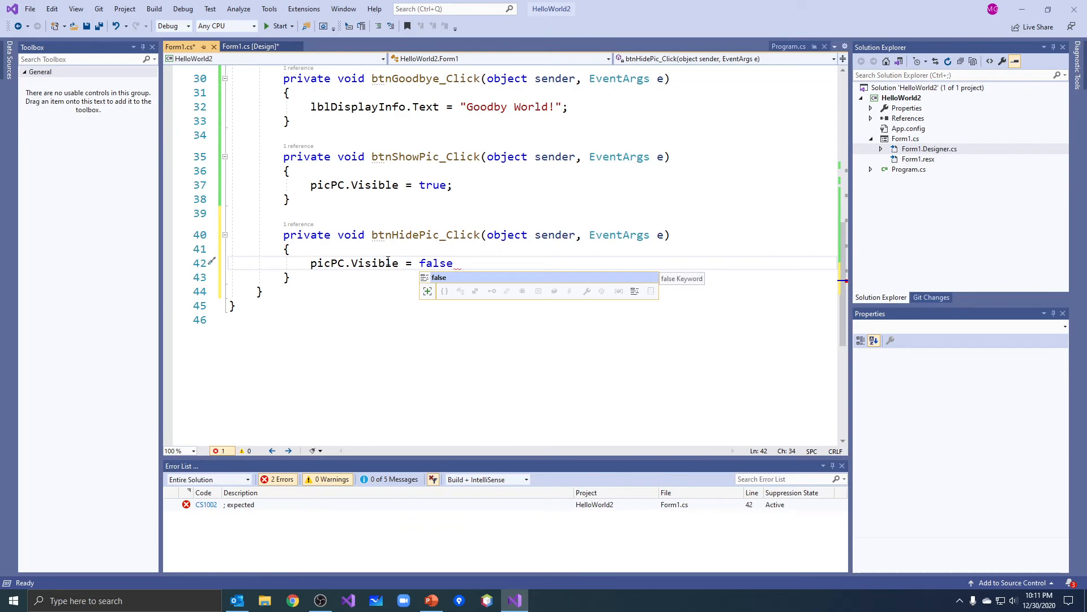
{"action": "type", "text": ";"}
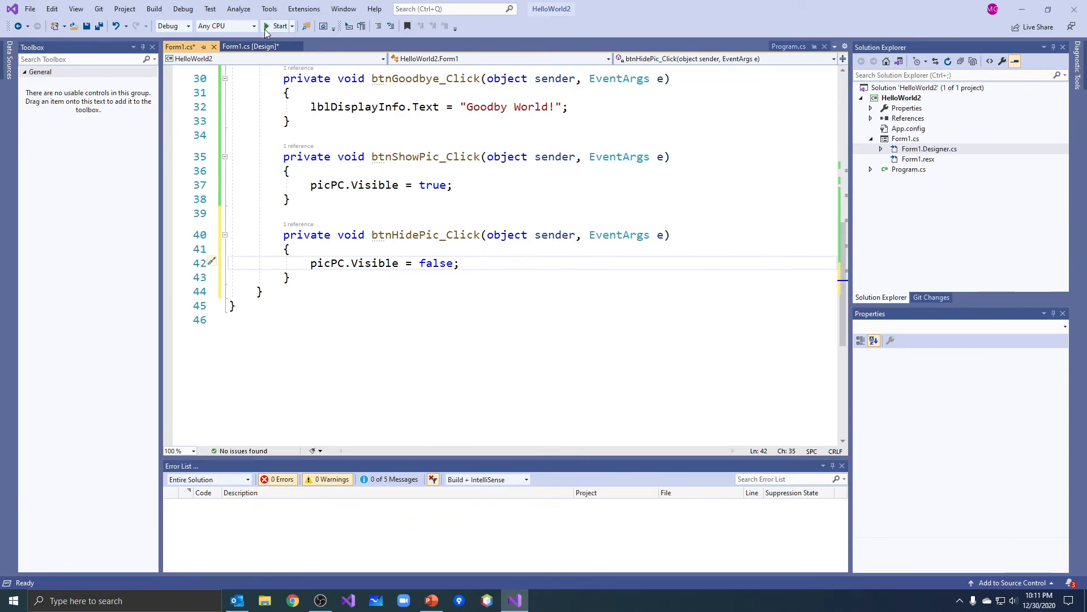
{"action": "left_click", "coordinate": [276, 25]}
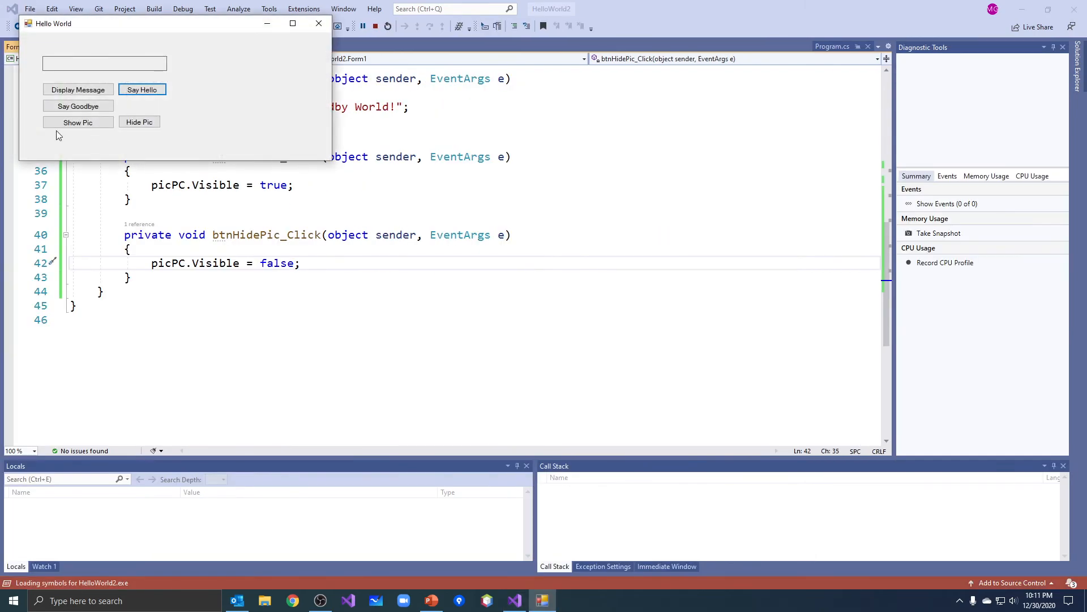